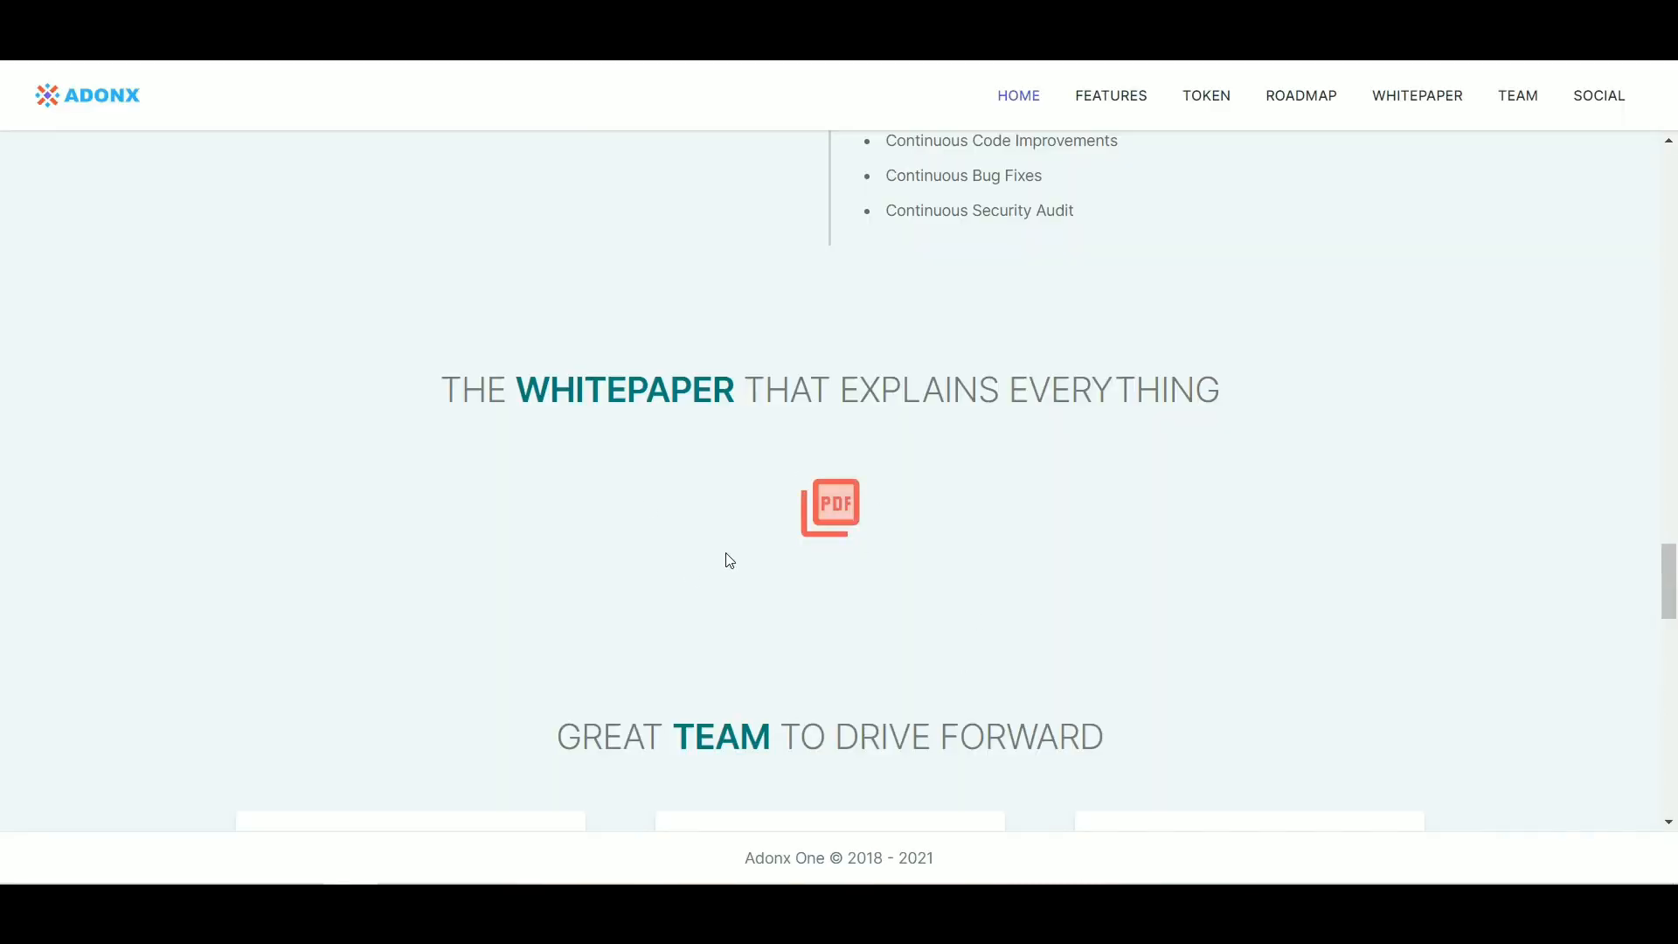
Step: Return to the Features section and read down into the Token details
scroll("up", 3)
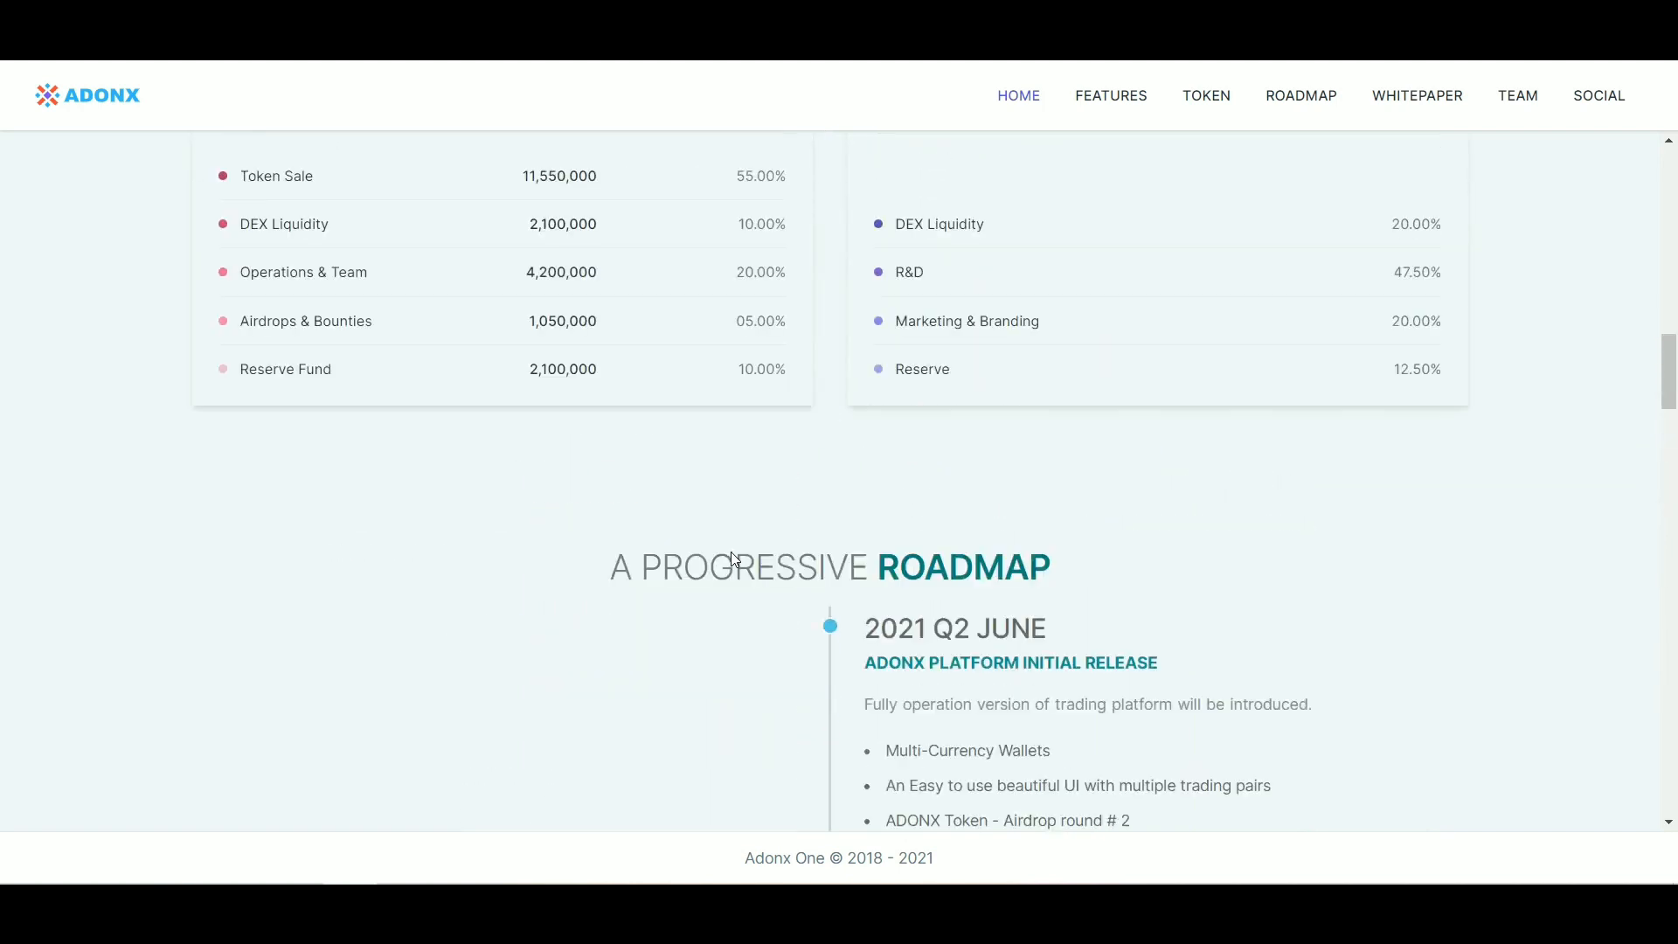
left_click(1110, 94)
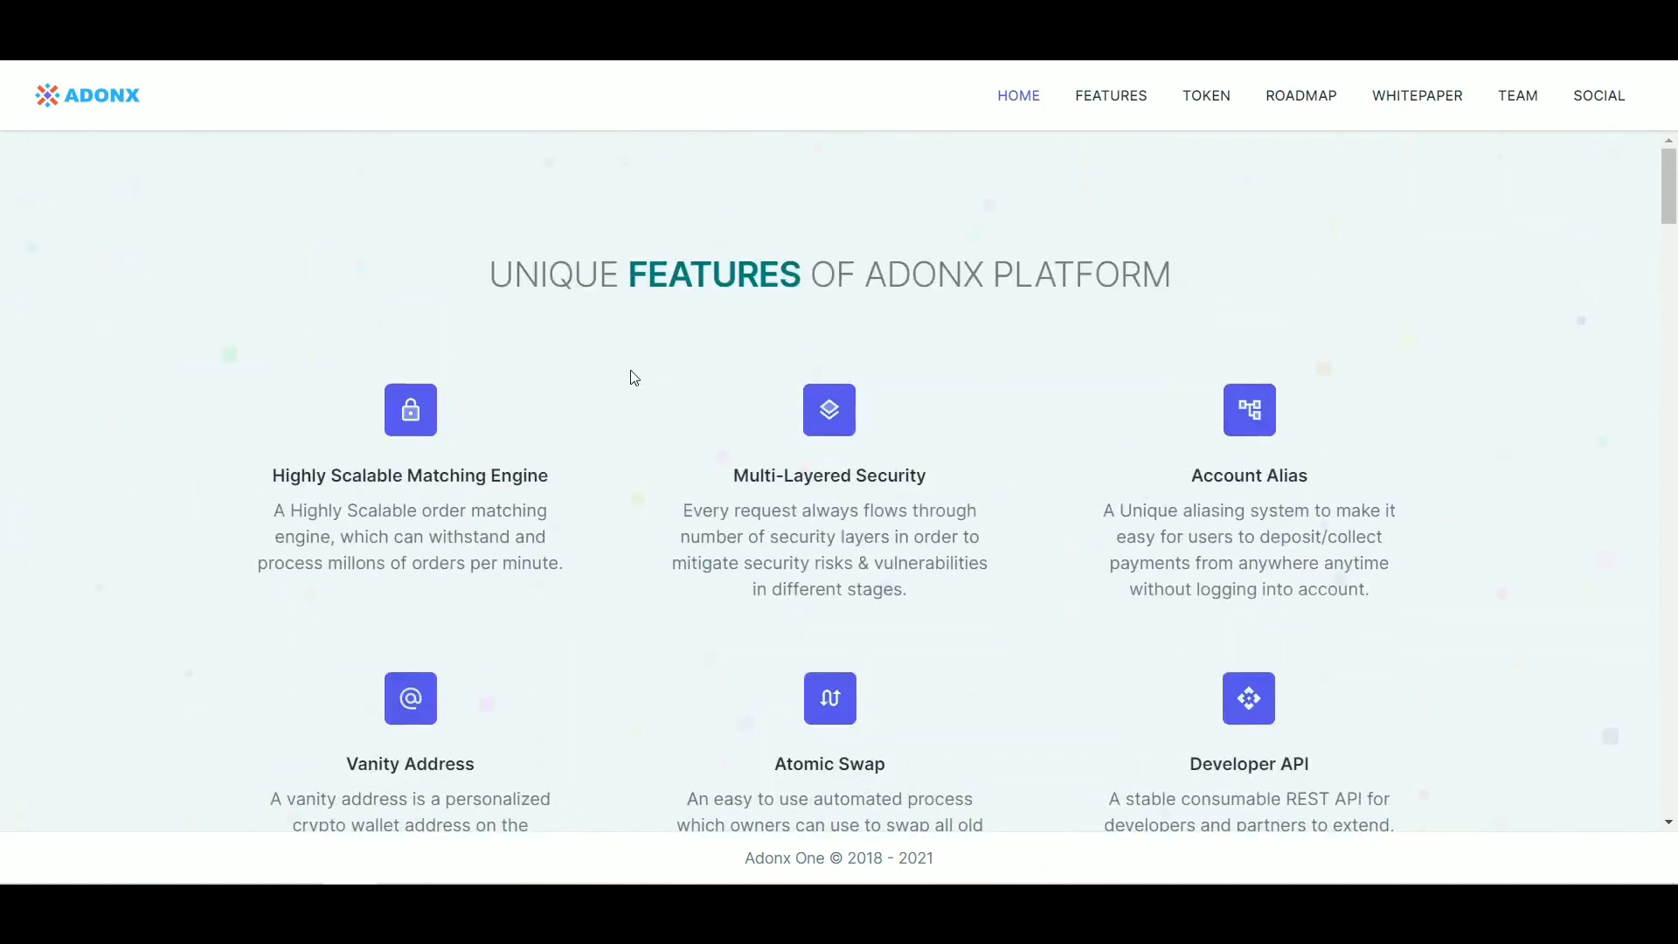
scroll("down", 3)
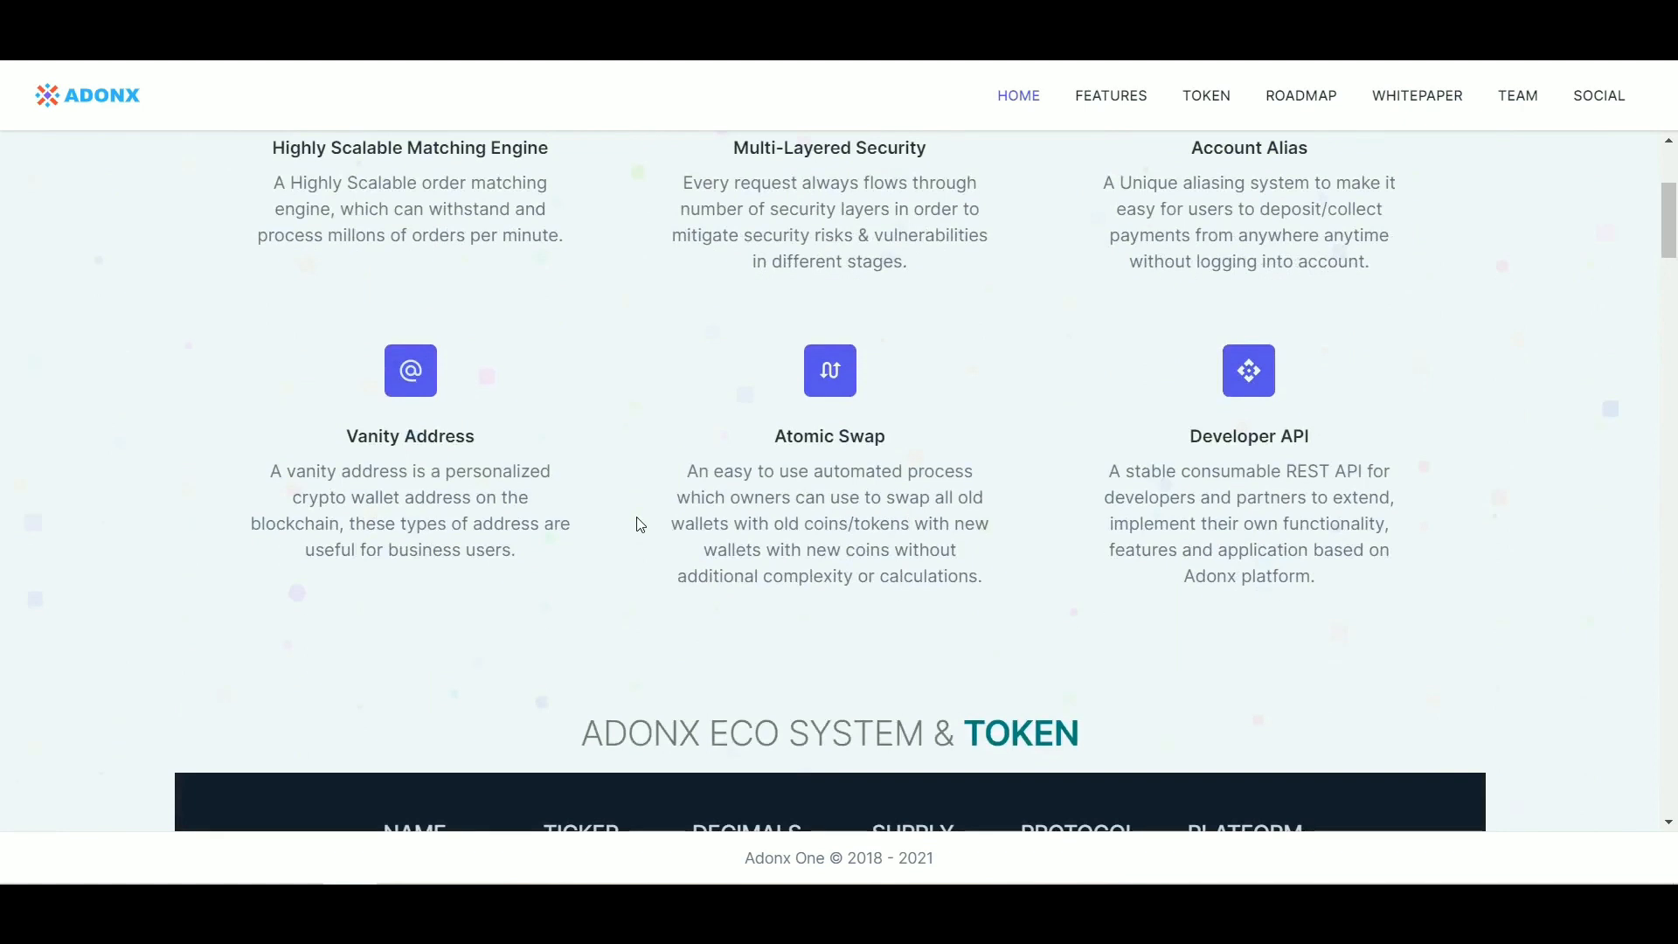
scroll("down", 3)
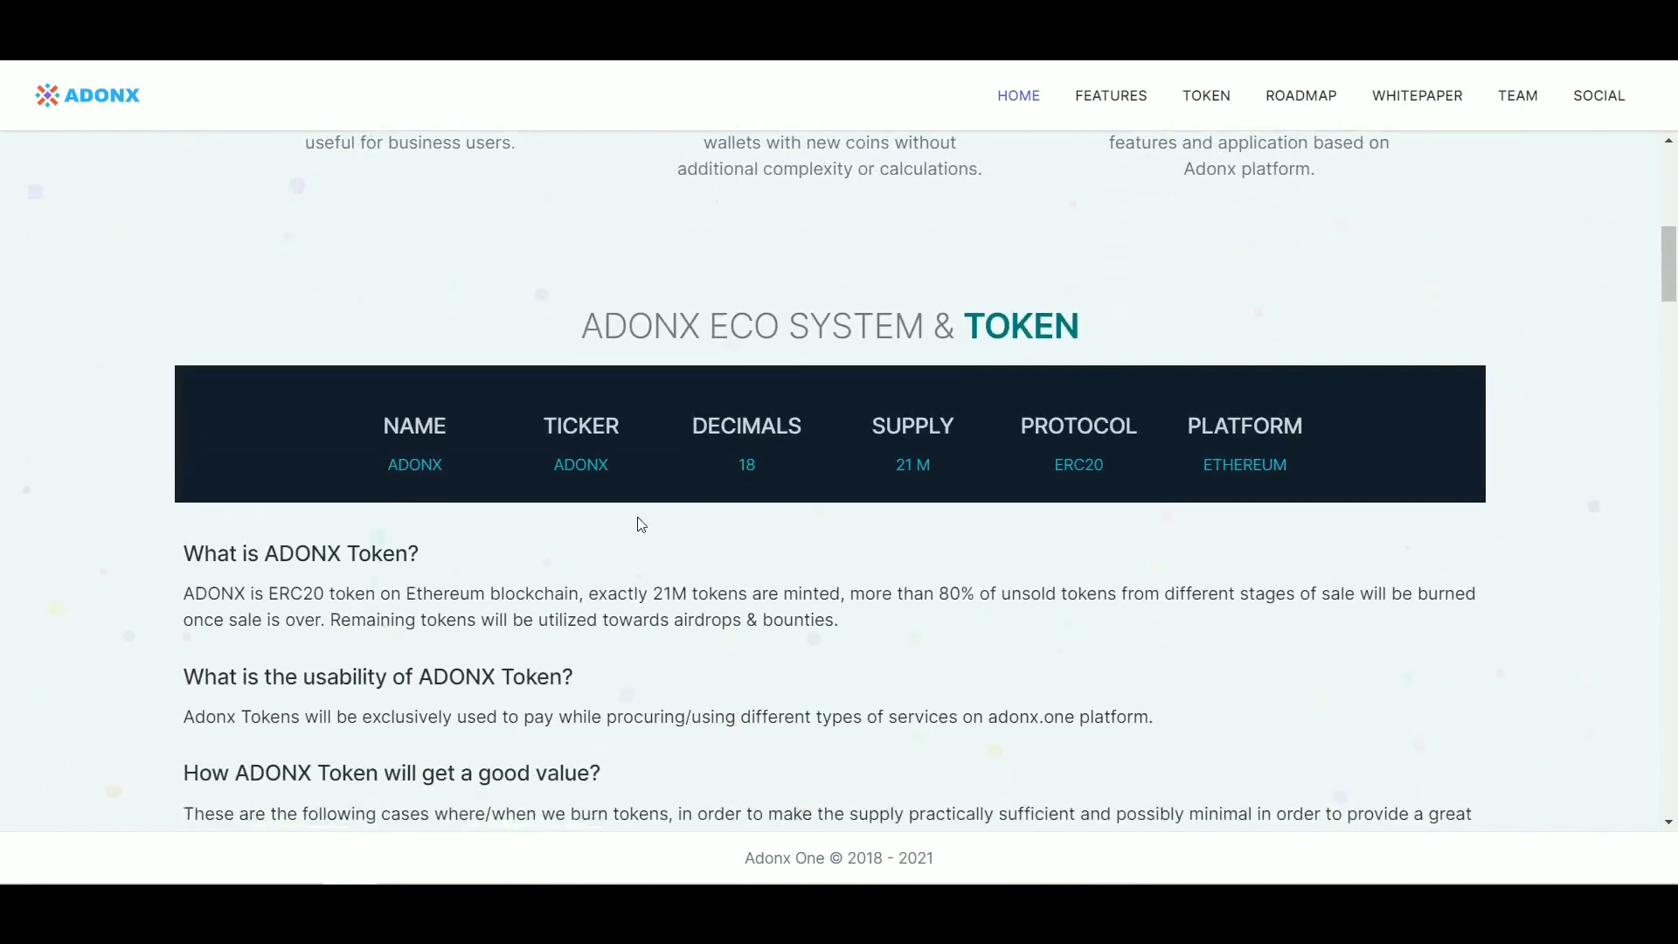
scroll("down", 3)
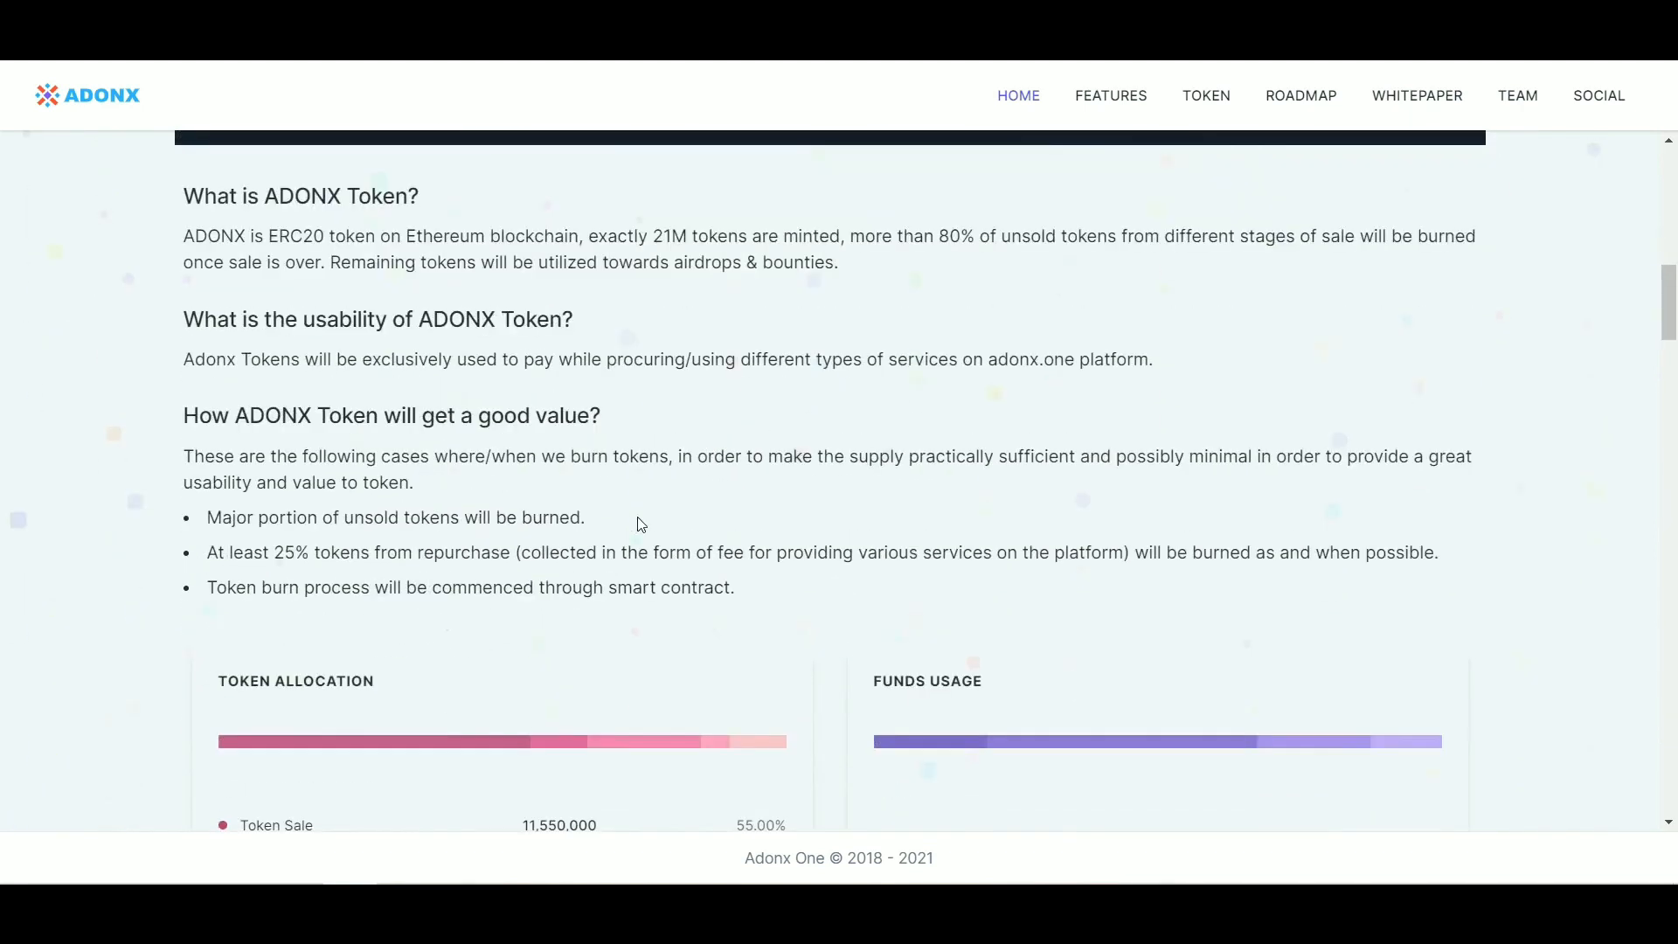
Step: Read through the token allocation tables down to the 2021 Roadmap milestones
scroll("down", 3)
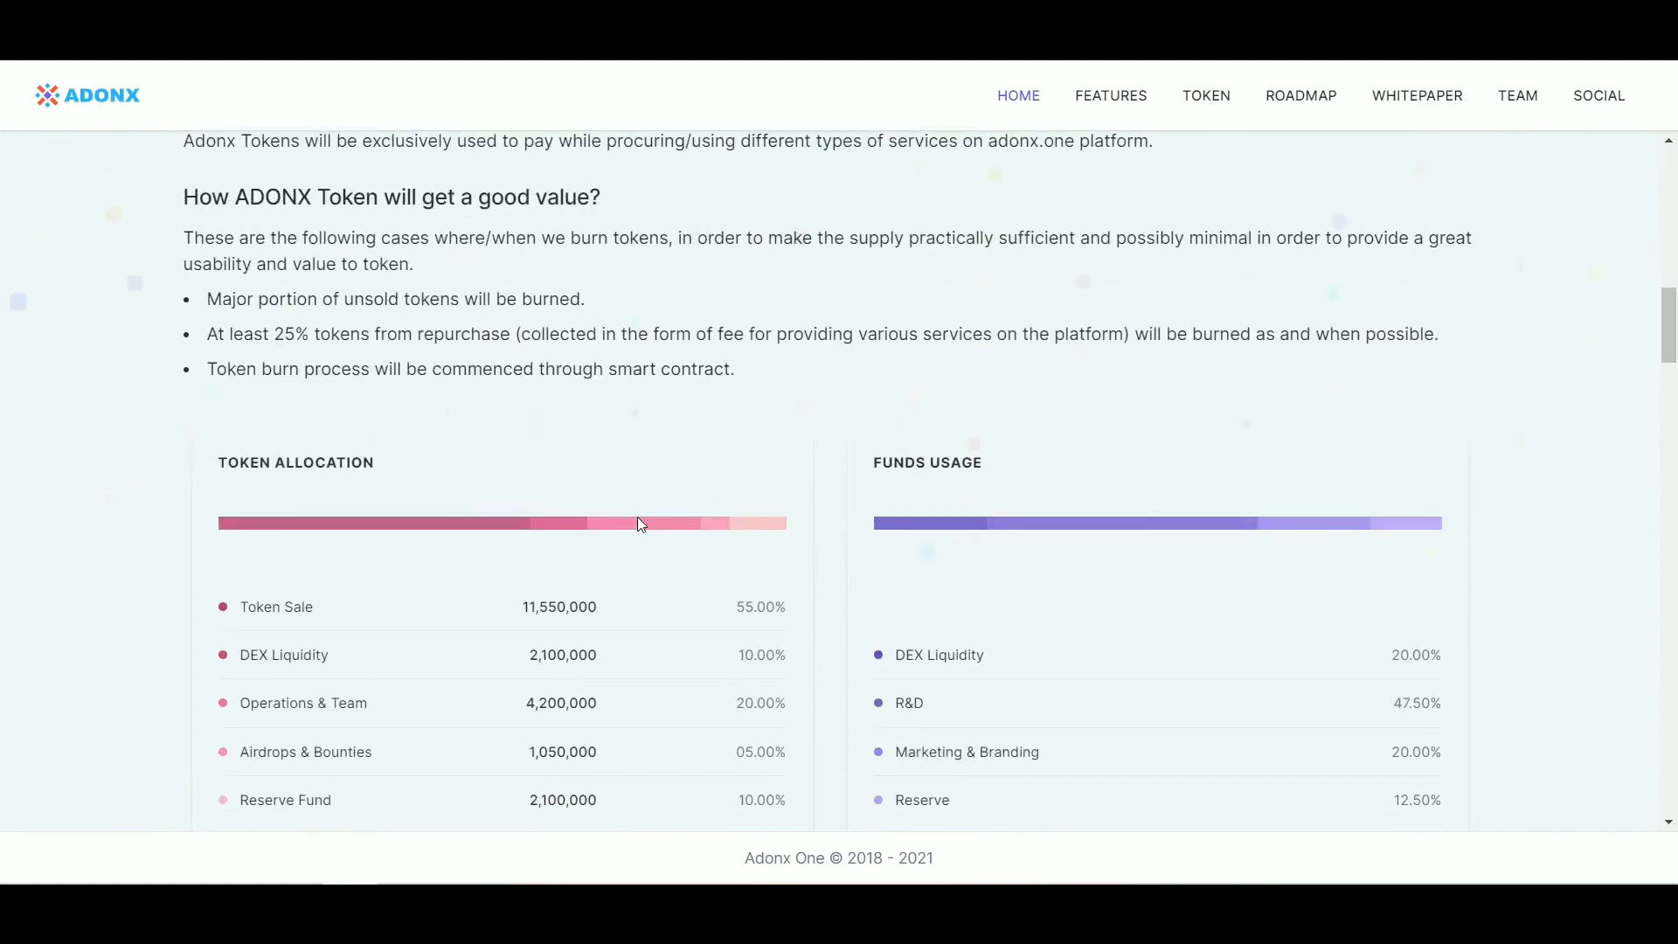
scroll("down", 3)
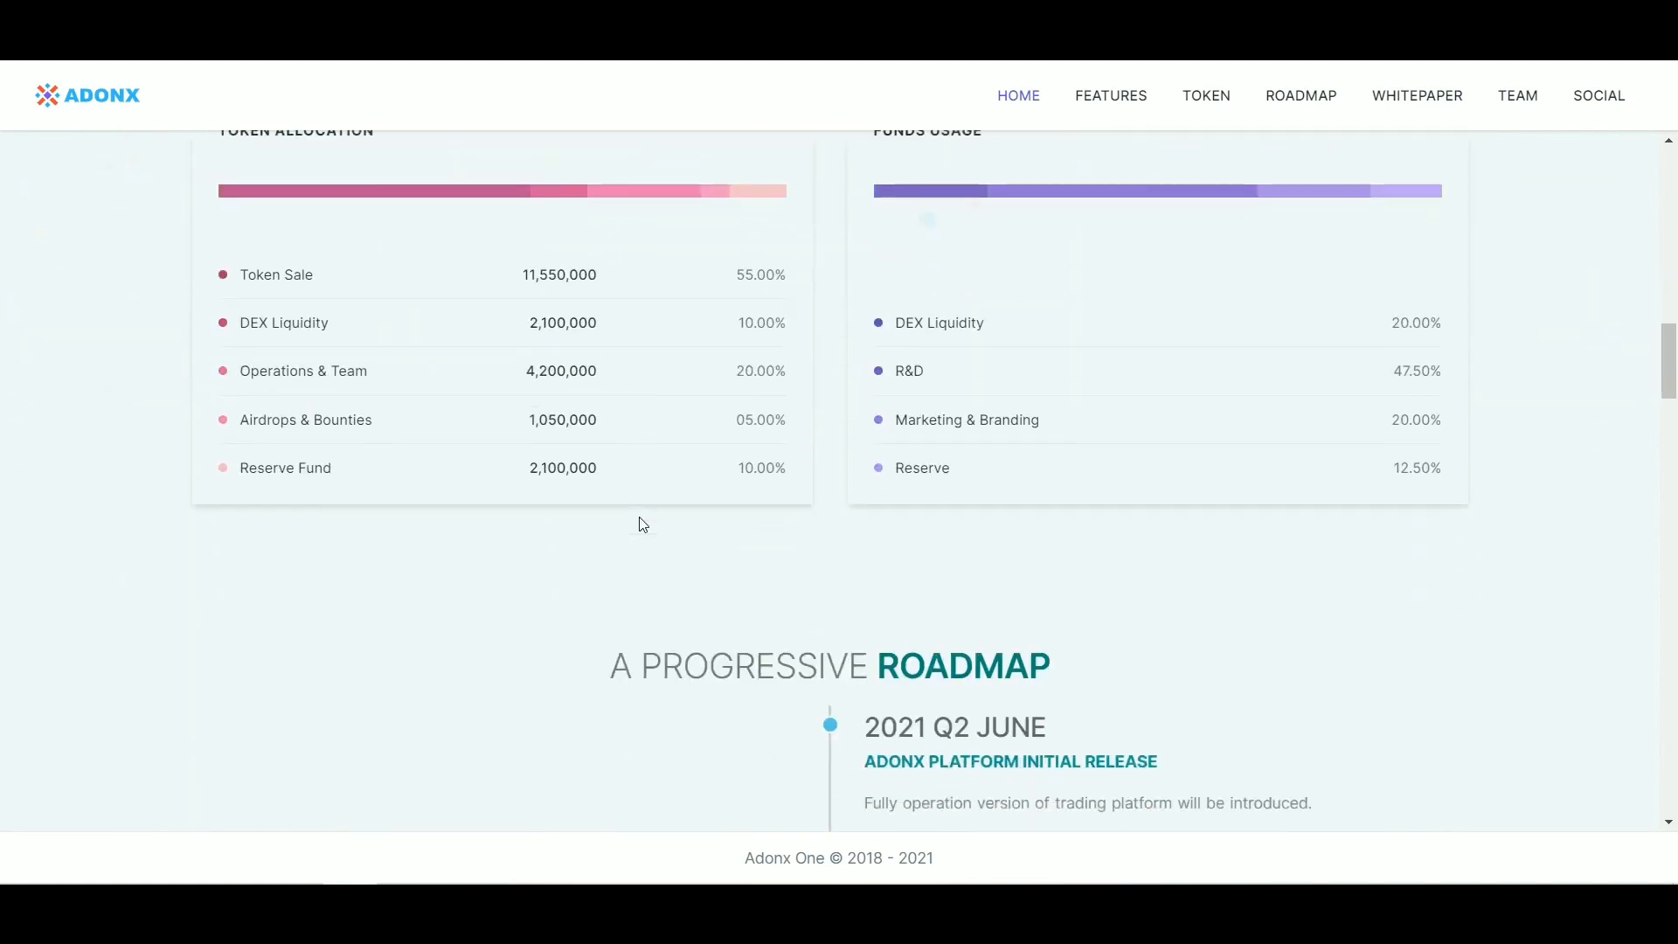
scroll("down", 3)
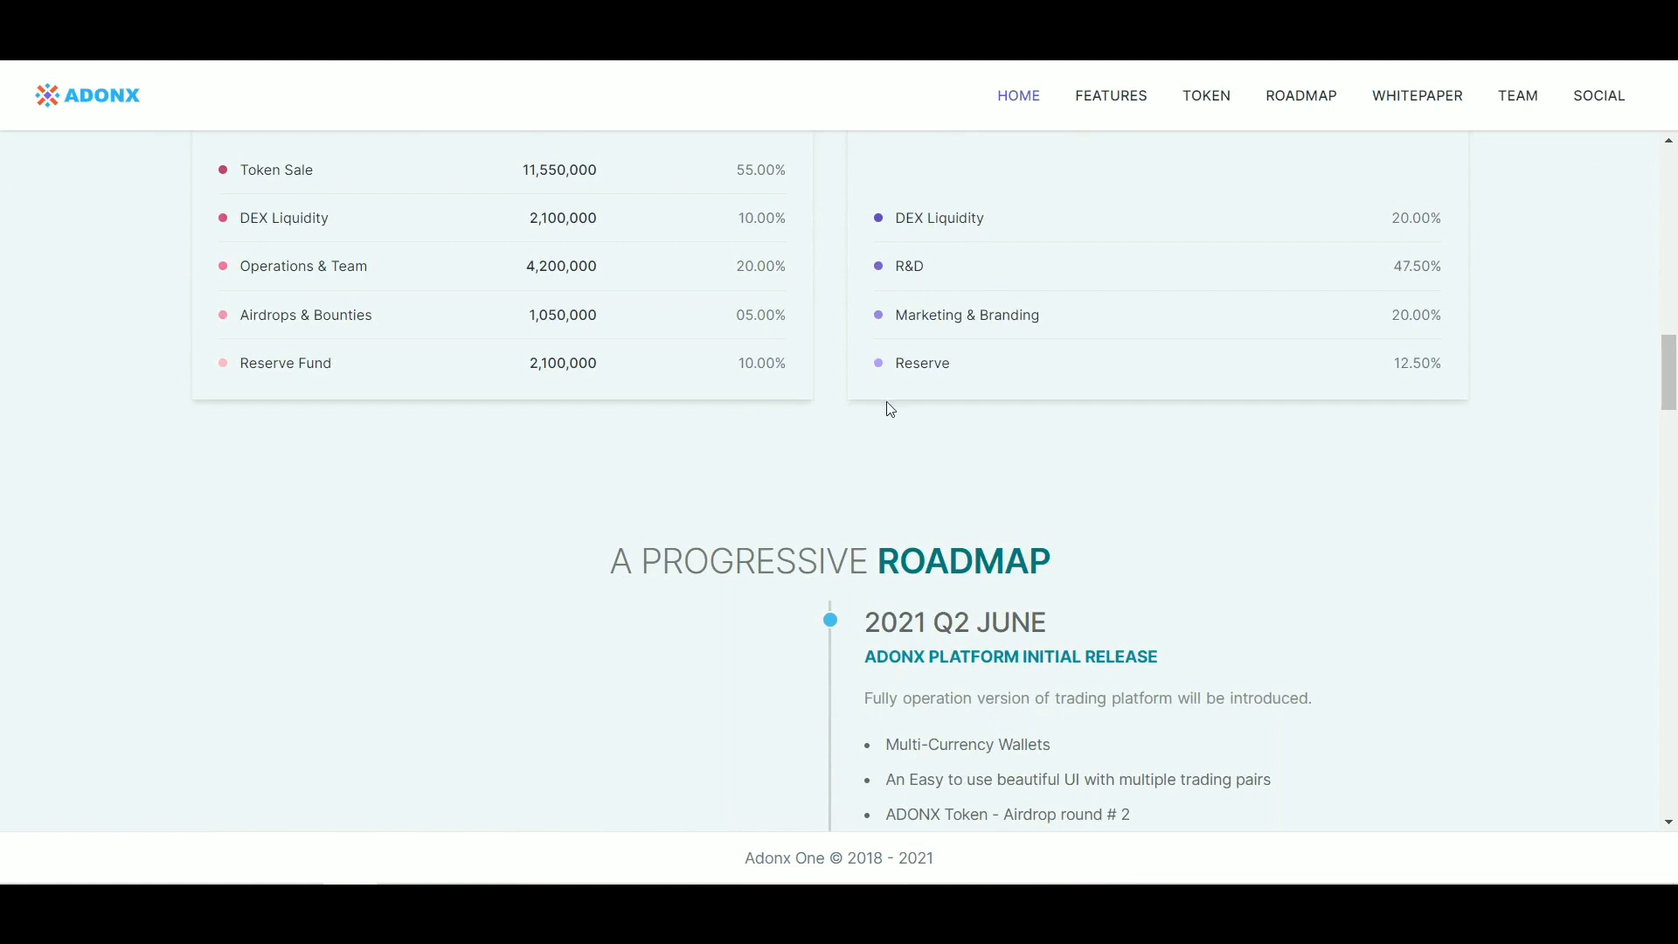
scroll("down", 3)
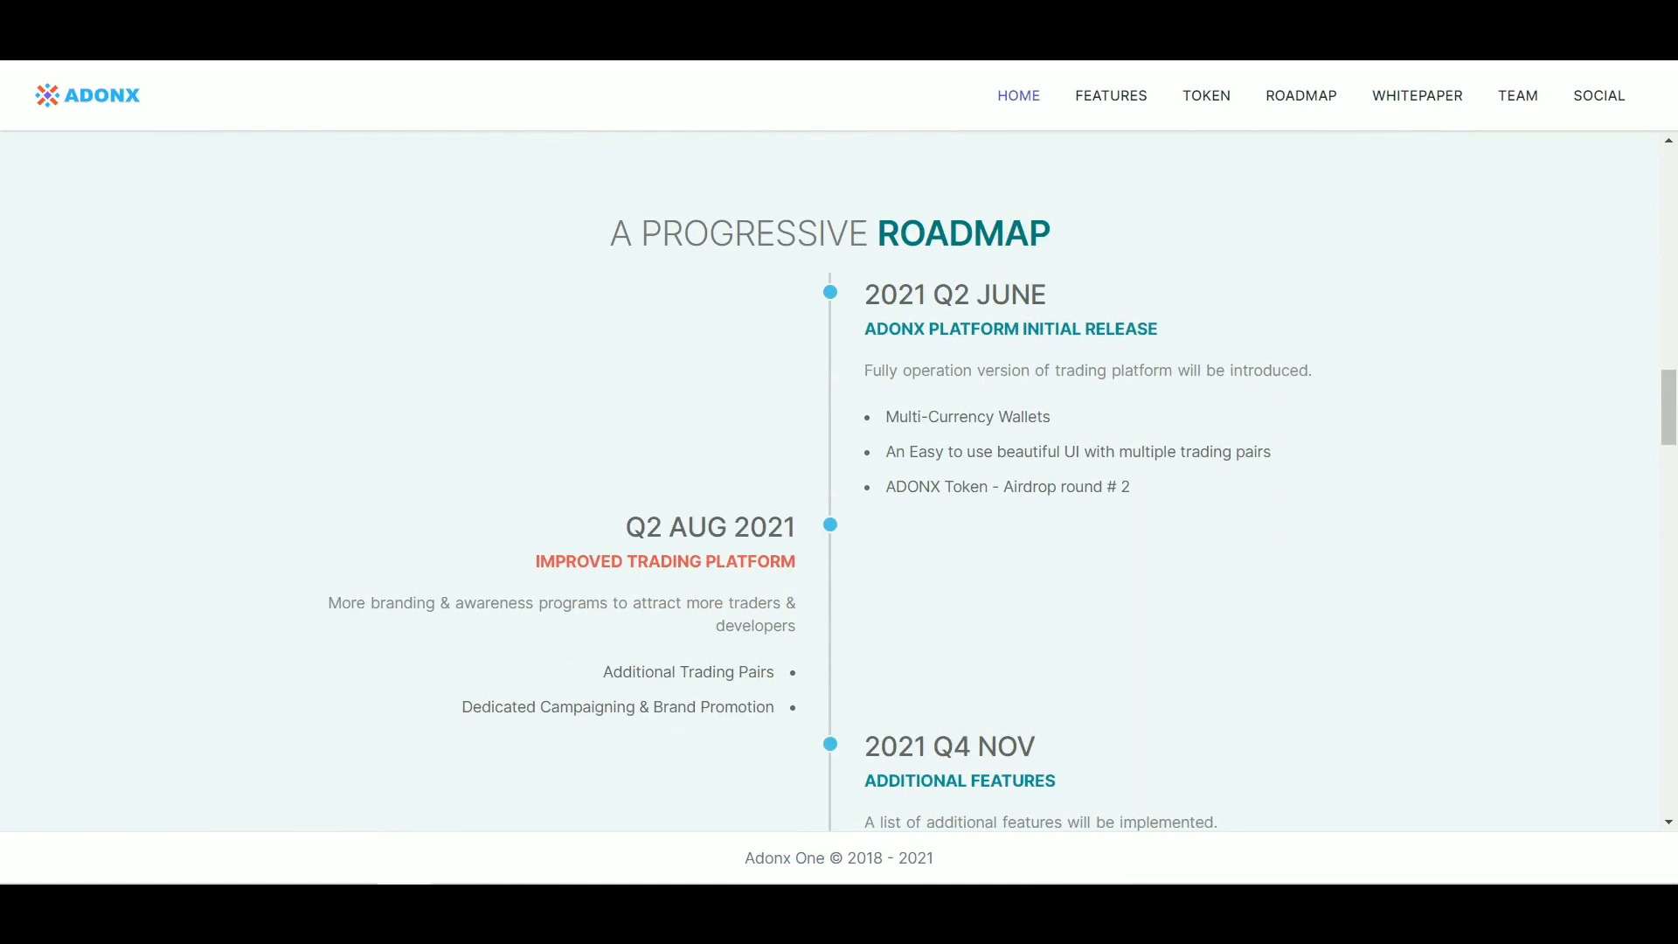
mouse_move(788, 255)
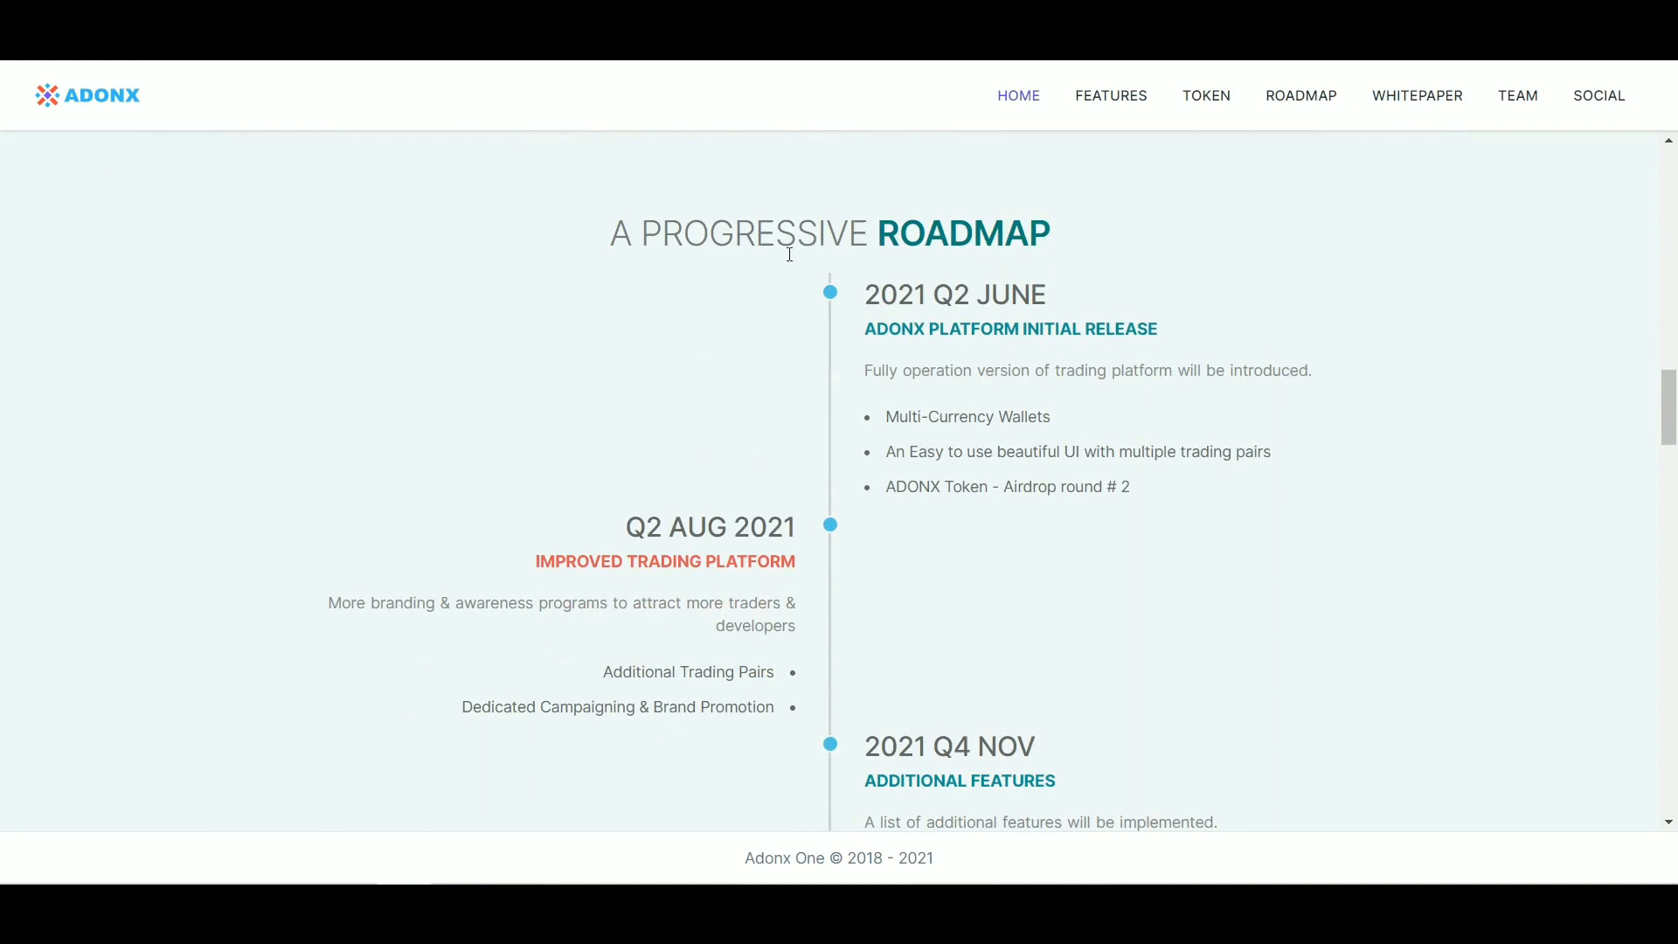
Step: Read the roadmap timeline through 2022 until the Whitepaper and Team headings appear
scroll("down", 3)
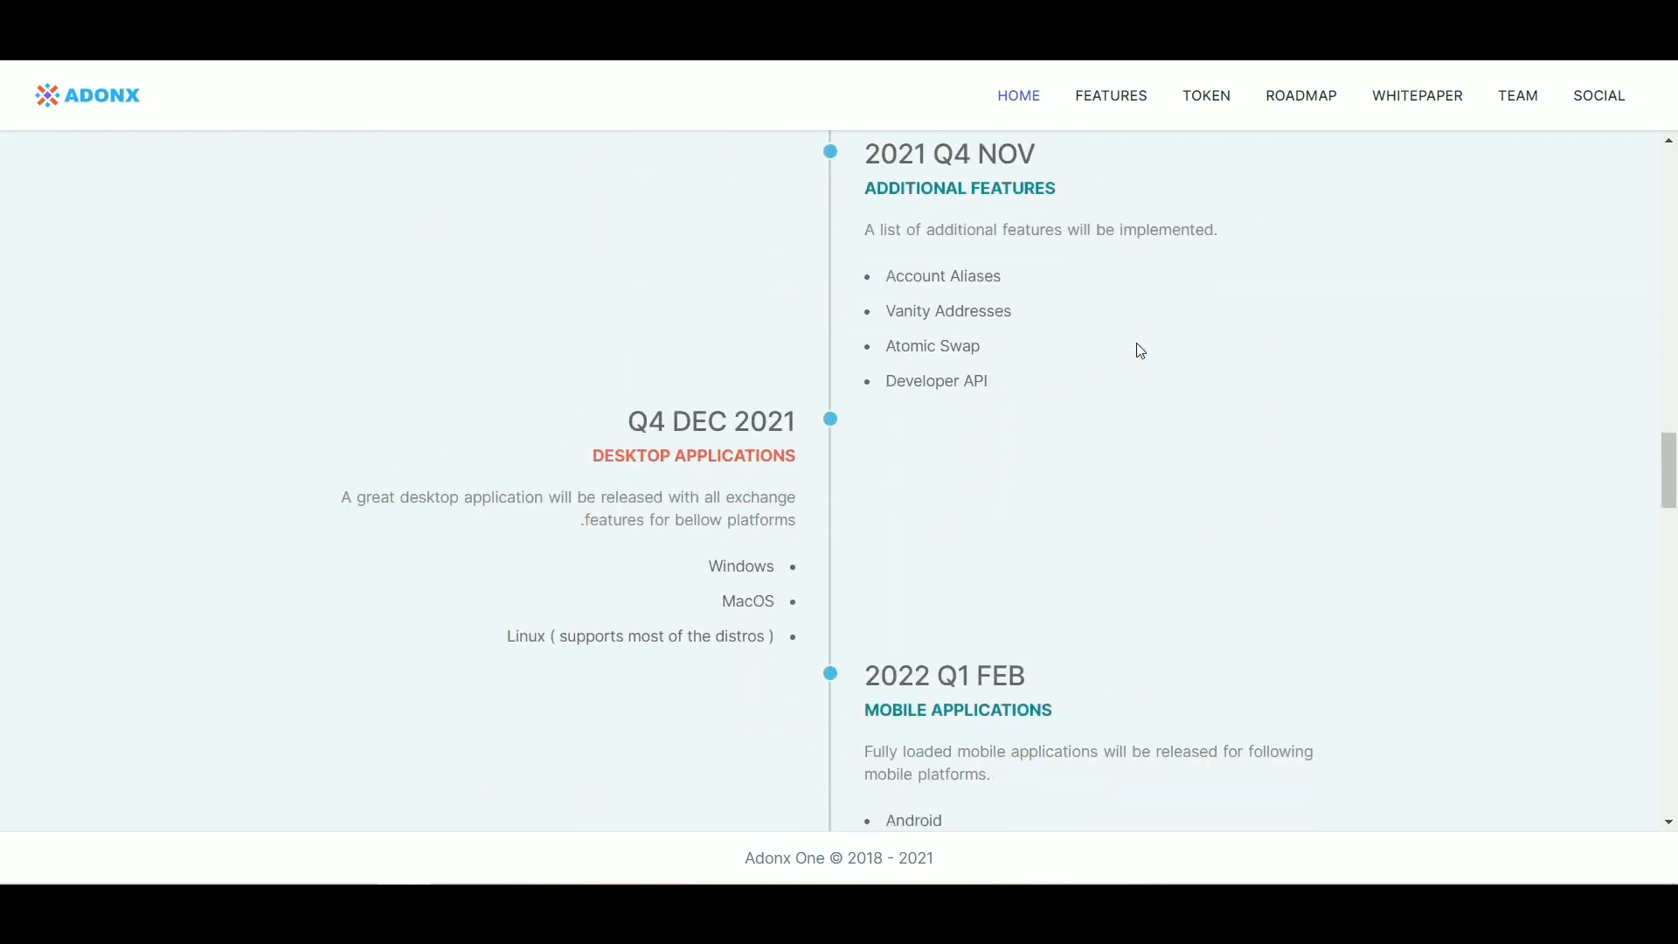
scroll("down", 3)
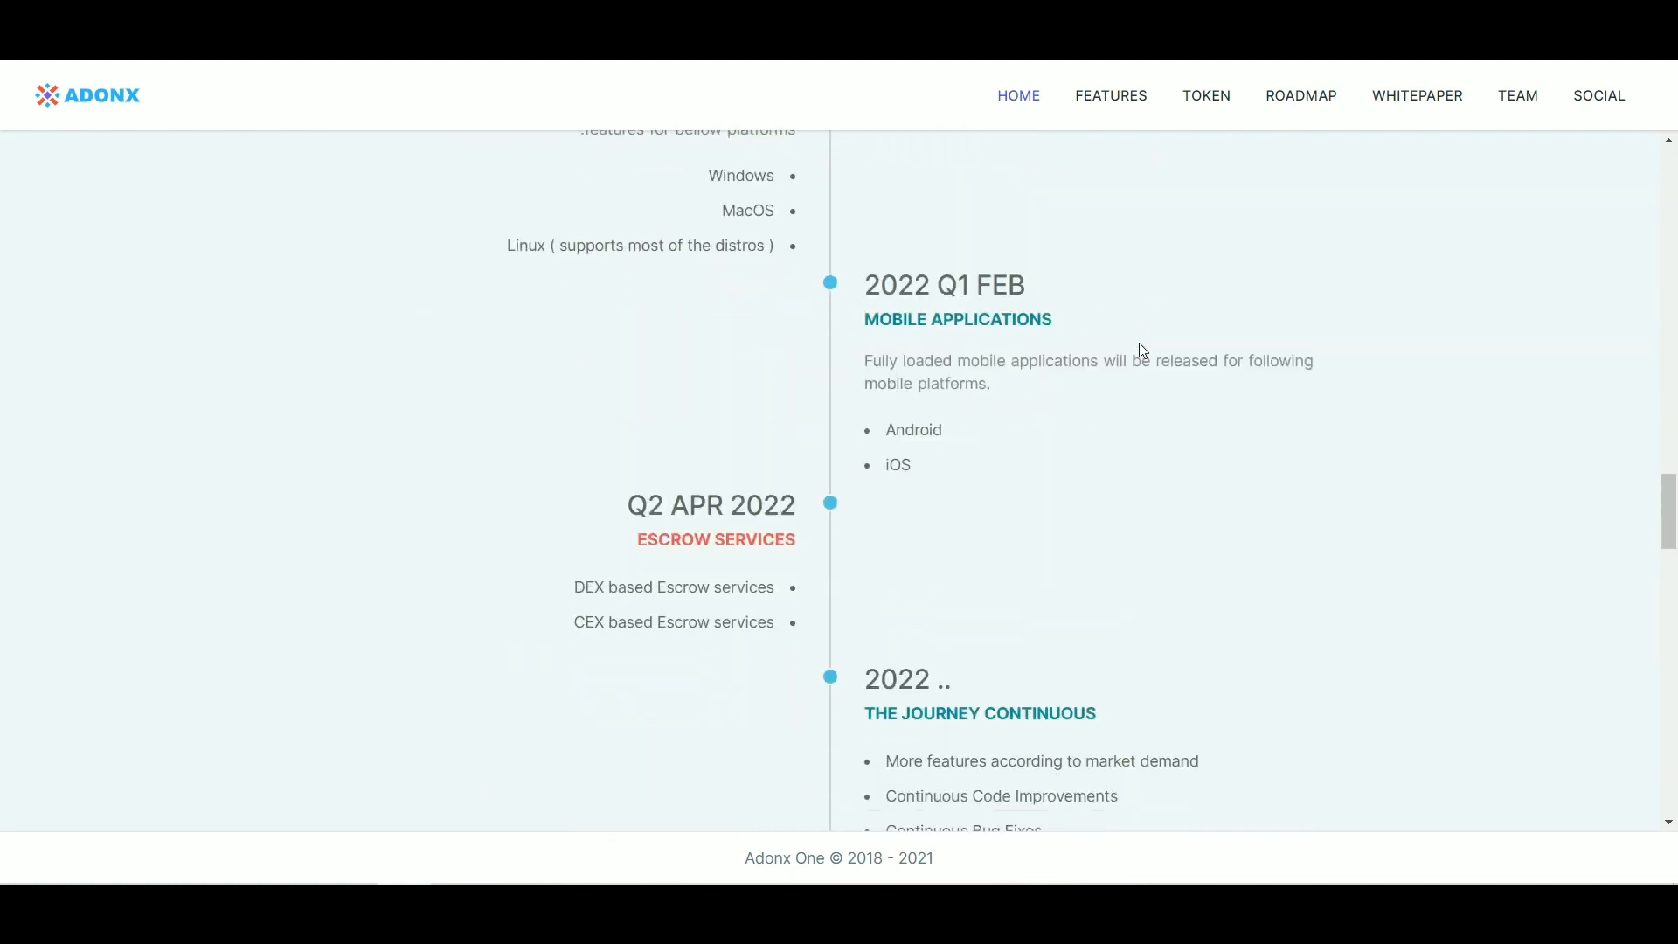
scroll("down", 3)
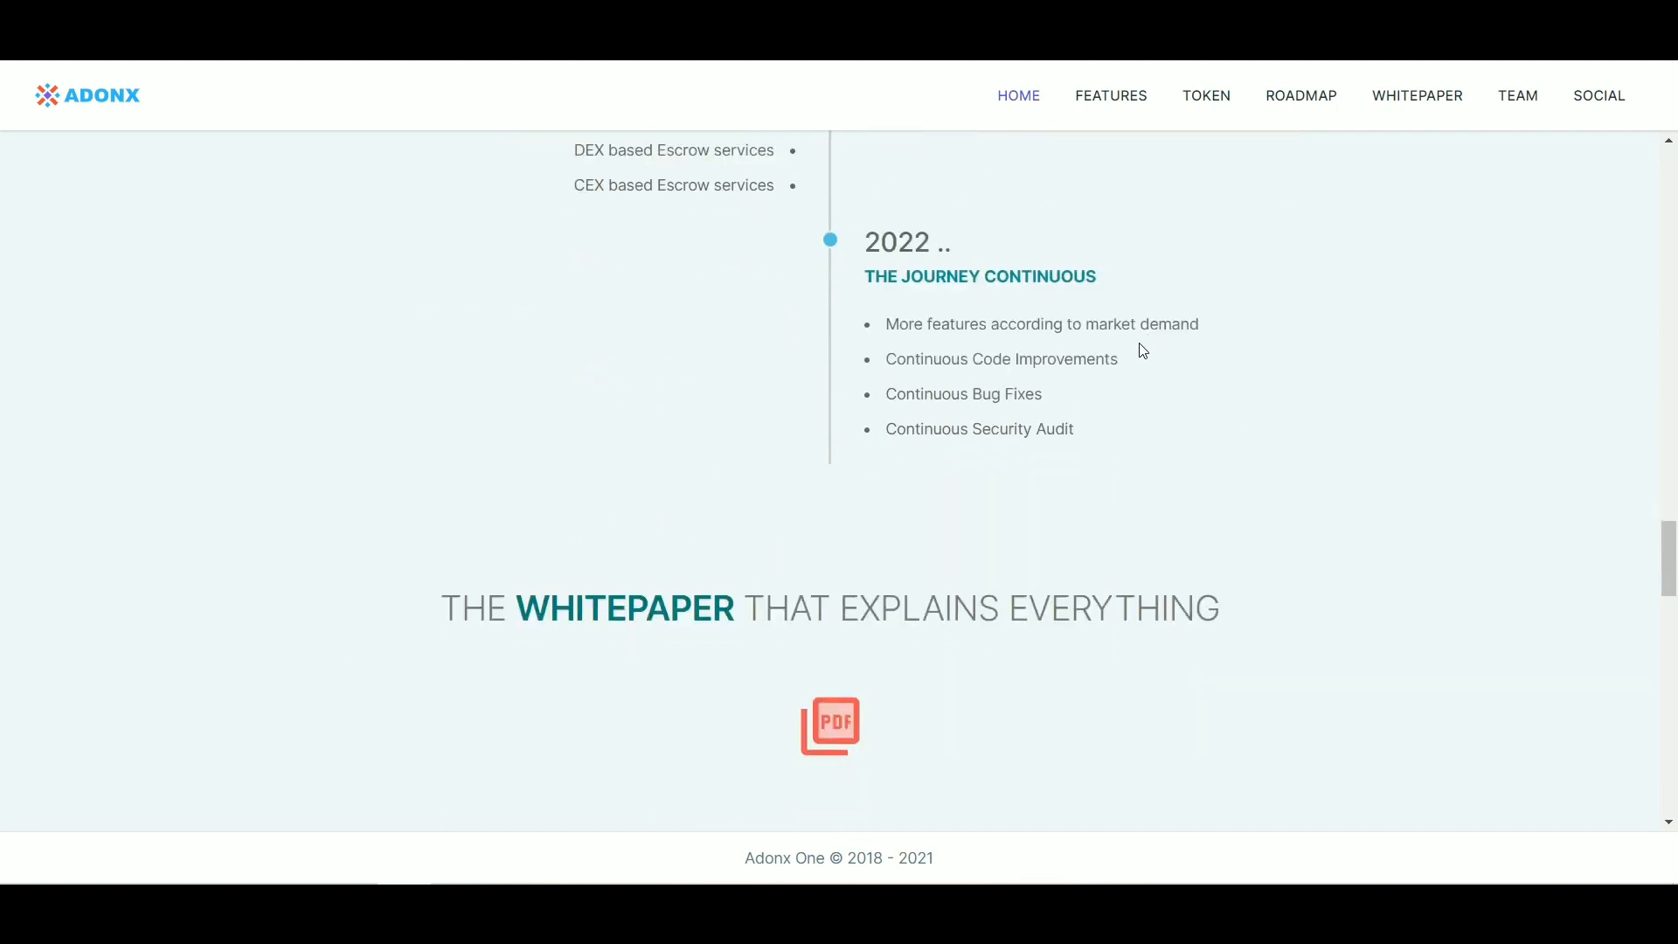
scroll("down", 3)
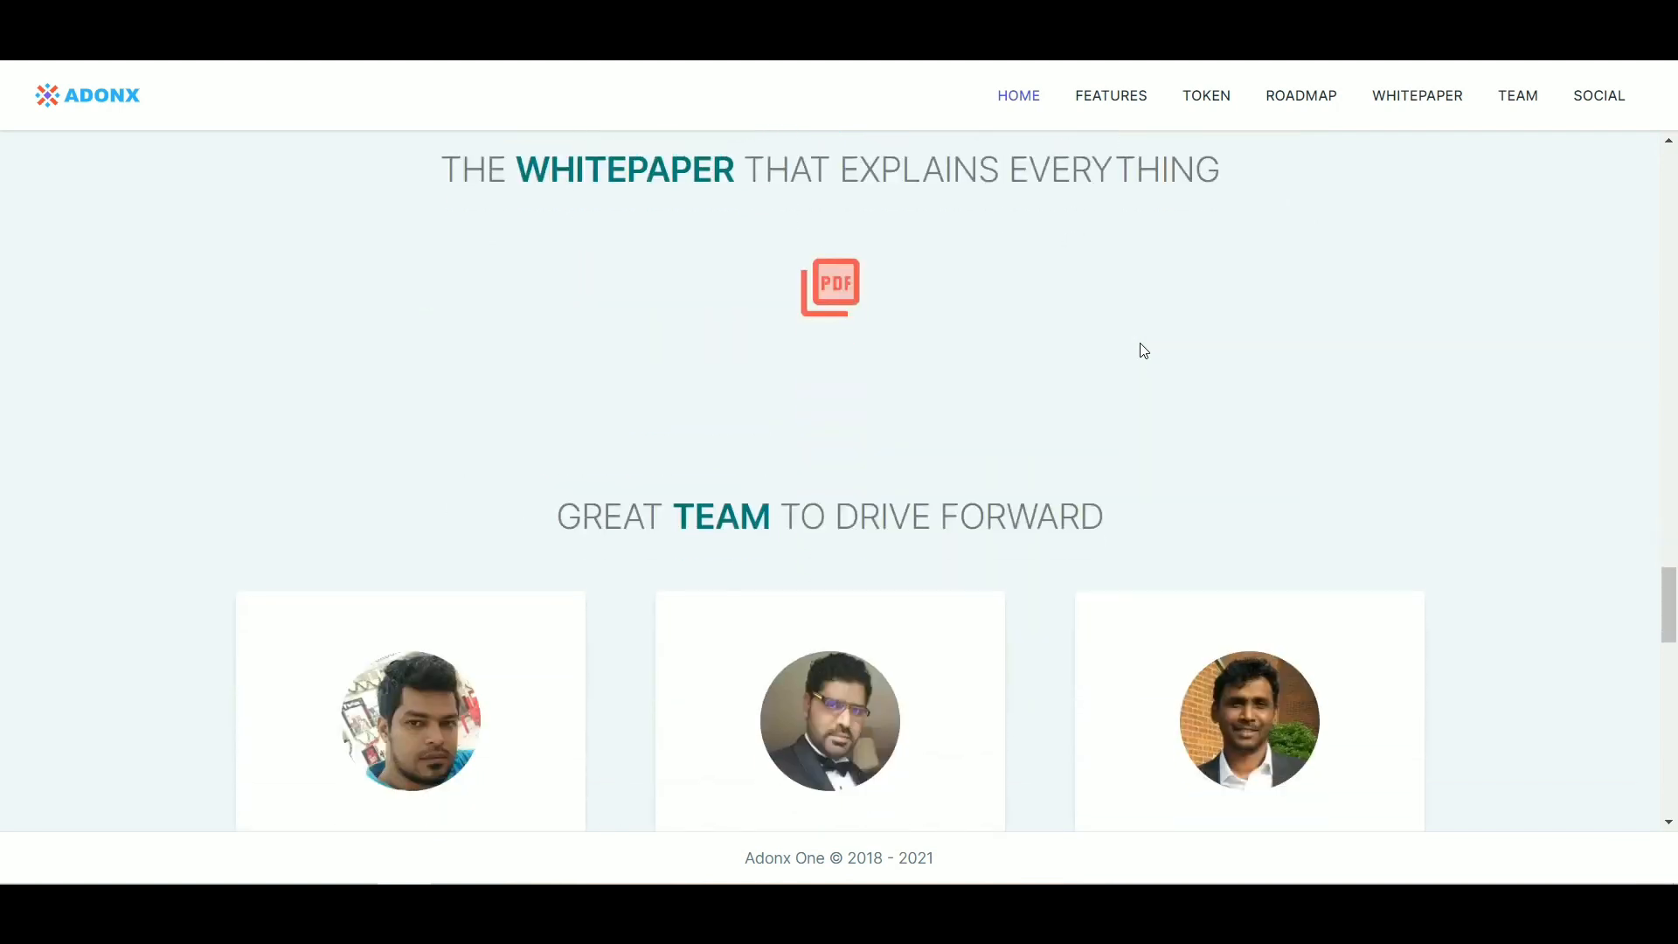
Step: Read the Team cards and Join Our Great Community links, then go to the project's Twitter profile
scroll("down", 3)
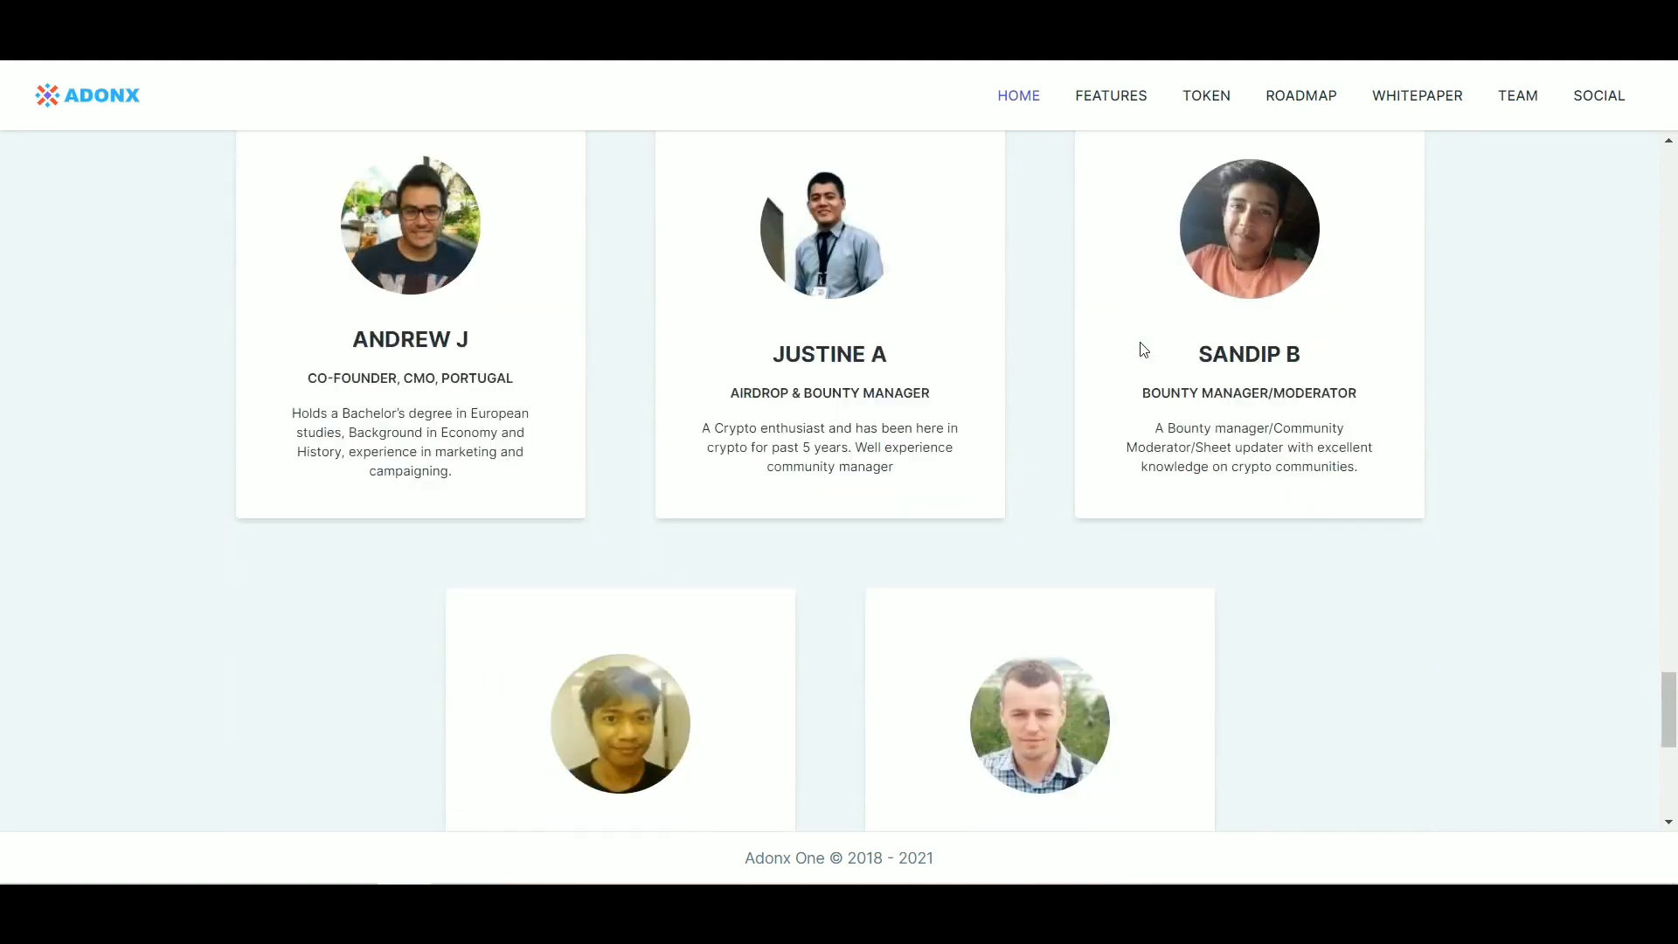
scroll("down", 3)
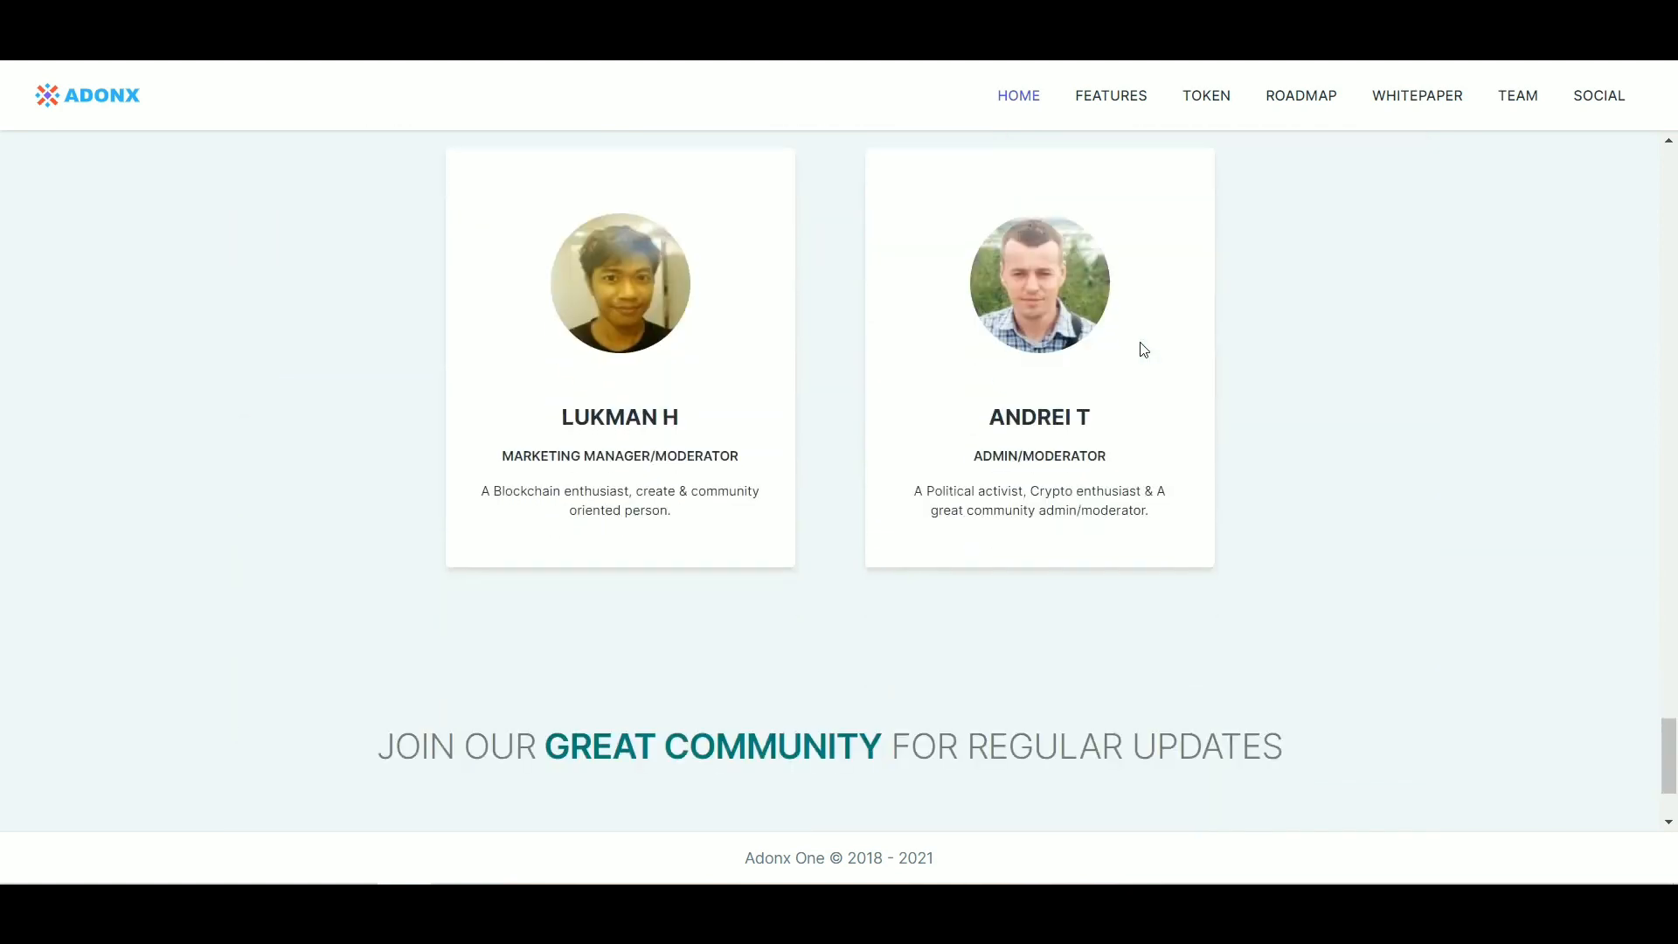
scroll("down", 3)
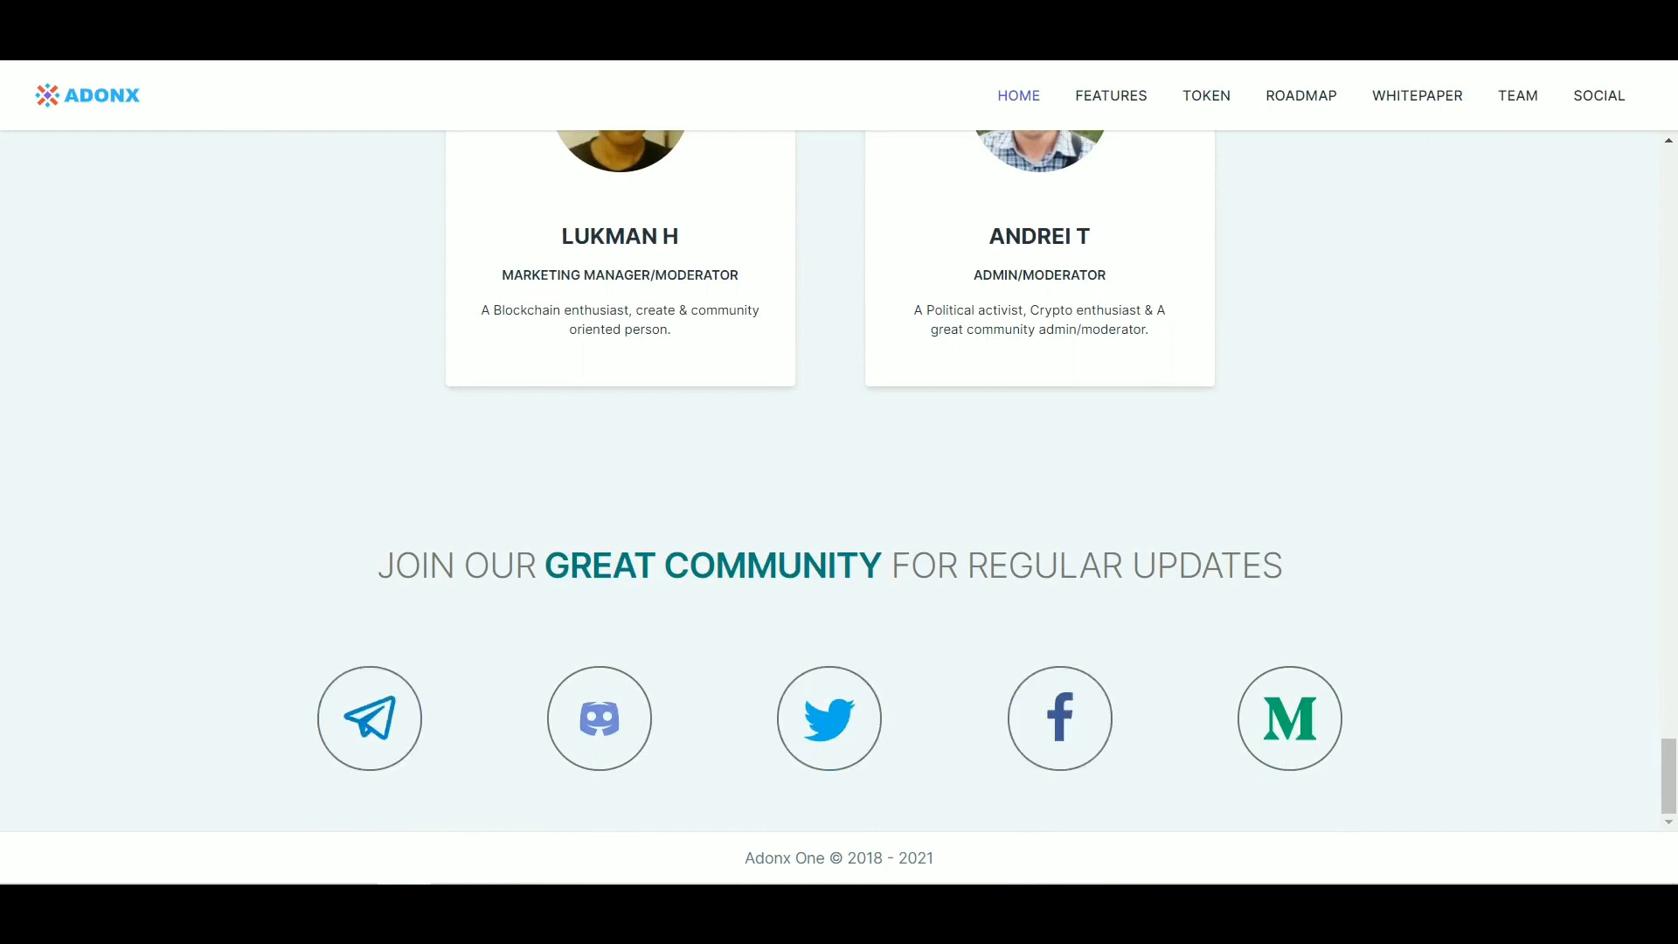
left_click(828, 717)
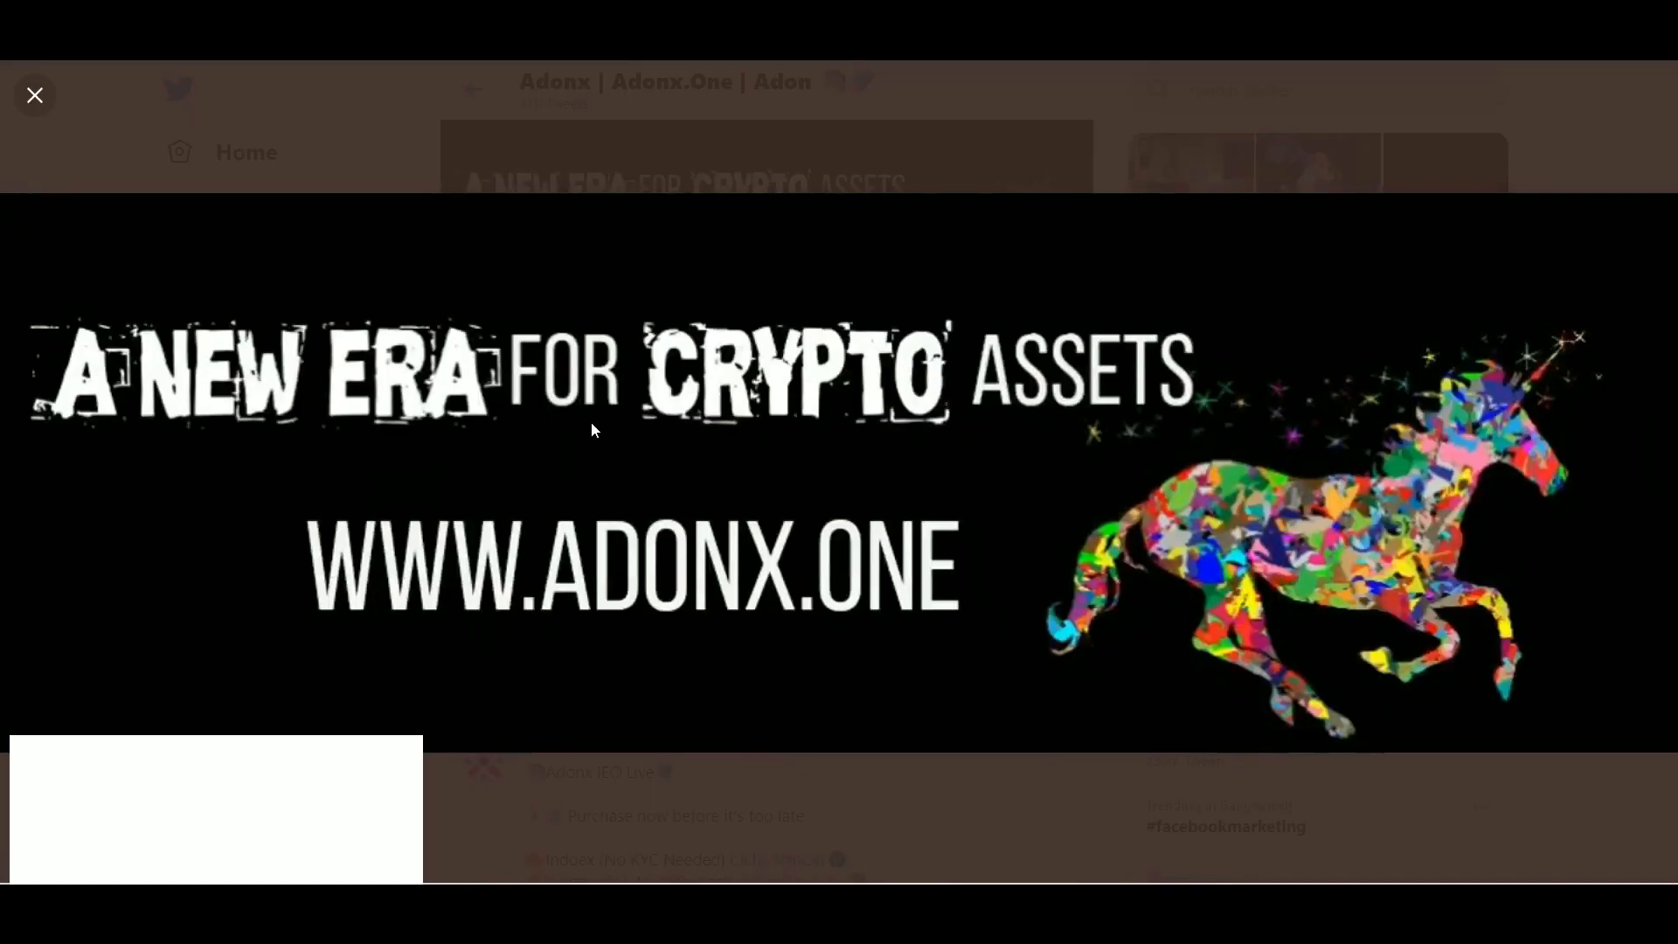
Step: Dismiss the enlarged header image and read the feed from the March 31 sale announcements
left_click(33, 94)
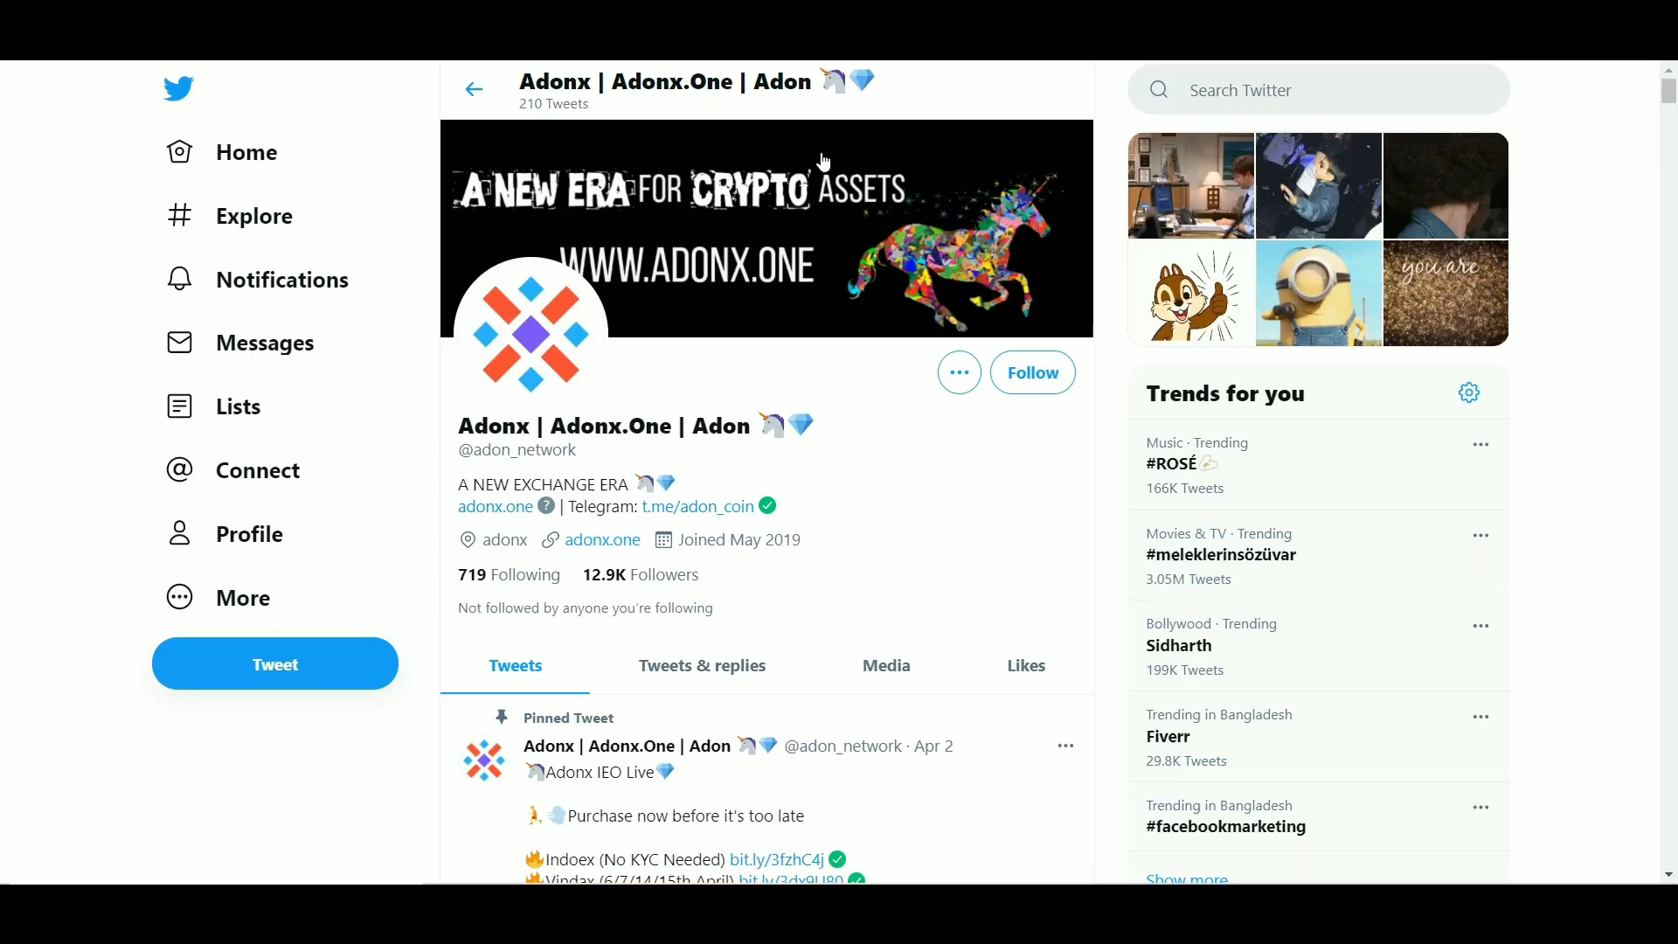
scroll("down", 3)
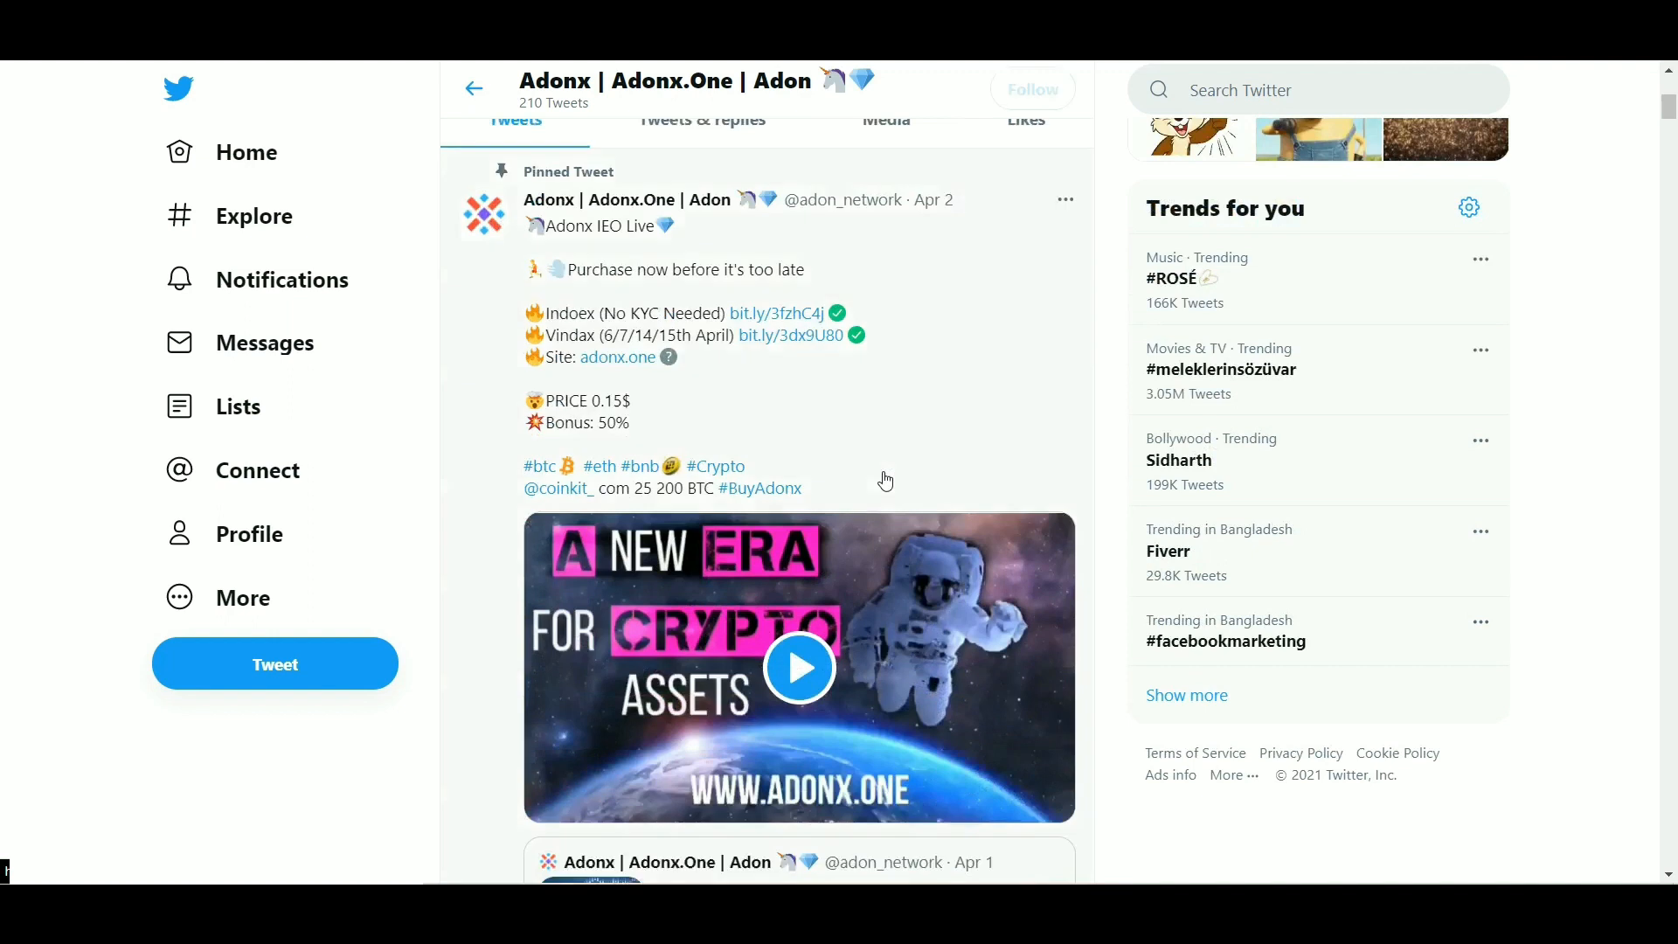
scroll("down", 3)
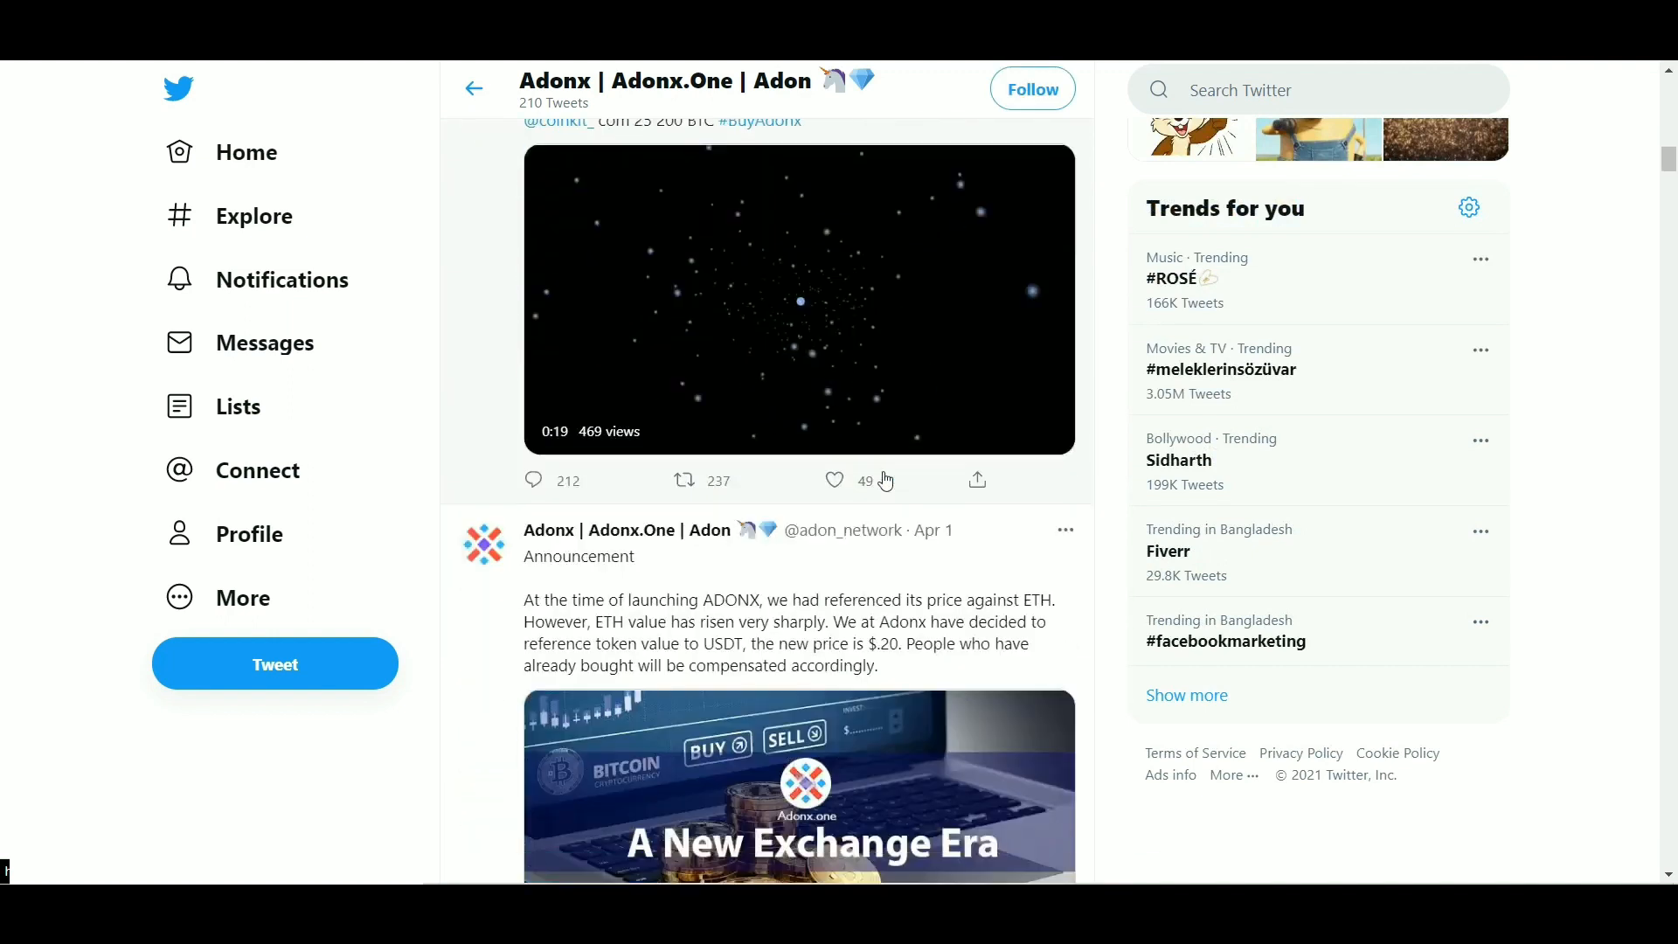
scroll("down", 3)
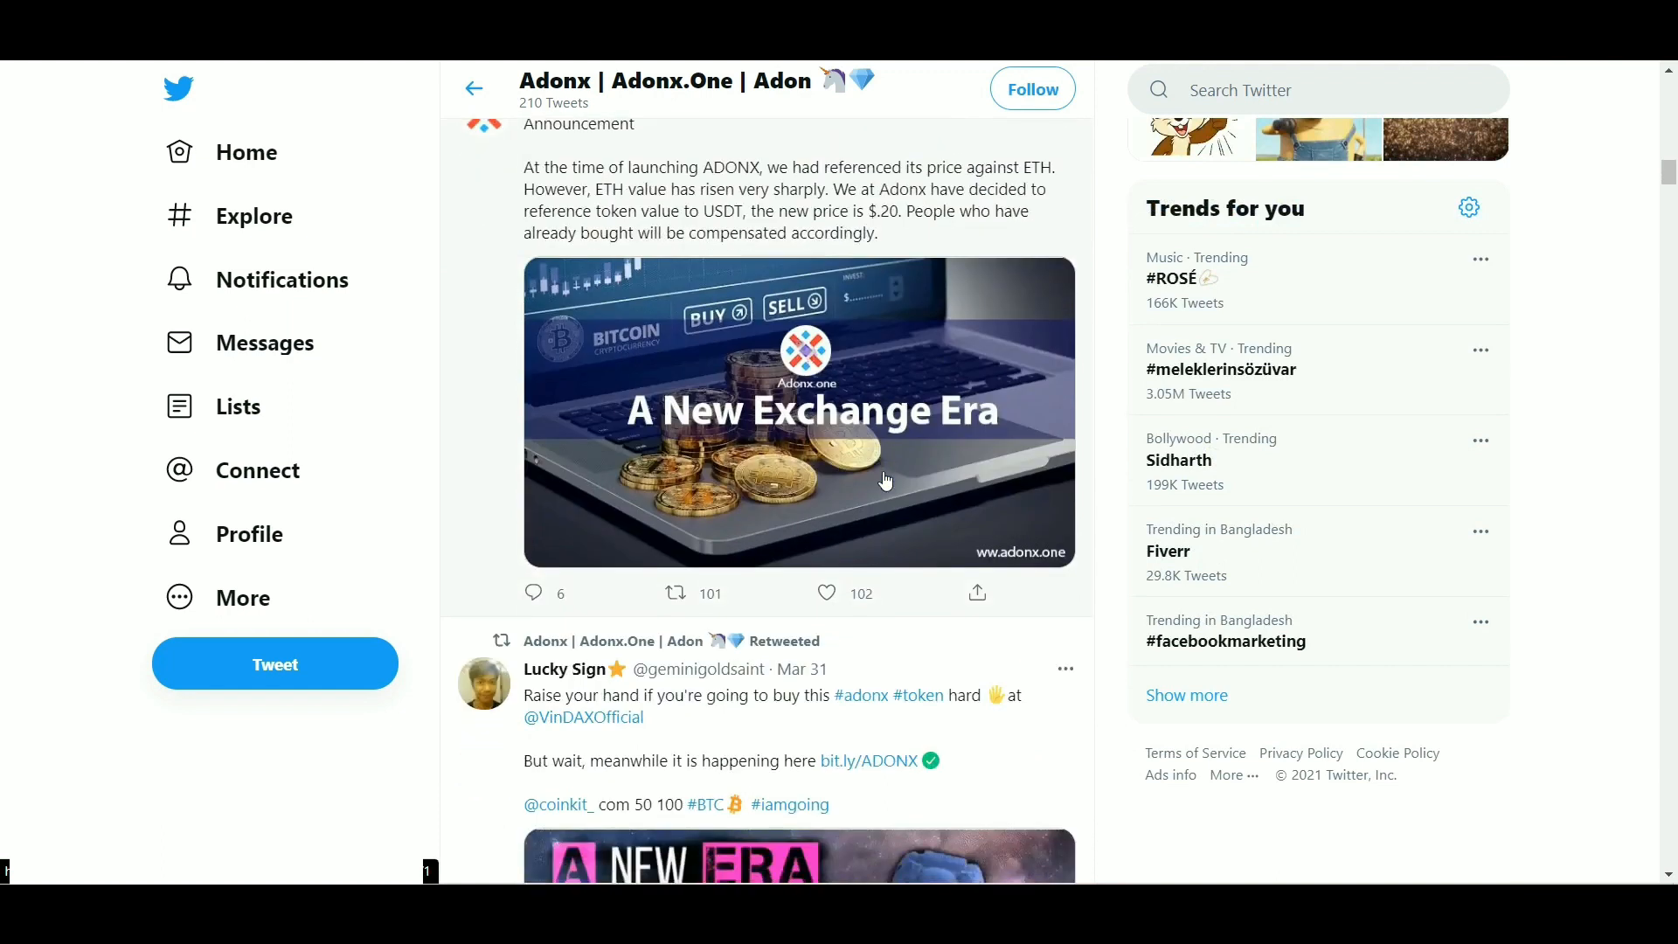
scroll("down", 3)
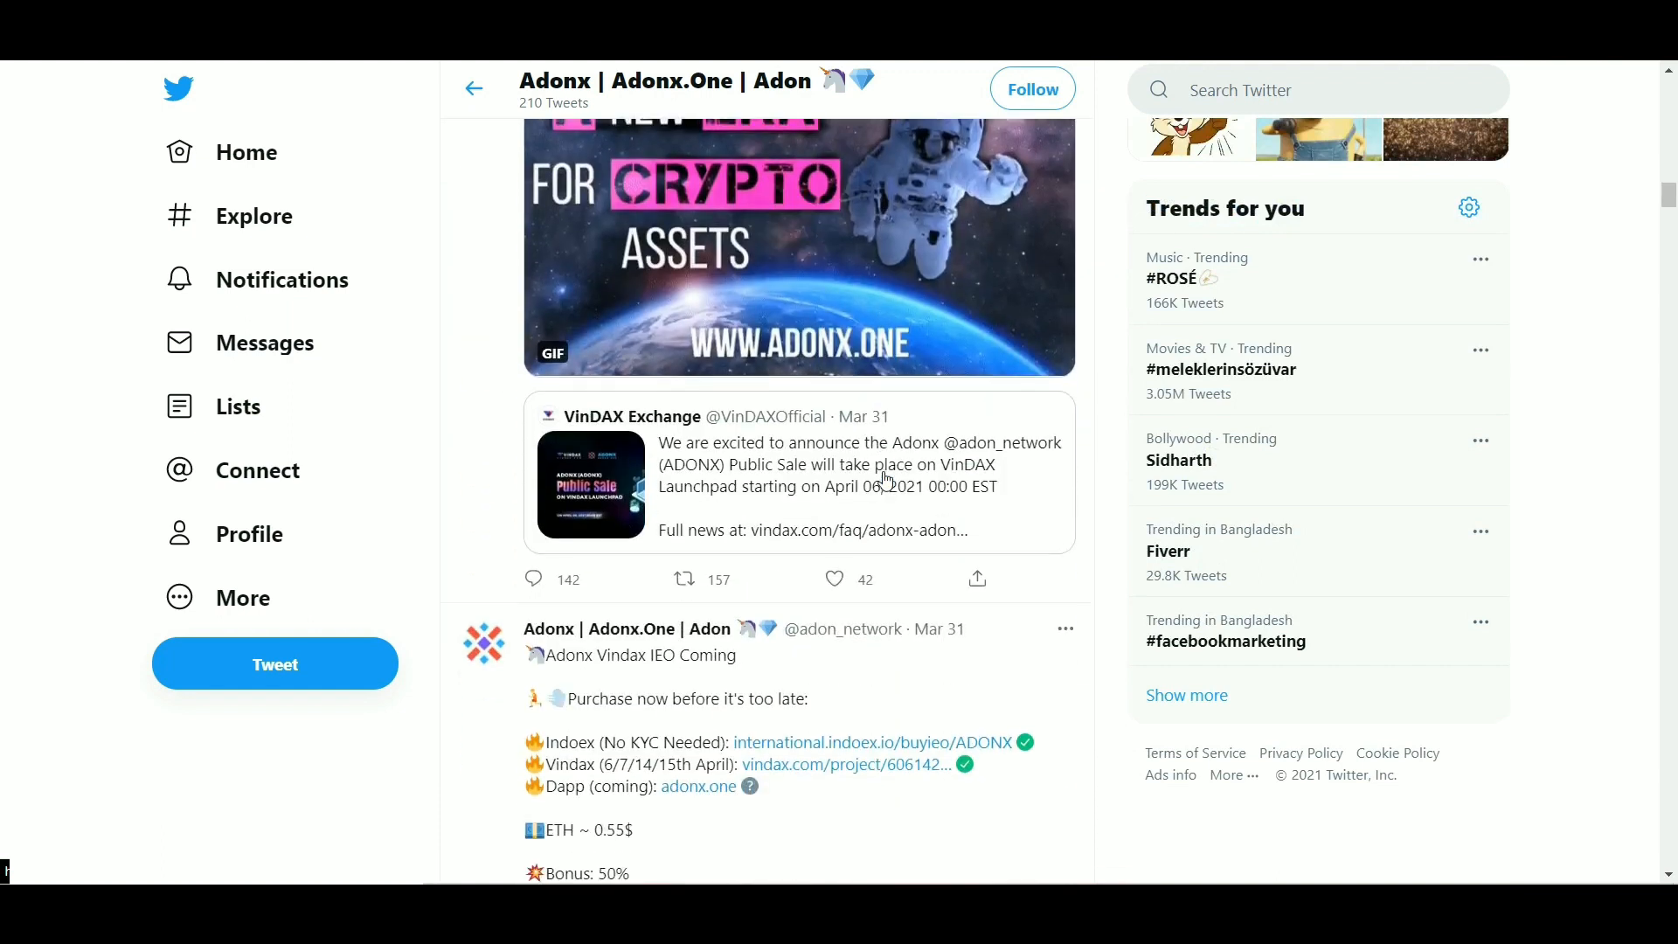
scroll("down", 3)
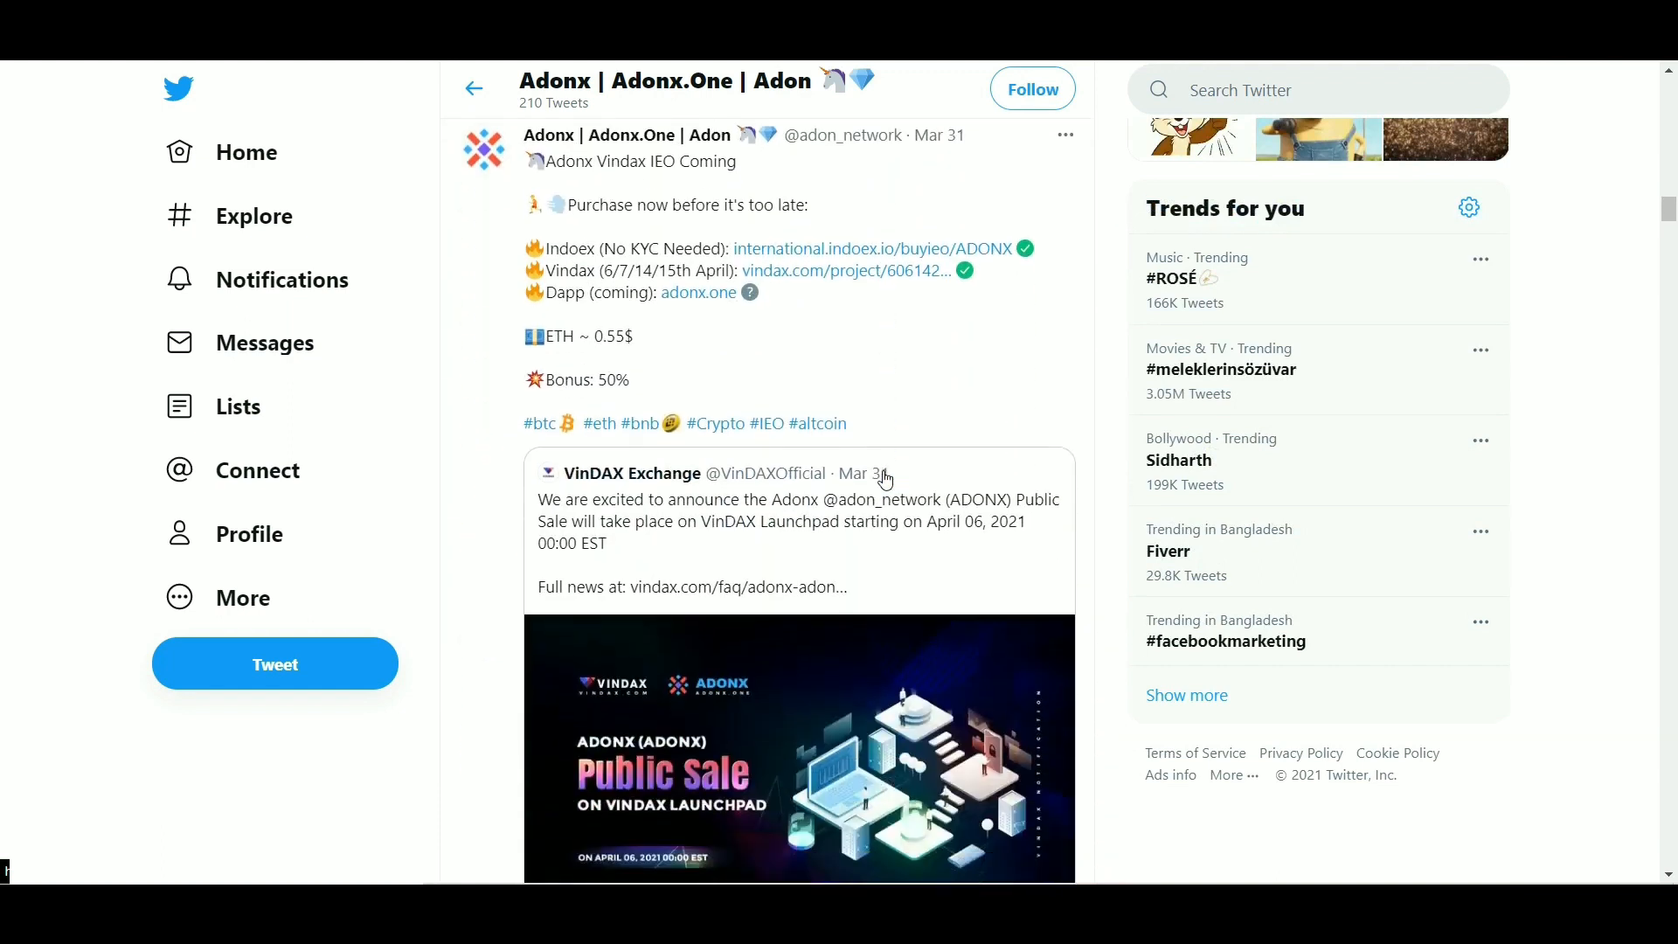
scroll("down", 3)
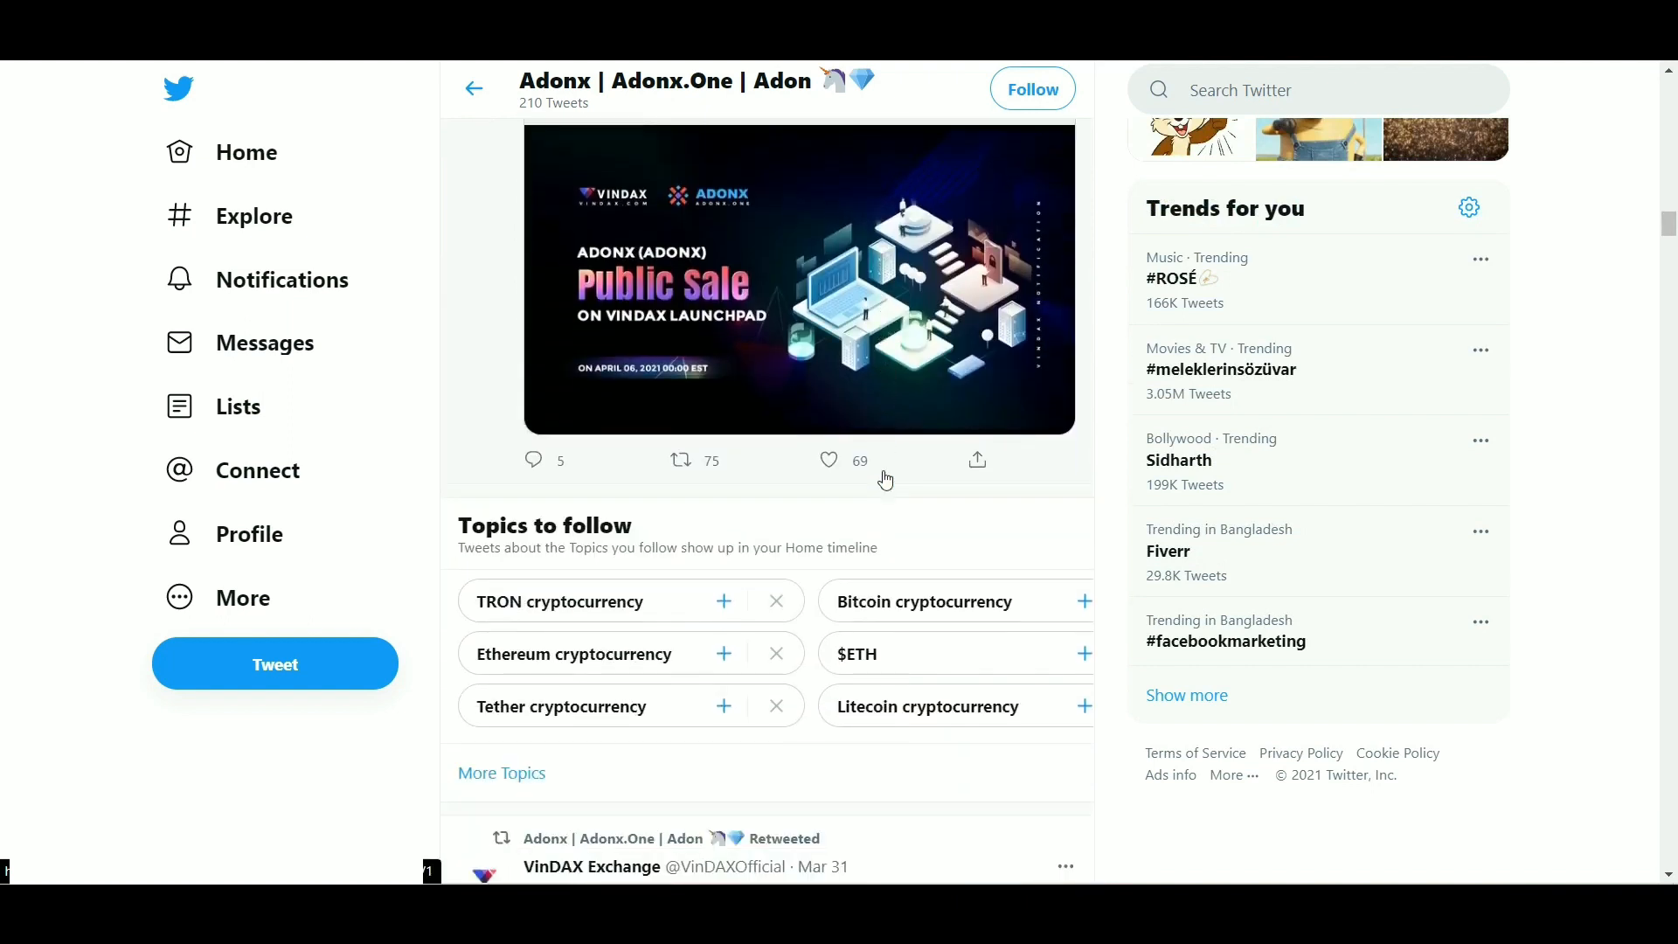
scroll("down", 3)
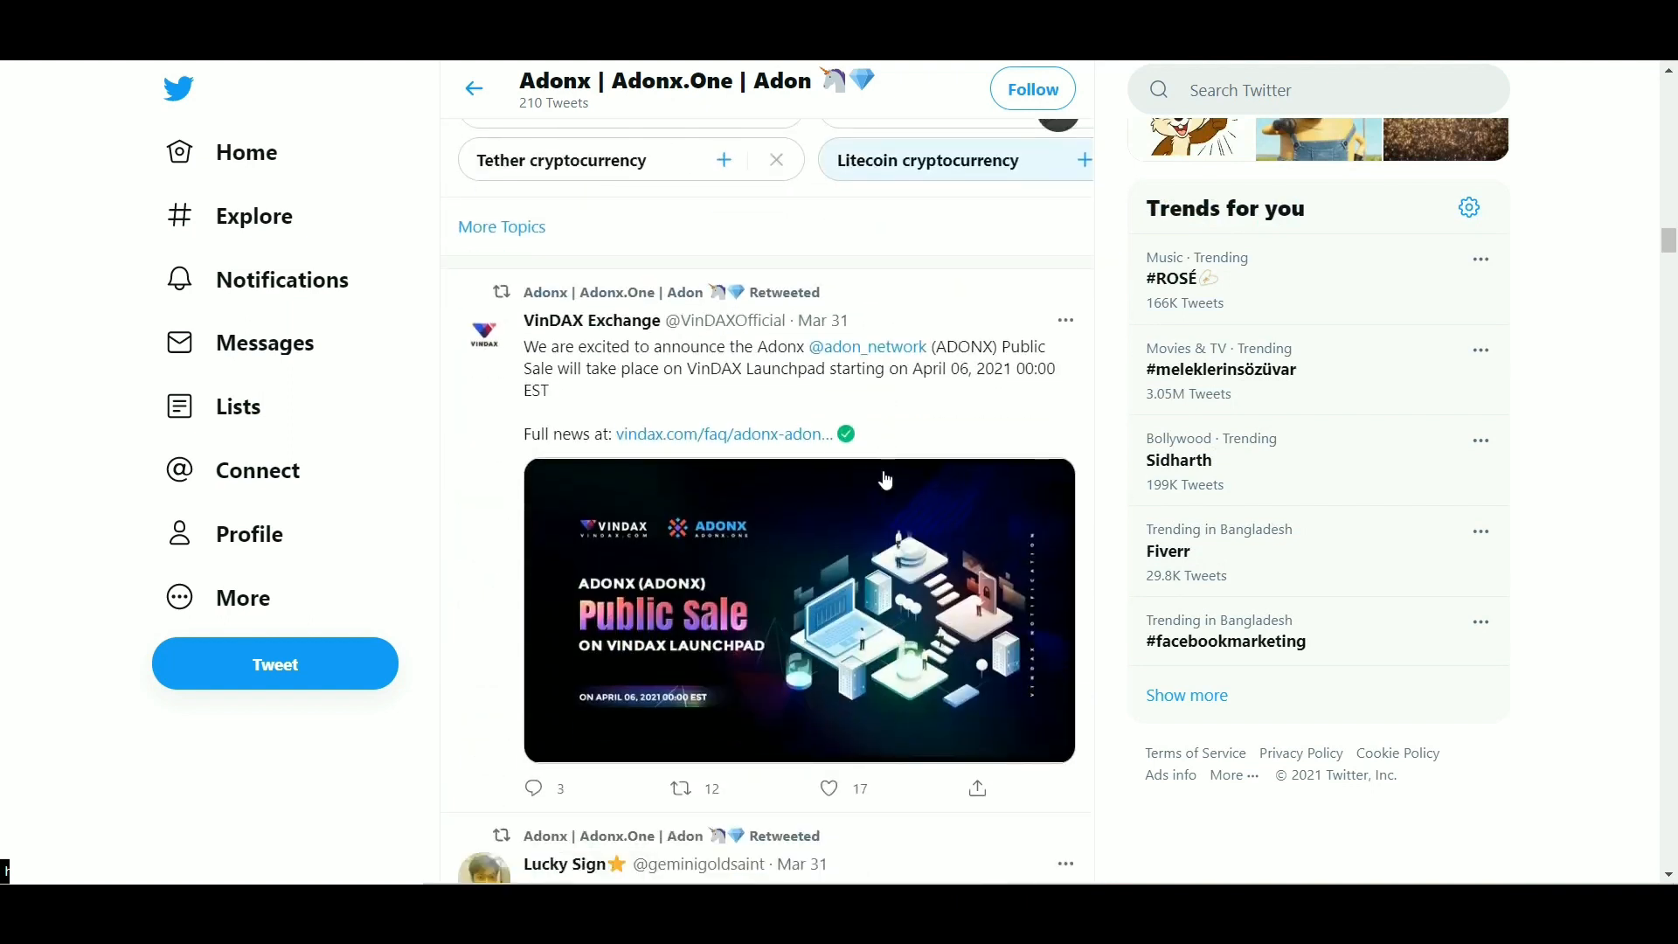
scroll("down", 3)
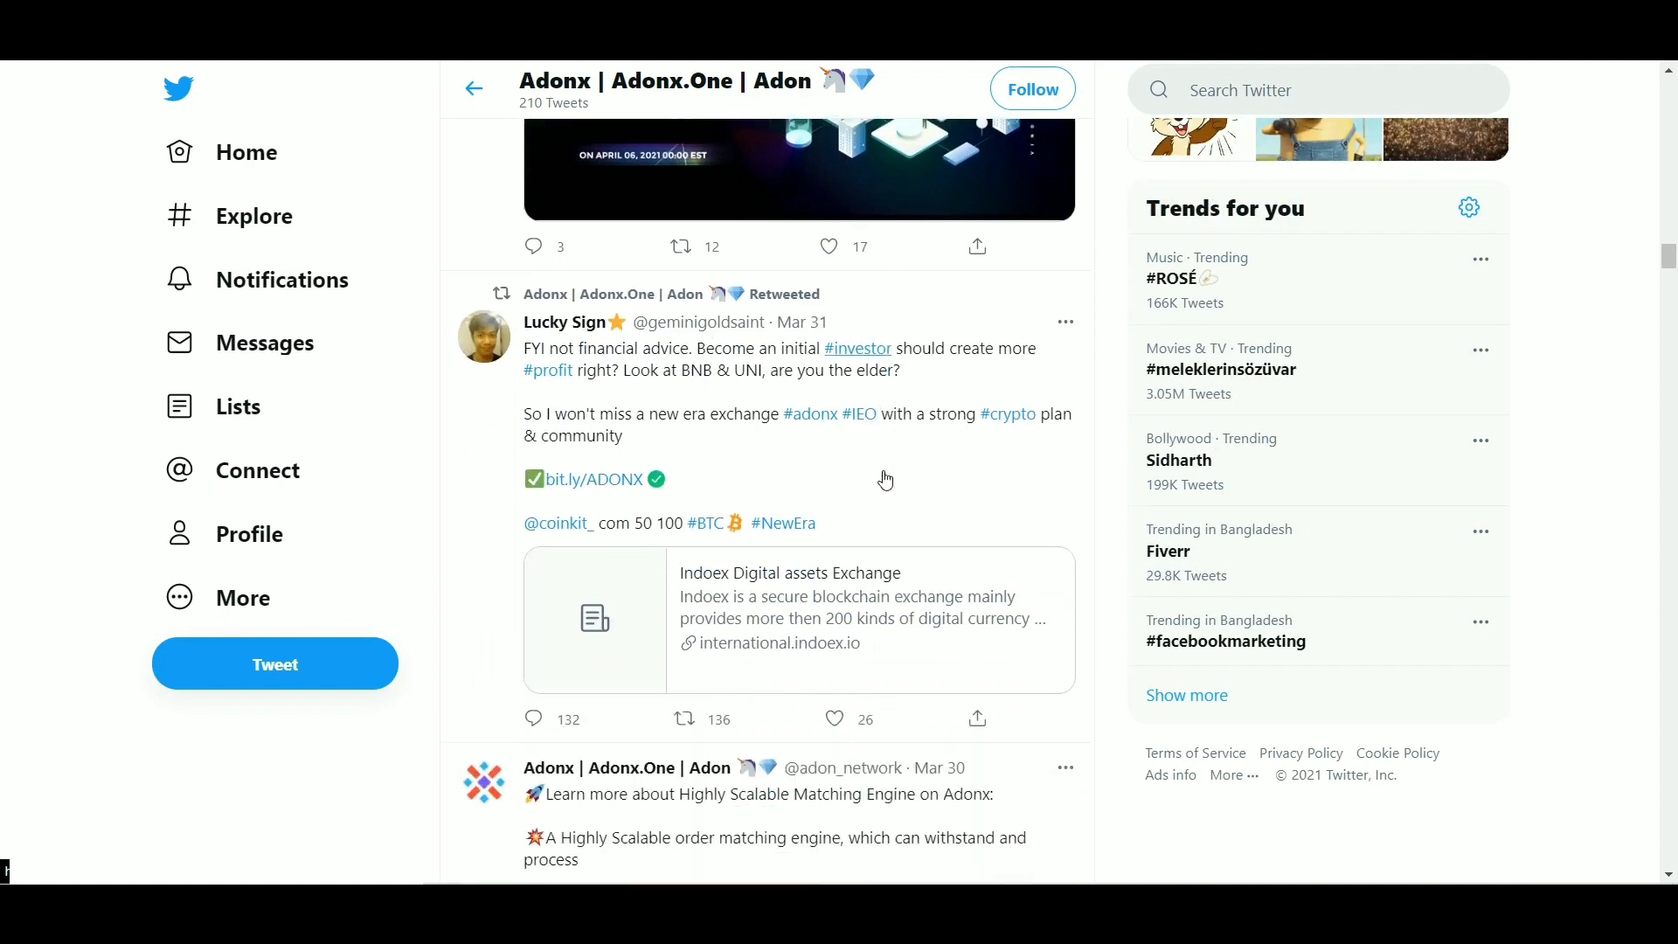
scroll("down", 3)
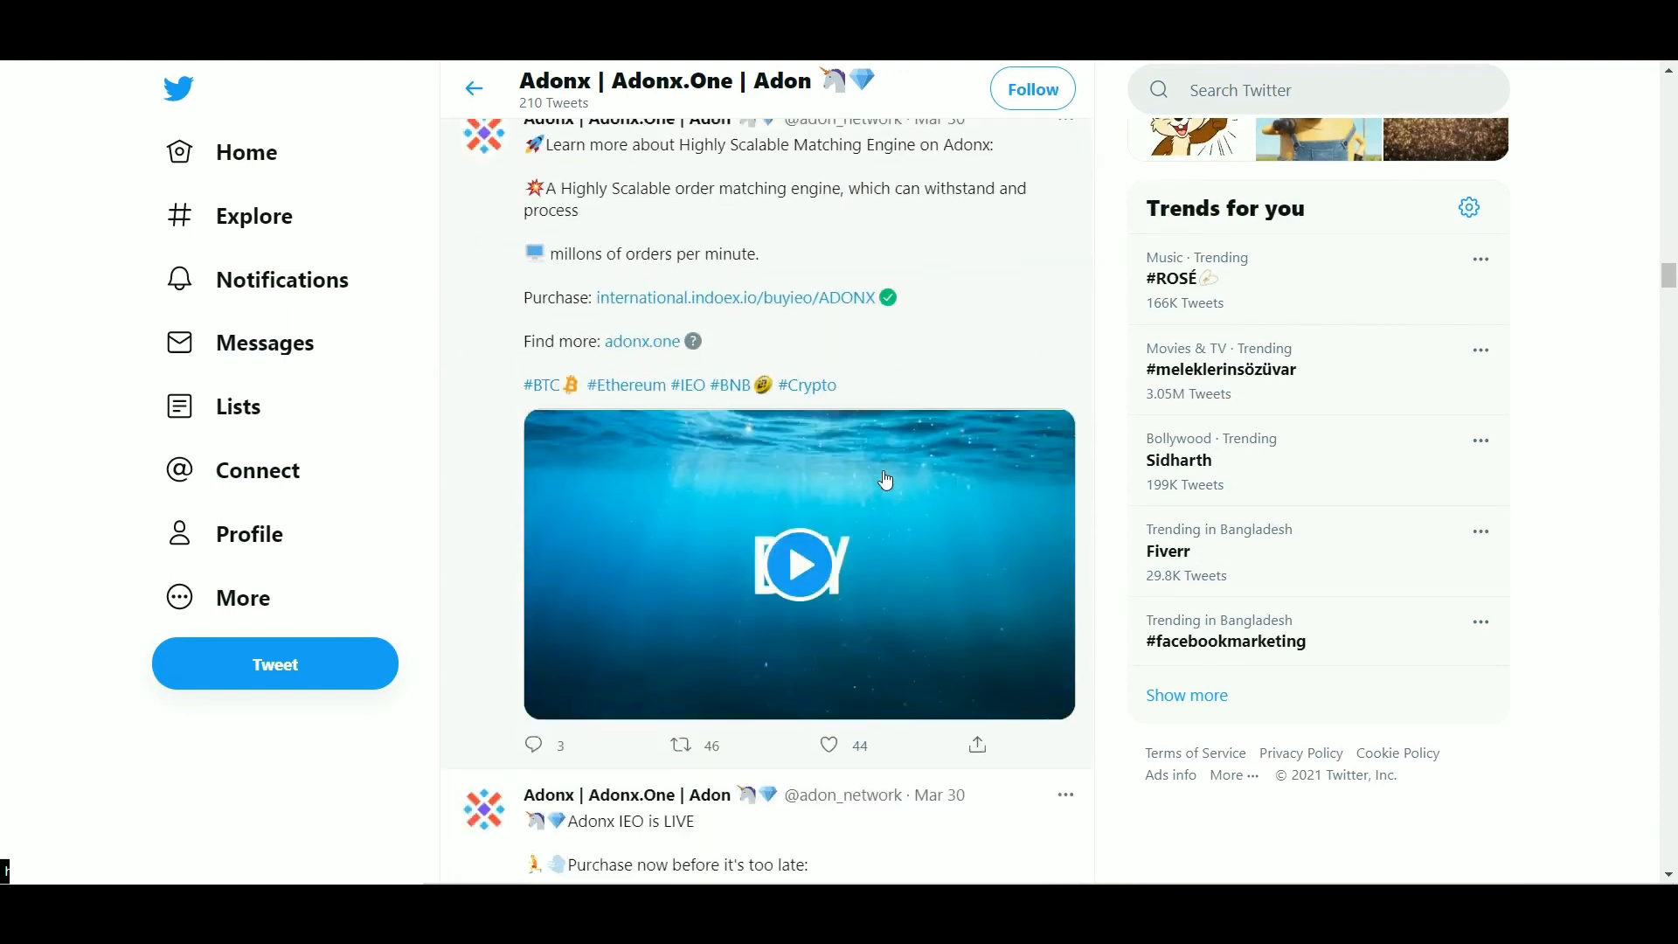
Step: Continue back through the Adonx timeline to its March 24 tweets
scroll("down", 3)
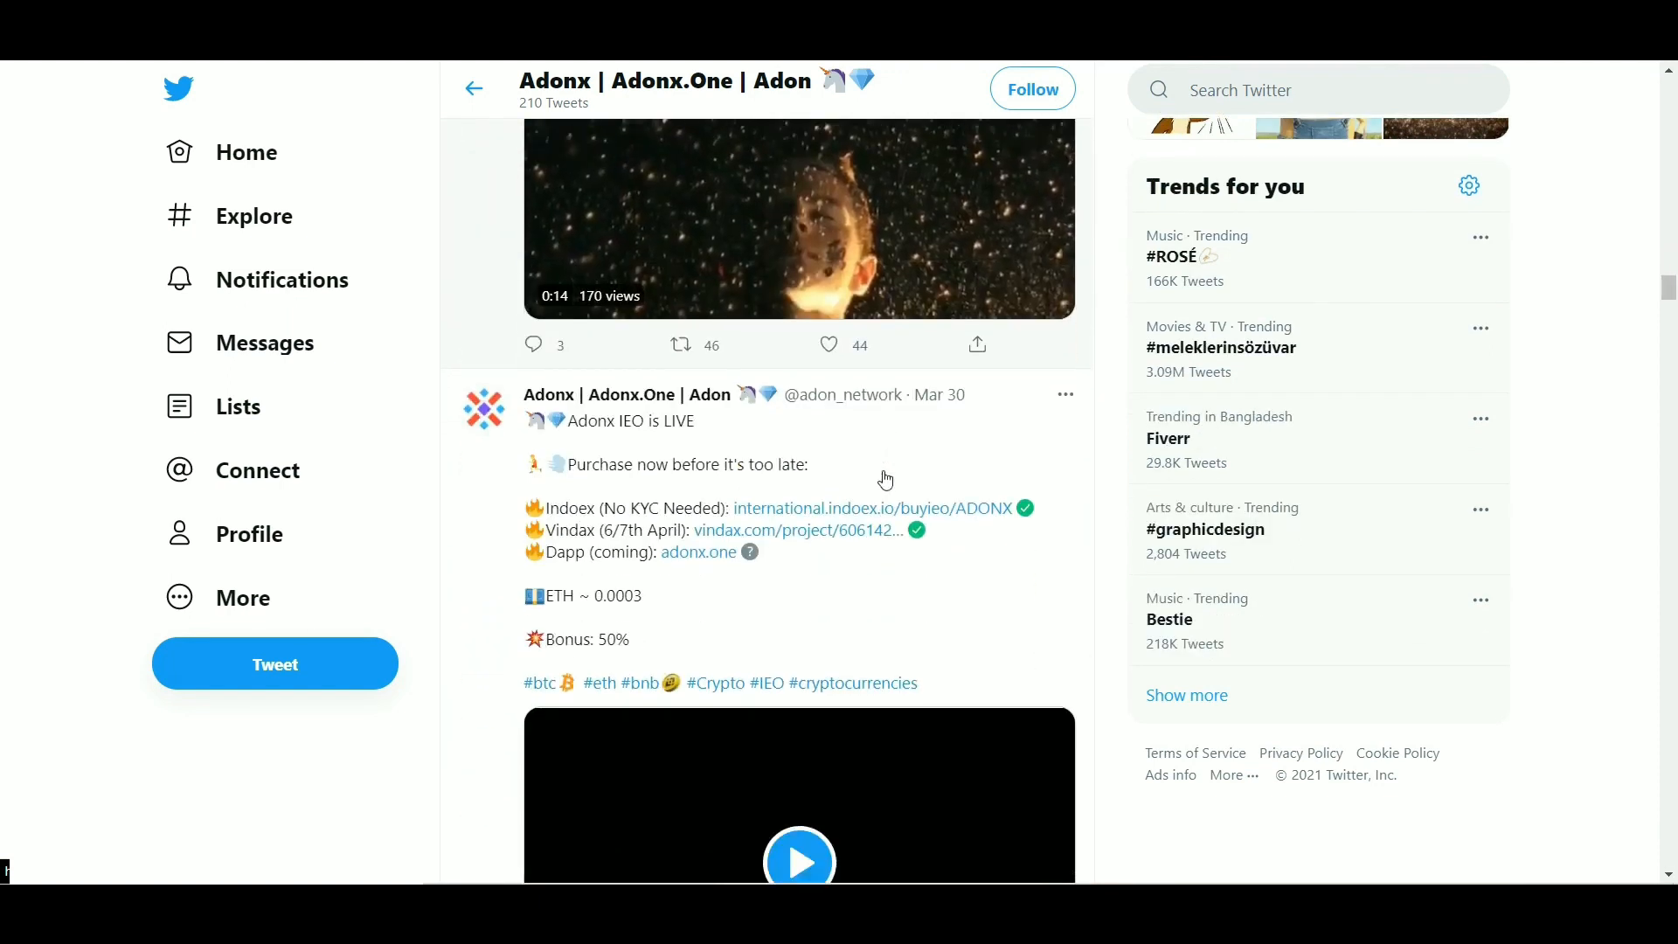
scroll("down", 3)
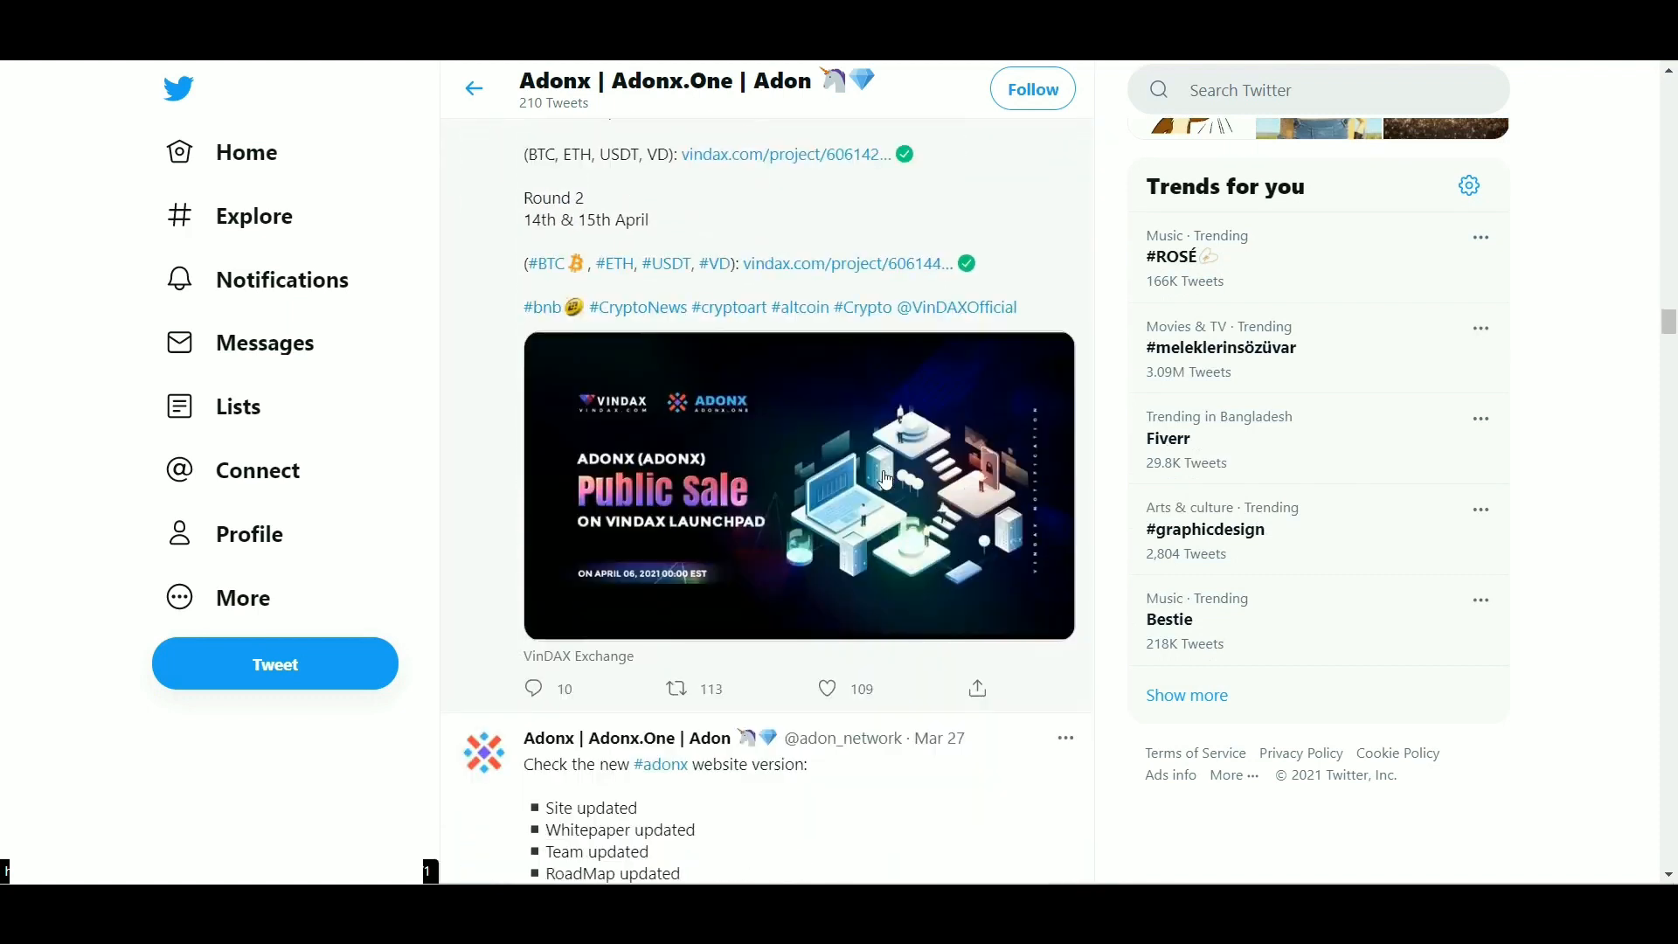
scroll("down", 3)
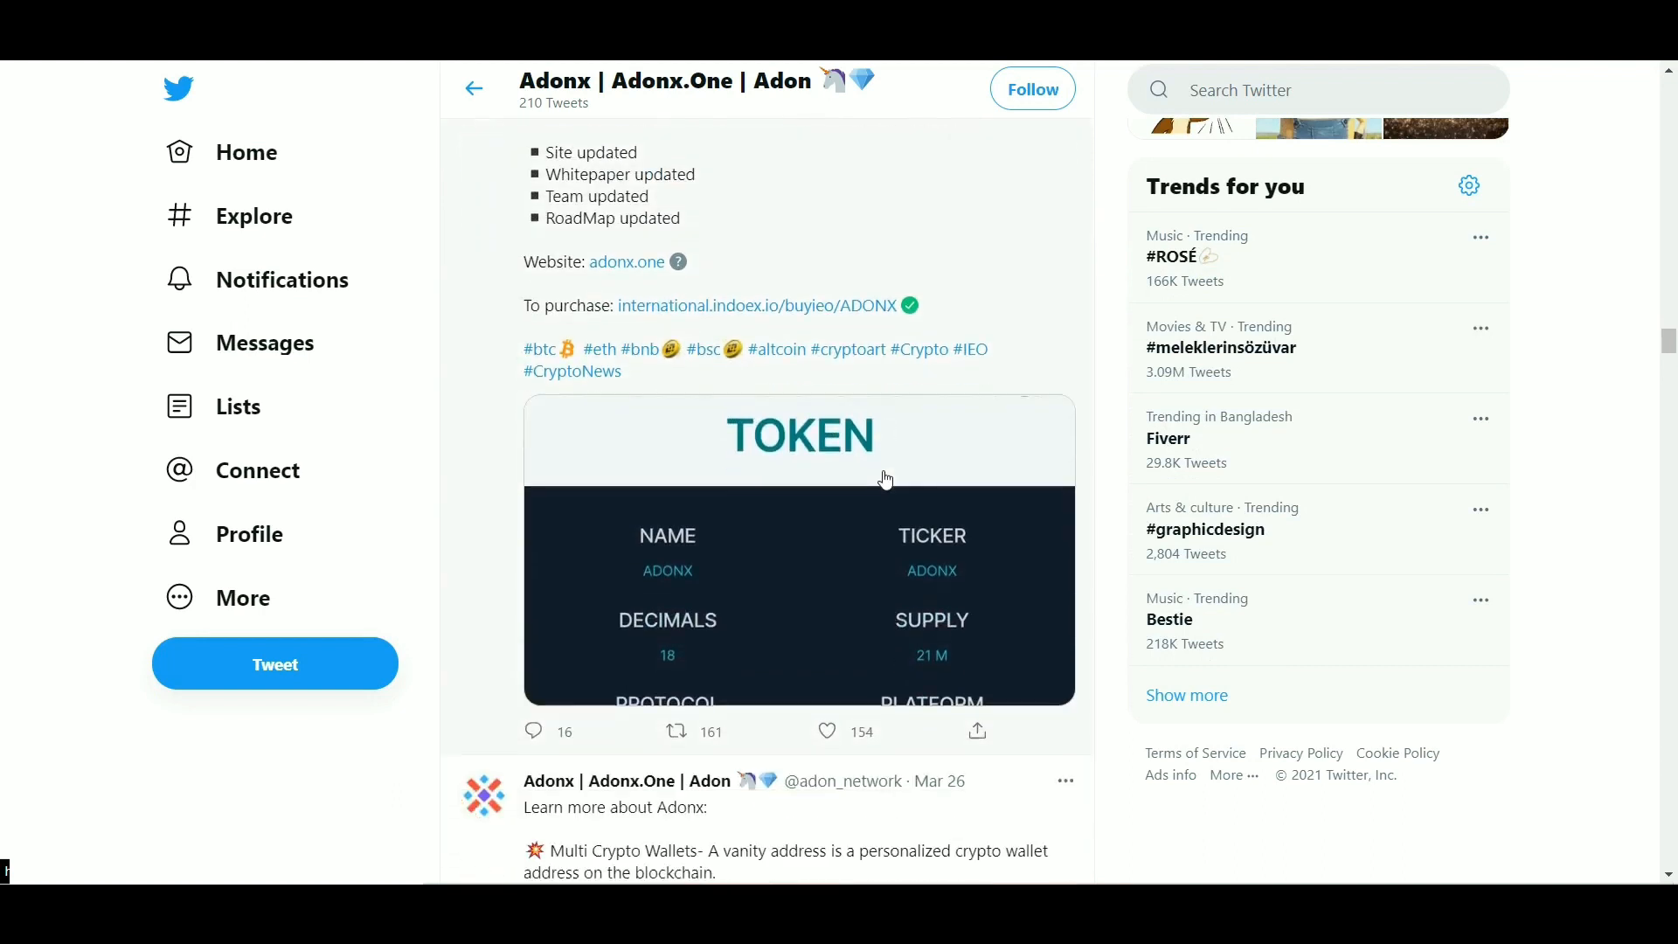
scroll("down", 3)
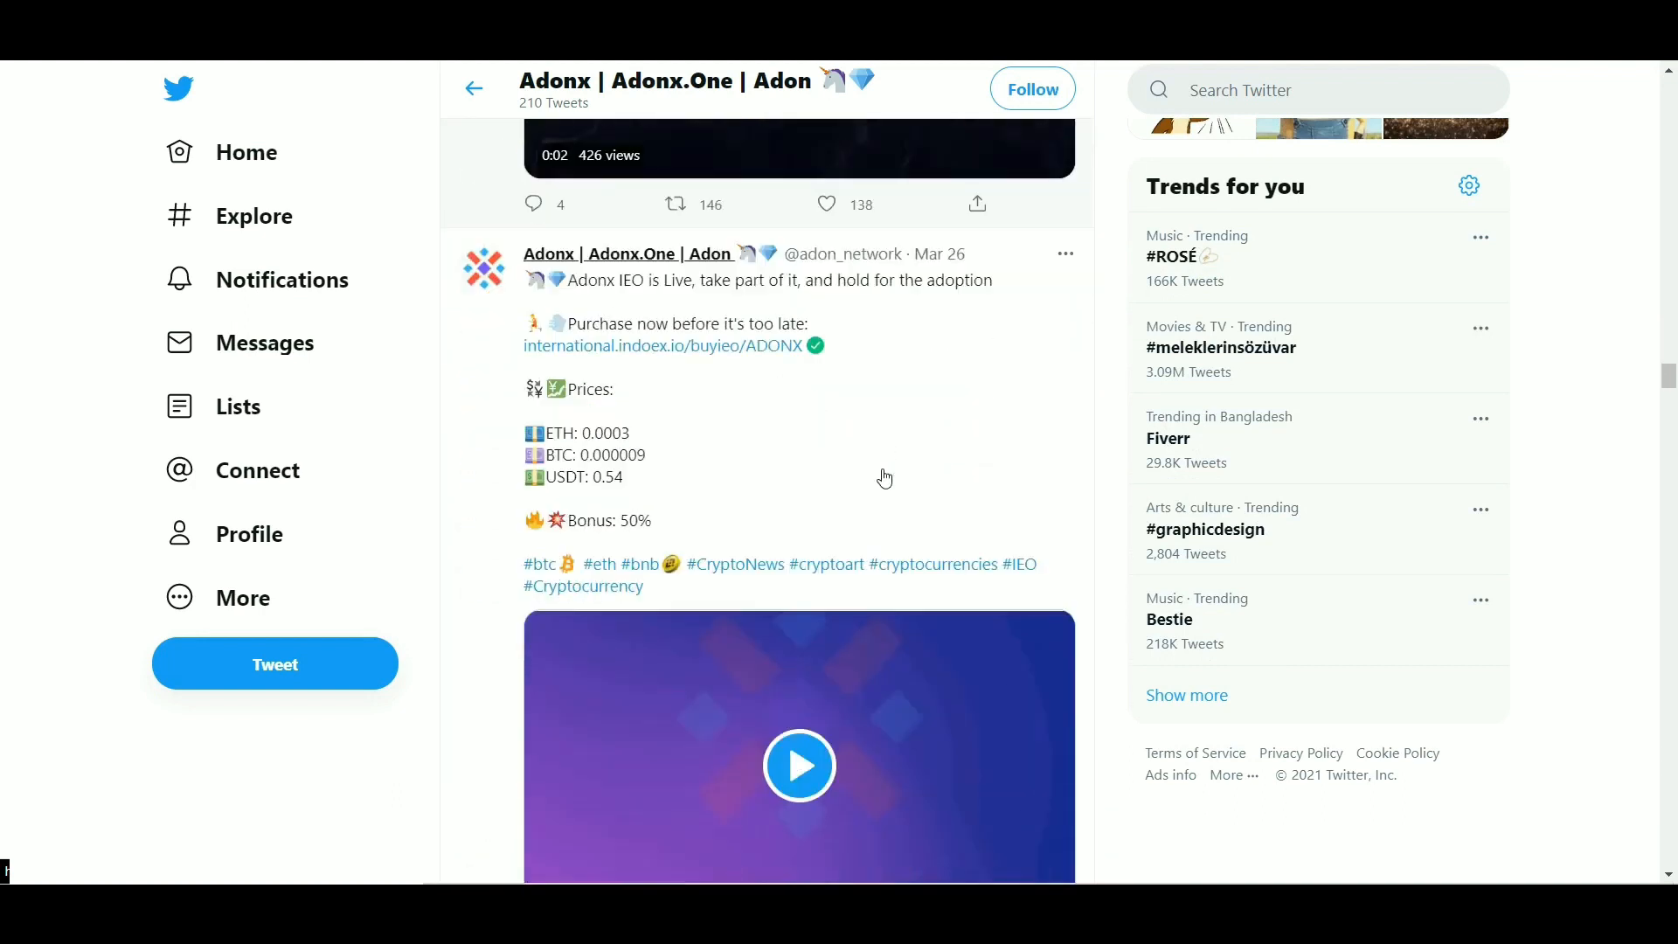
scroll("down", 3)
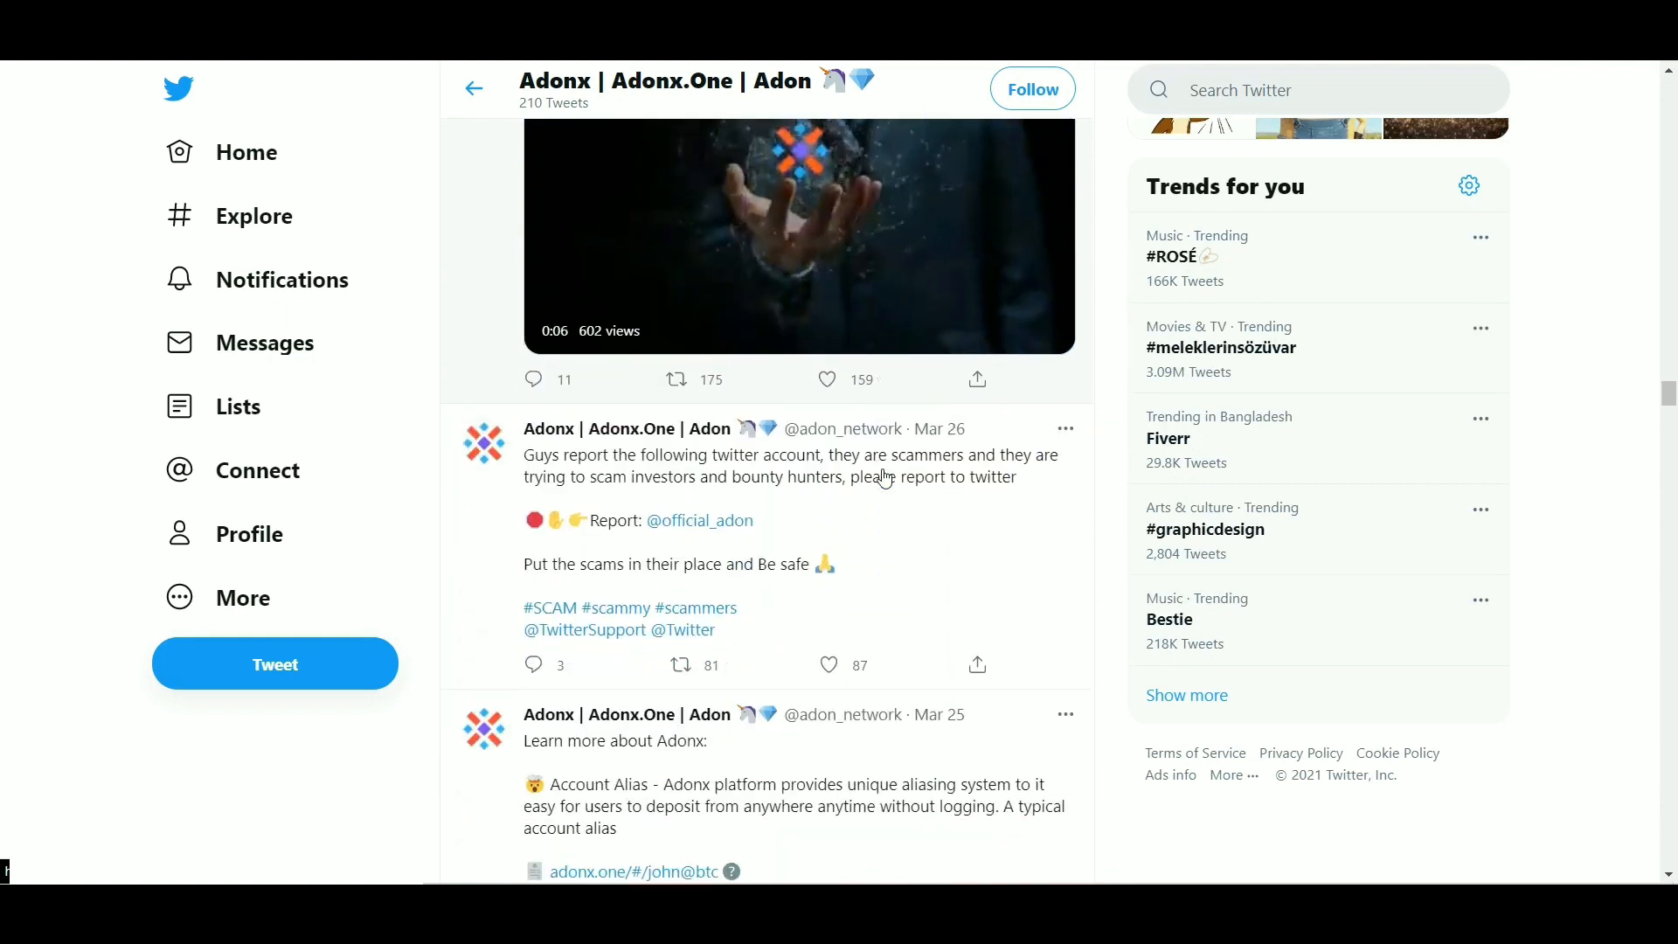
scroll("down", 3)
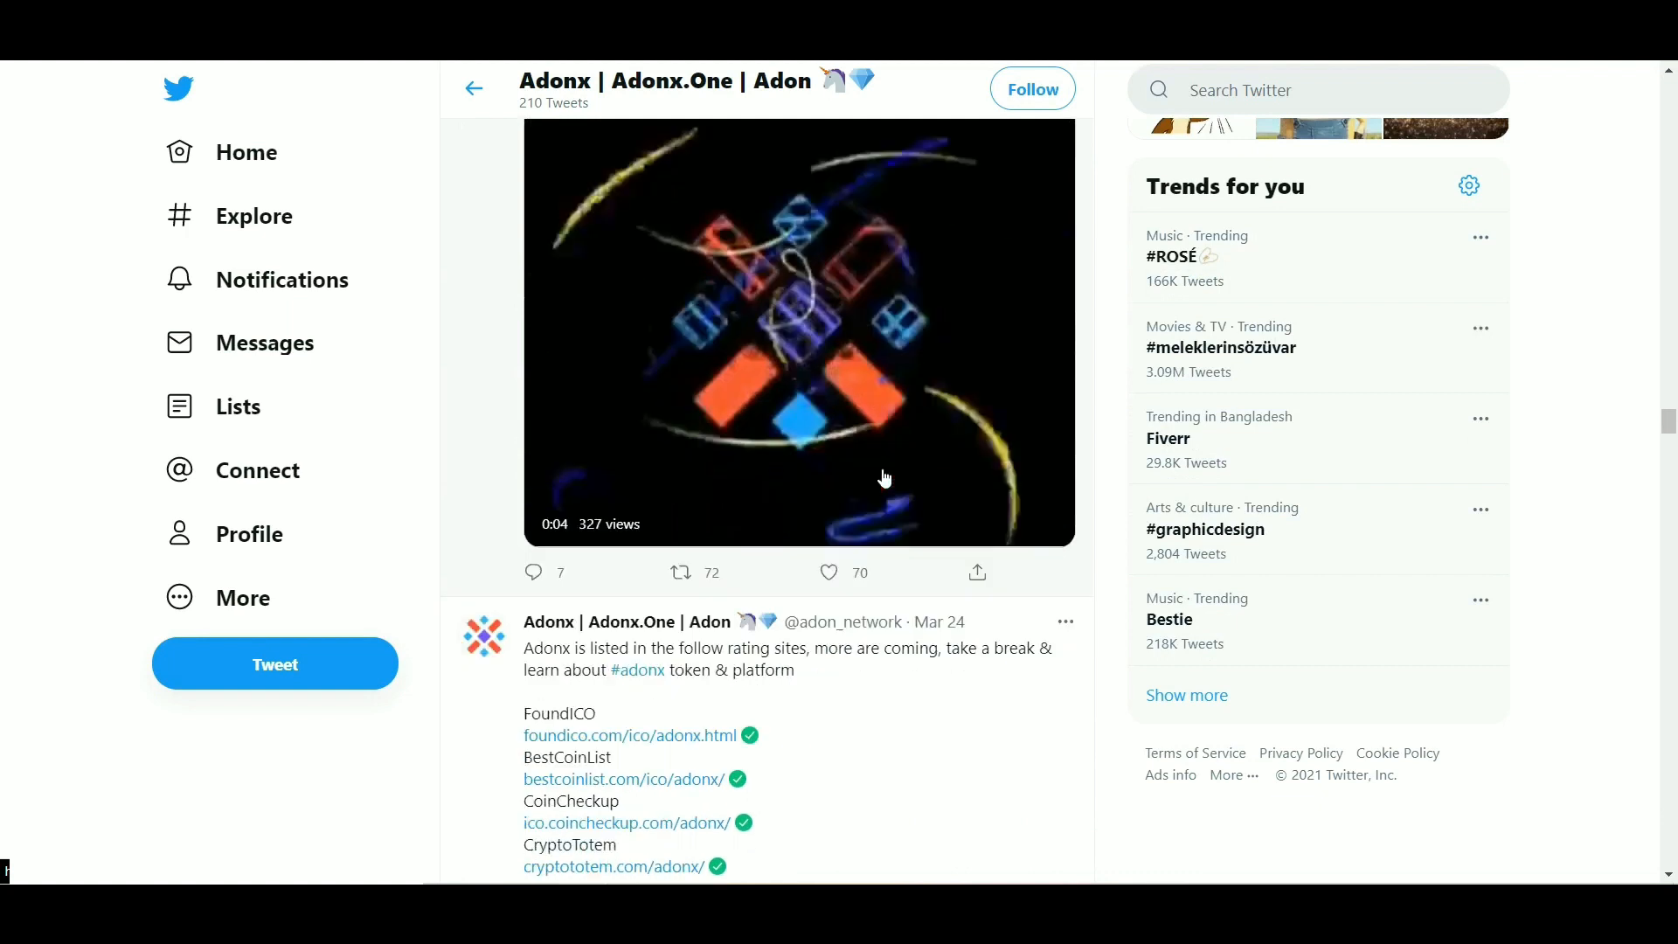
scroll("down", 3)
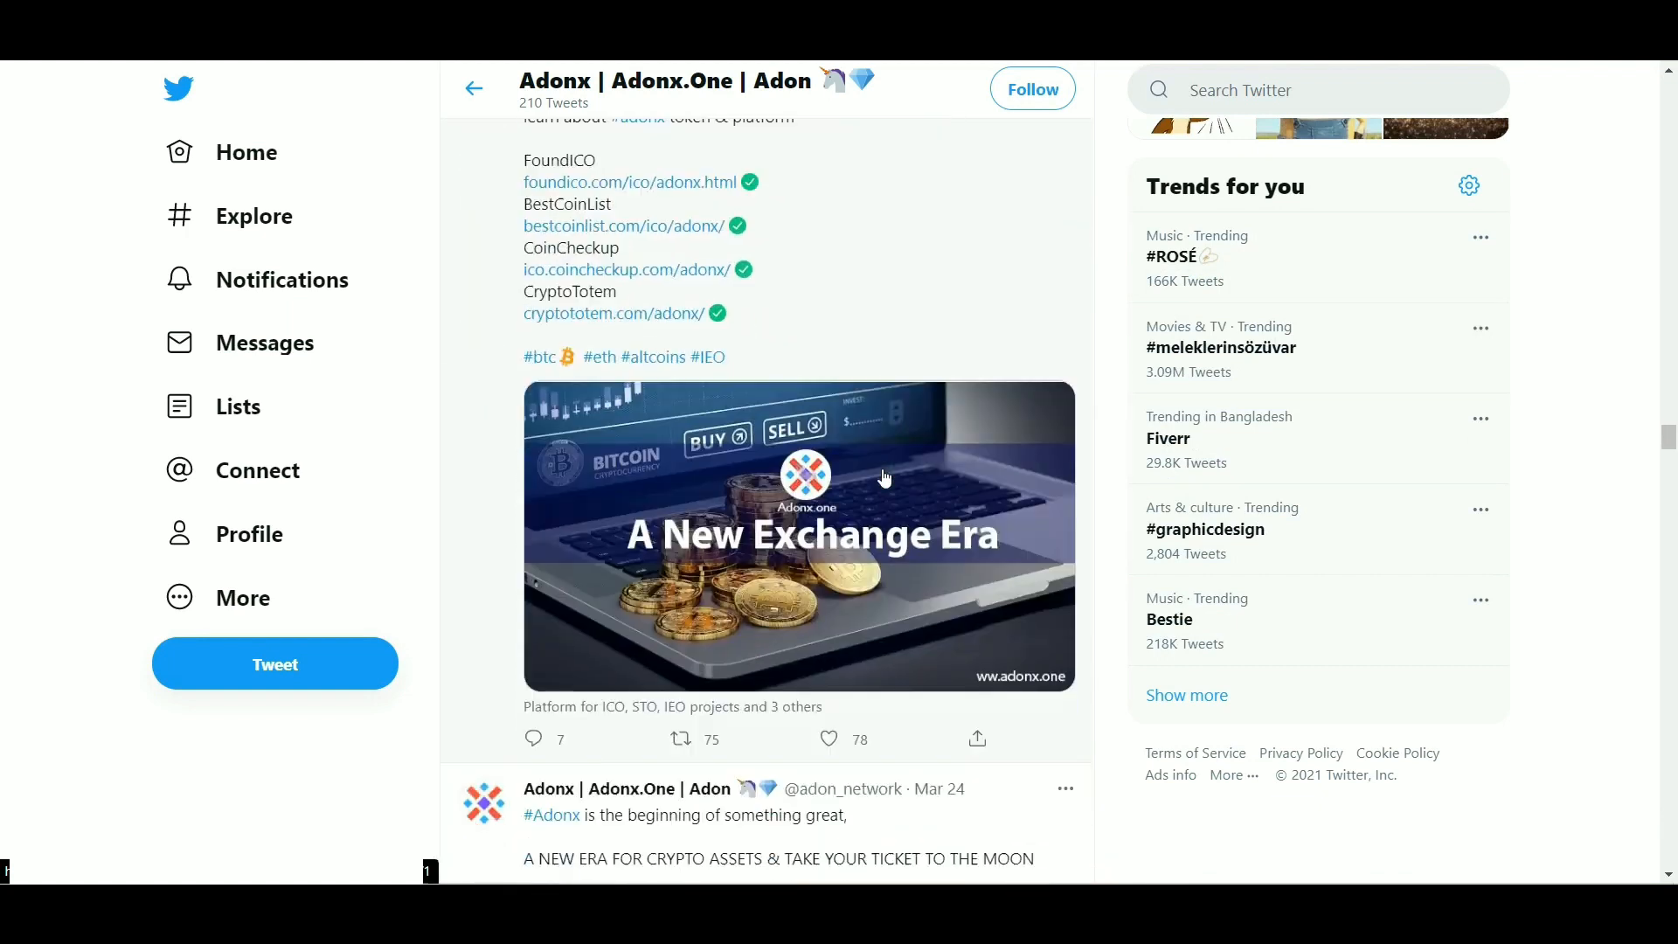
scroll("down", 3)
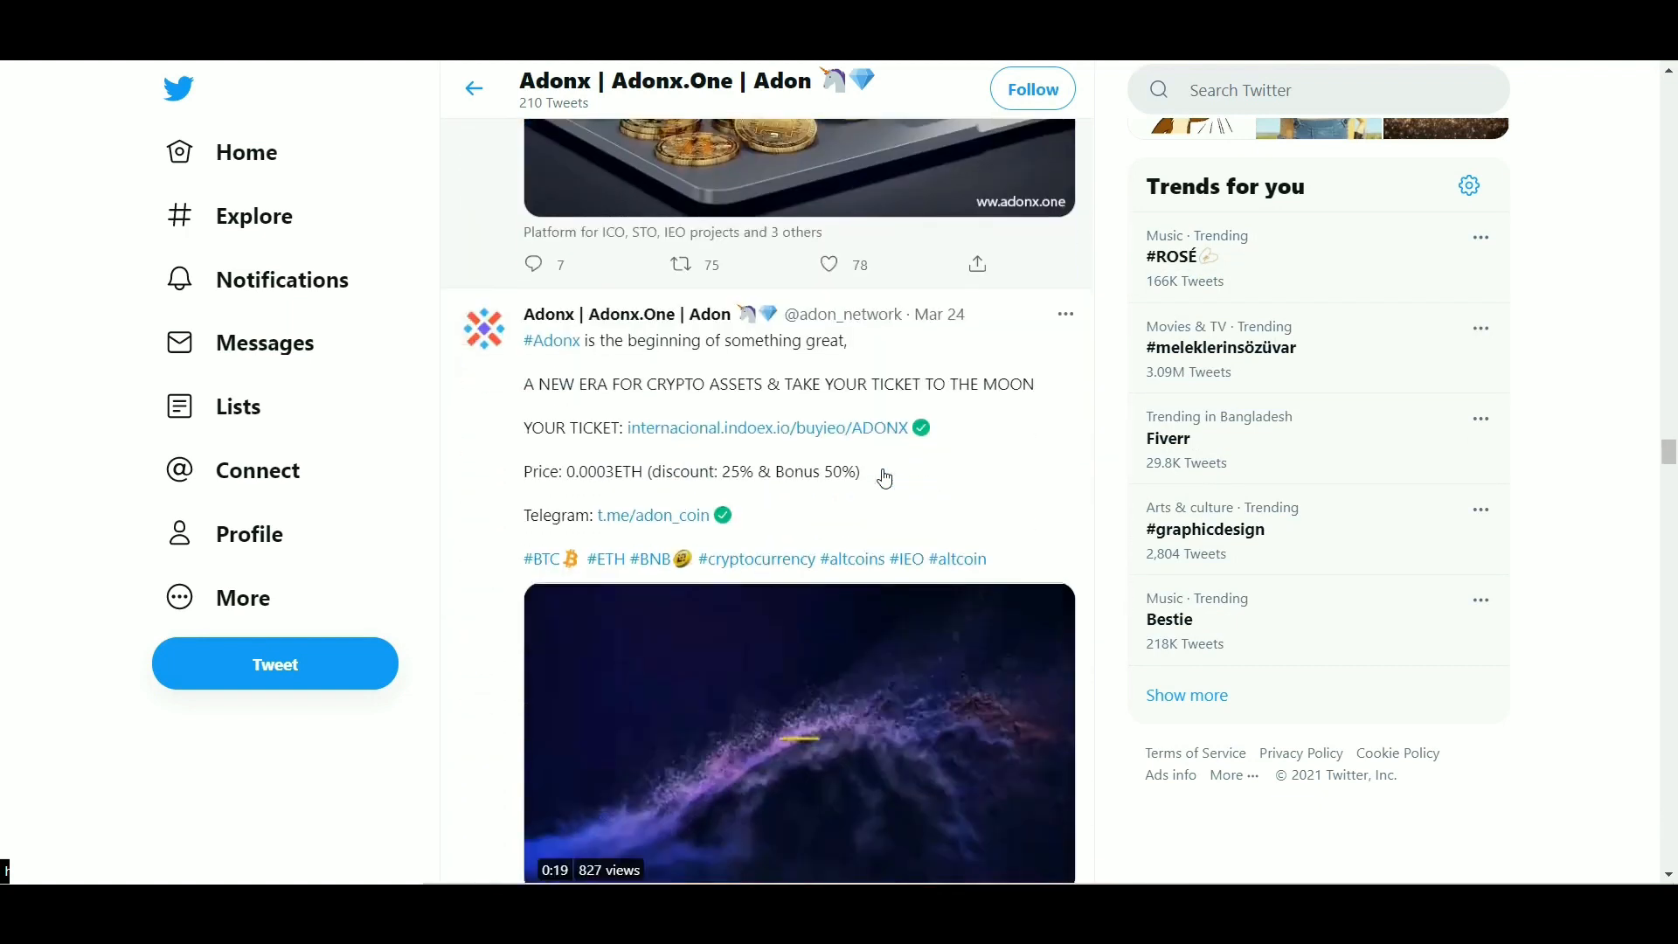
scroll("down", 3)
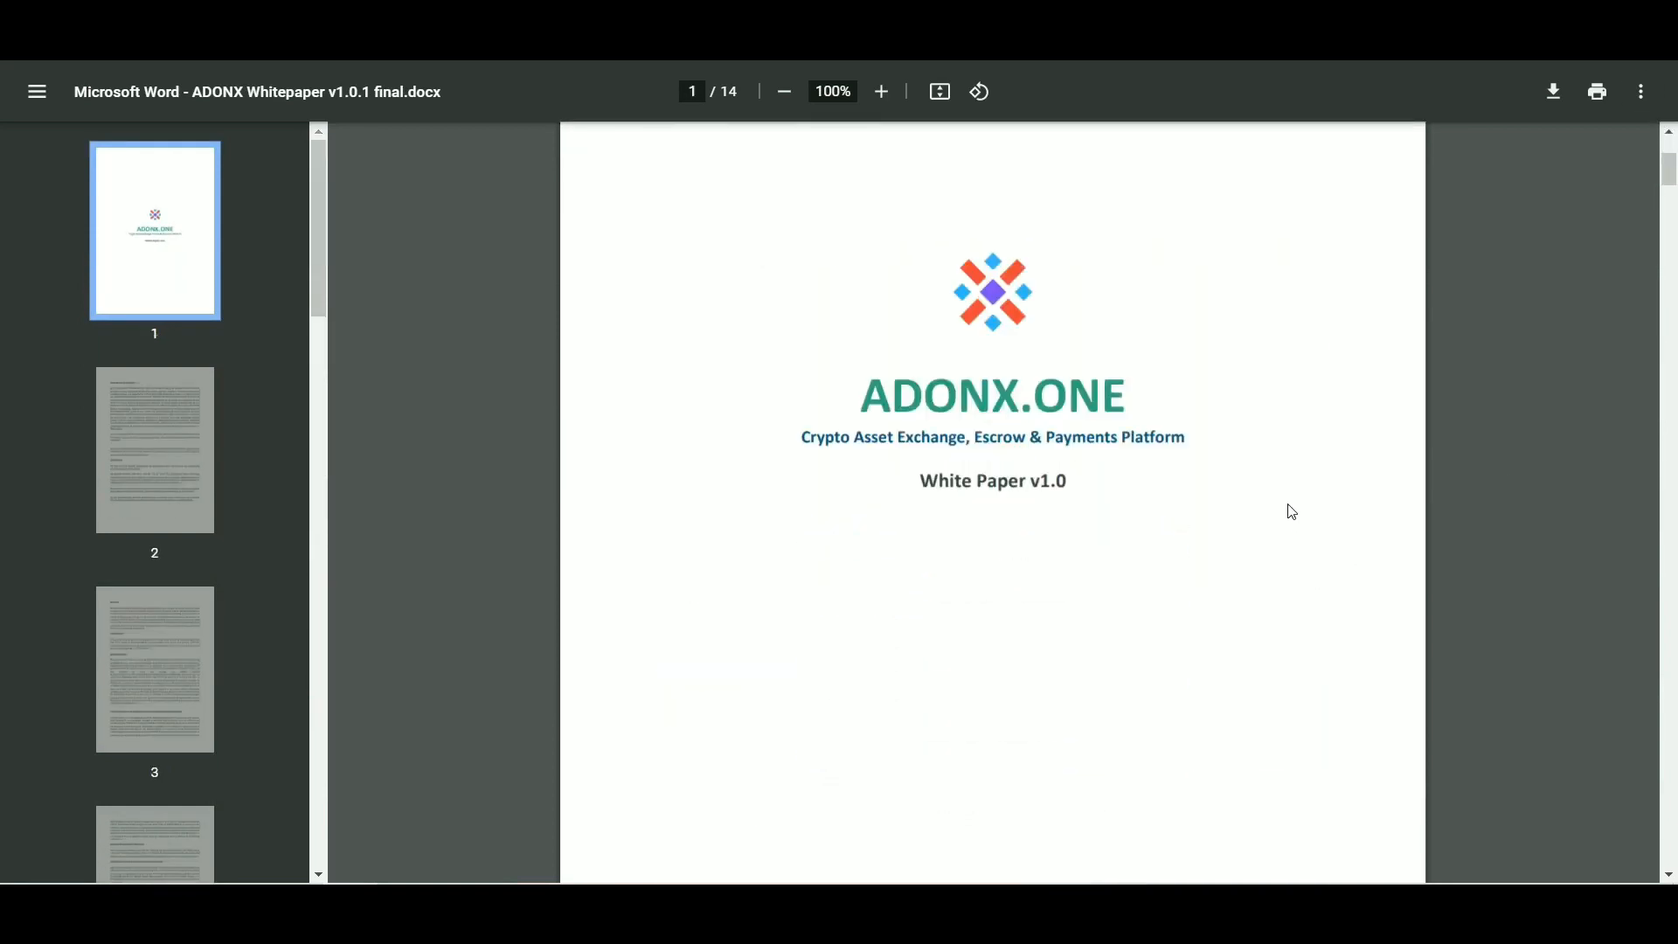
Step: Read pages 4–5 of the whitepaper covering third-party, data and legal disclaimers
scroll("down", 3)
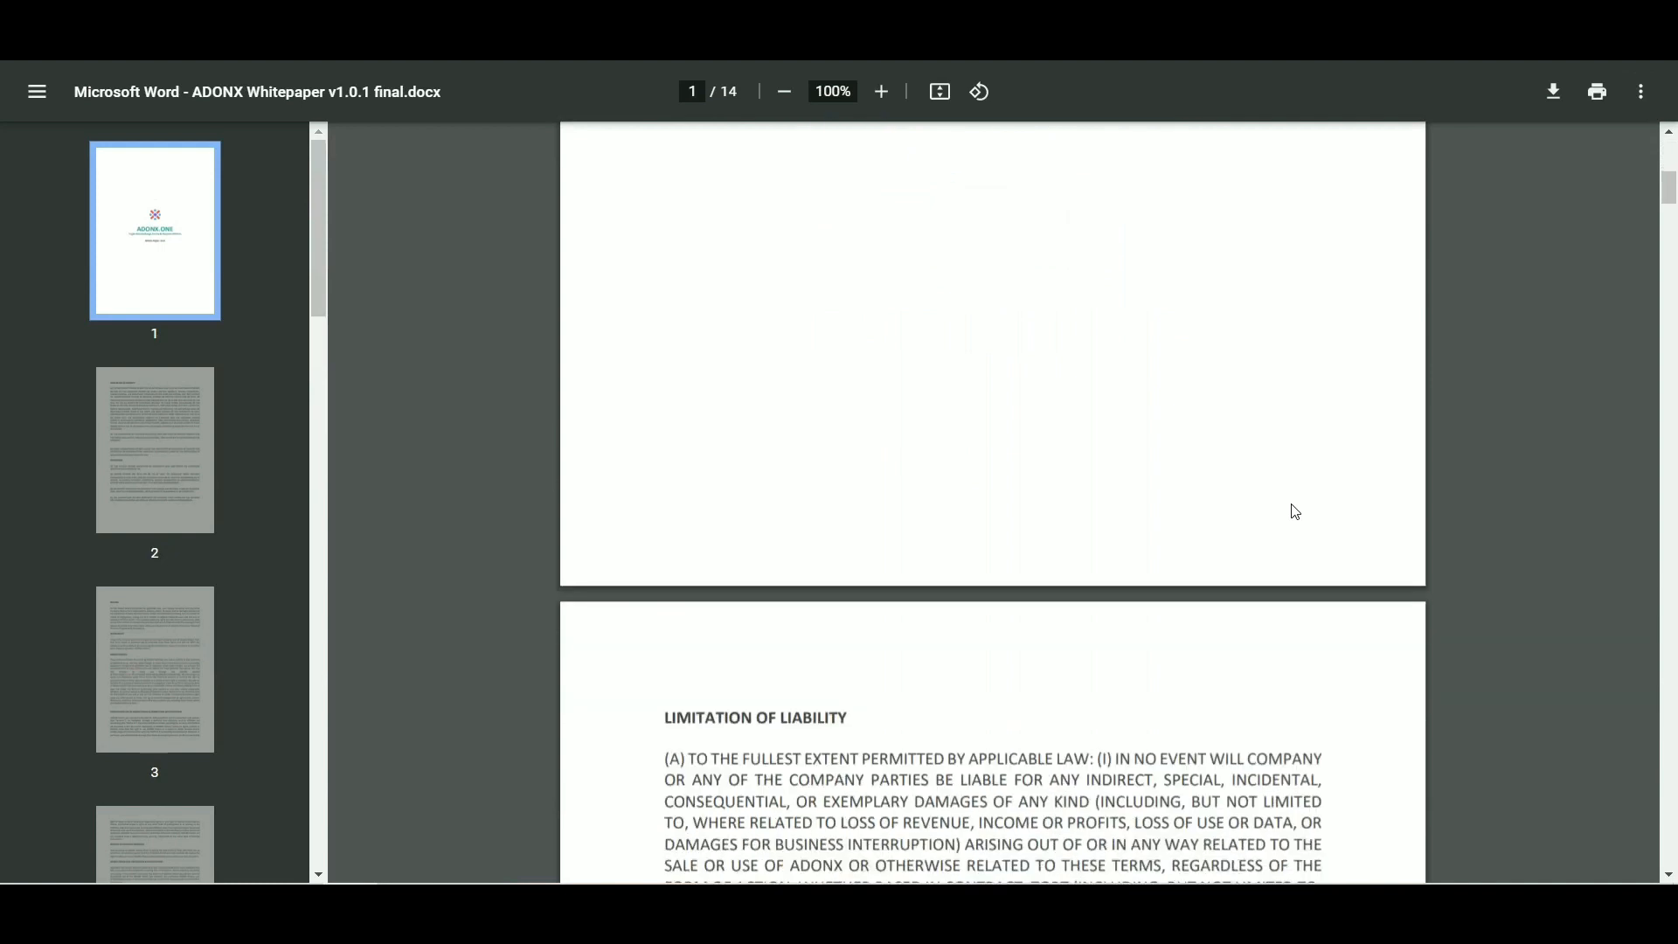
scroll("down", 3)
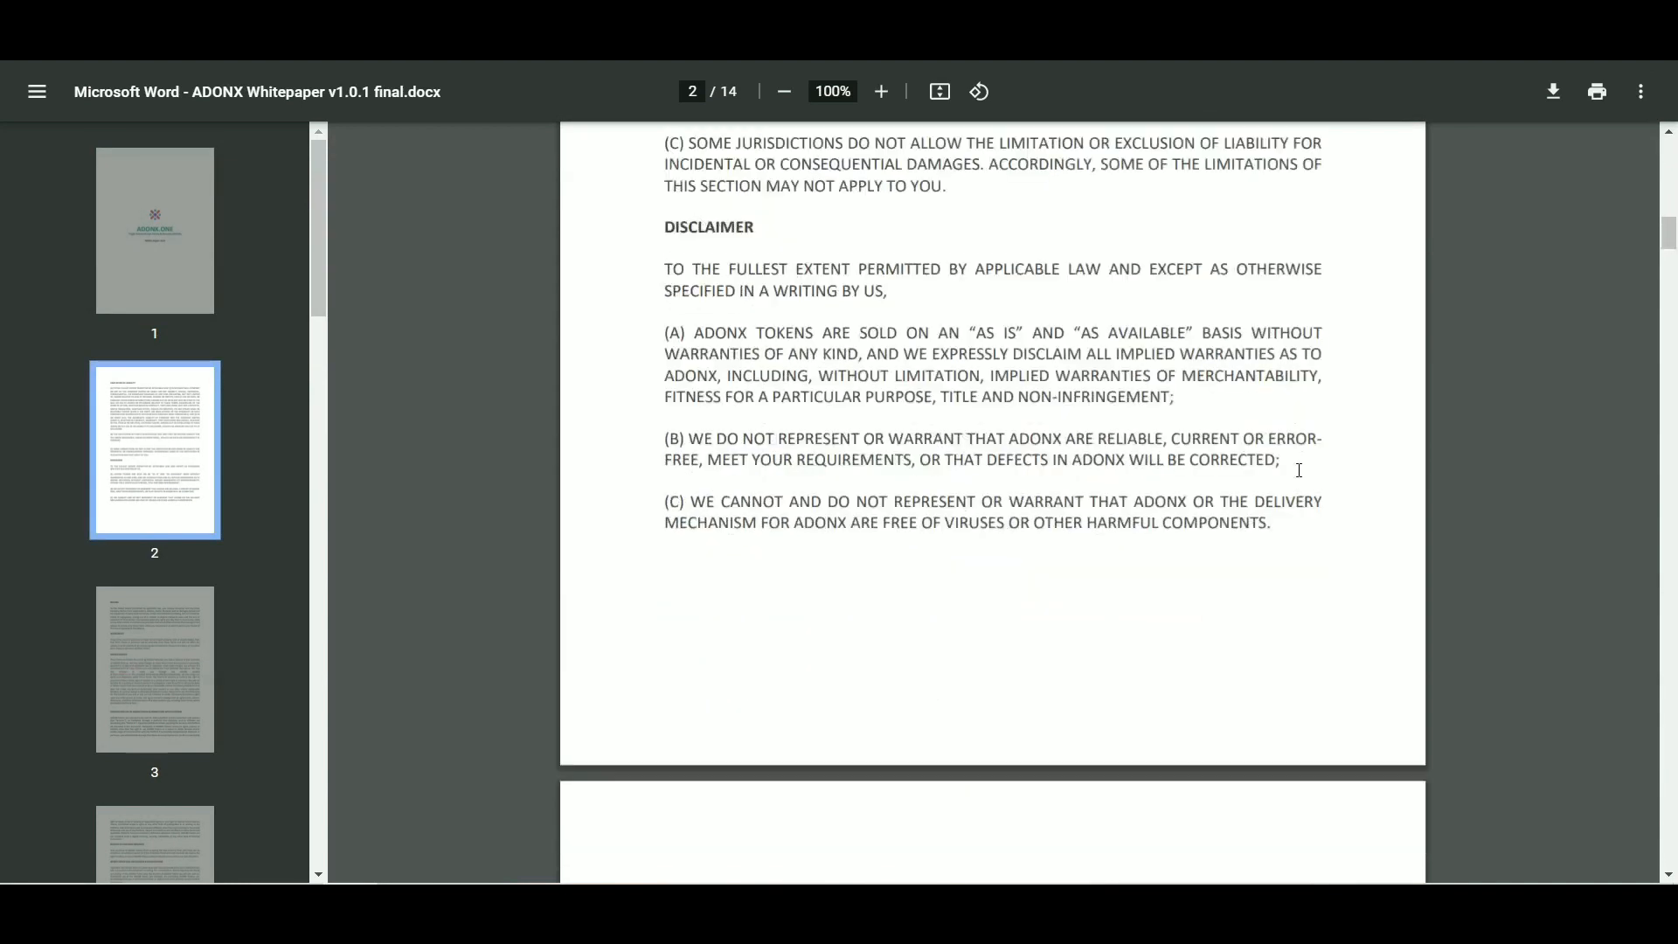
scroll("down", 3)
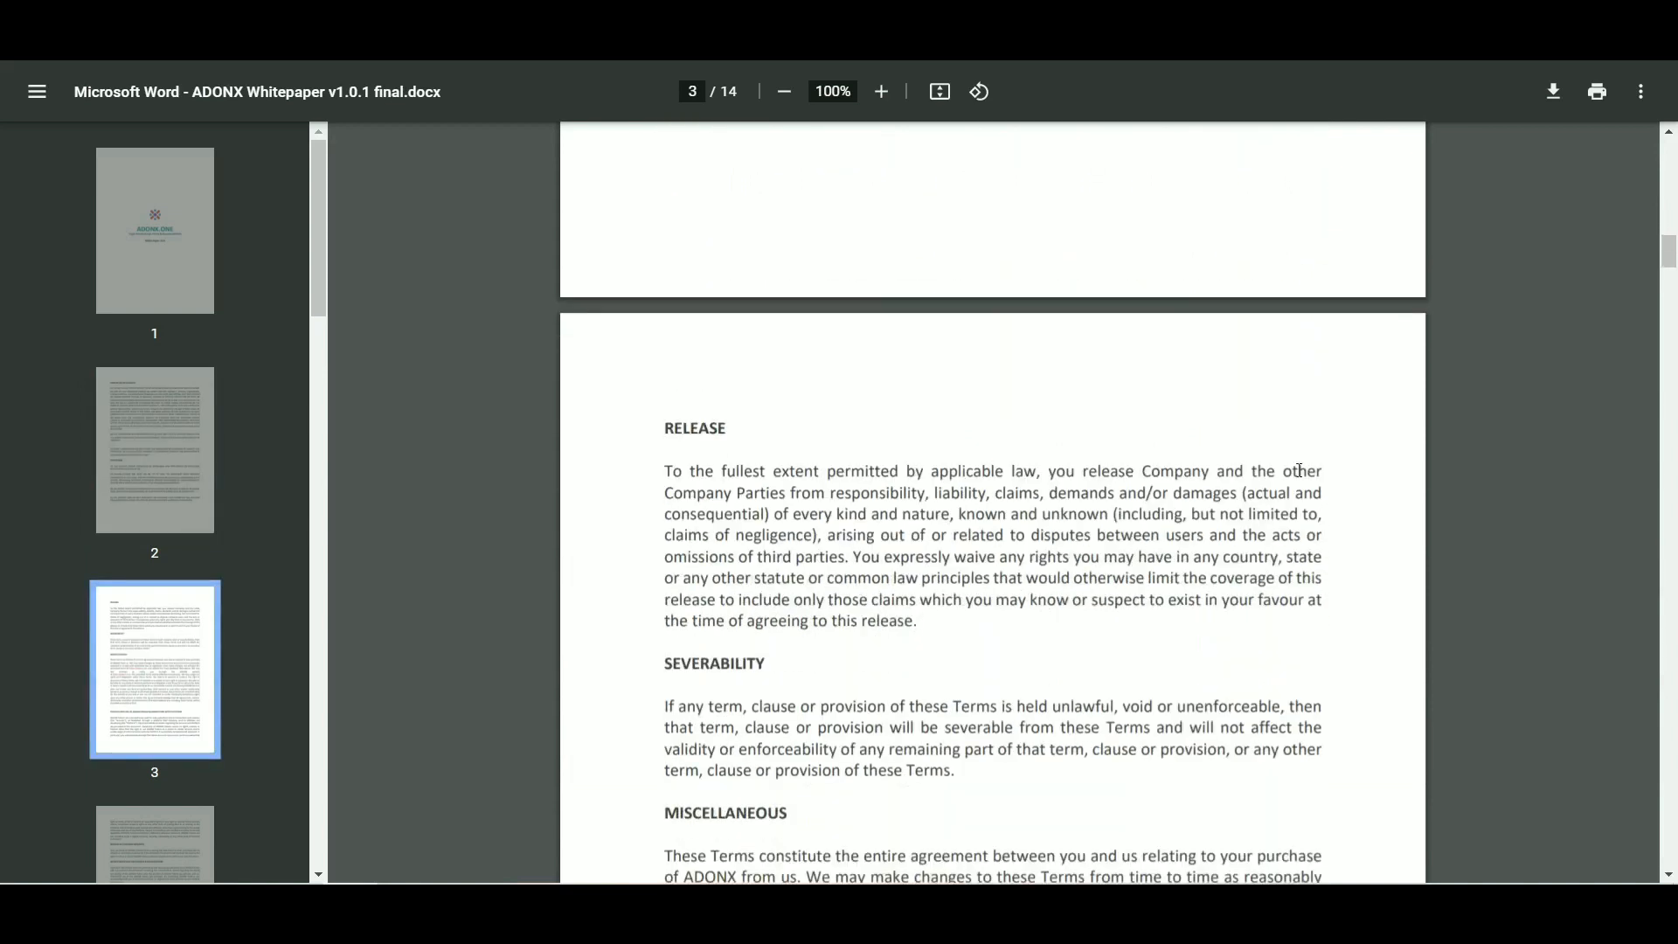
scroll("down", 3)
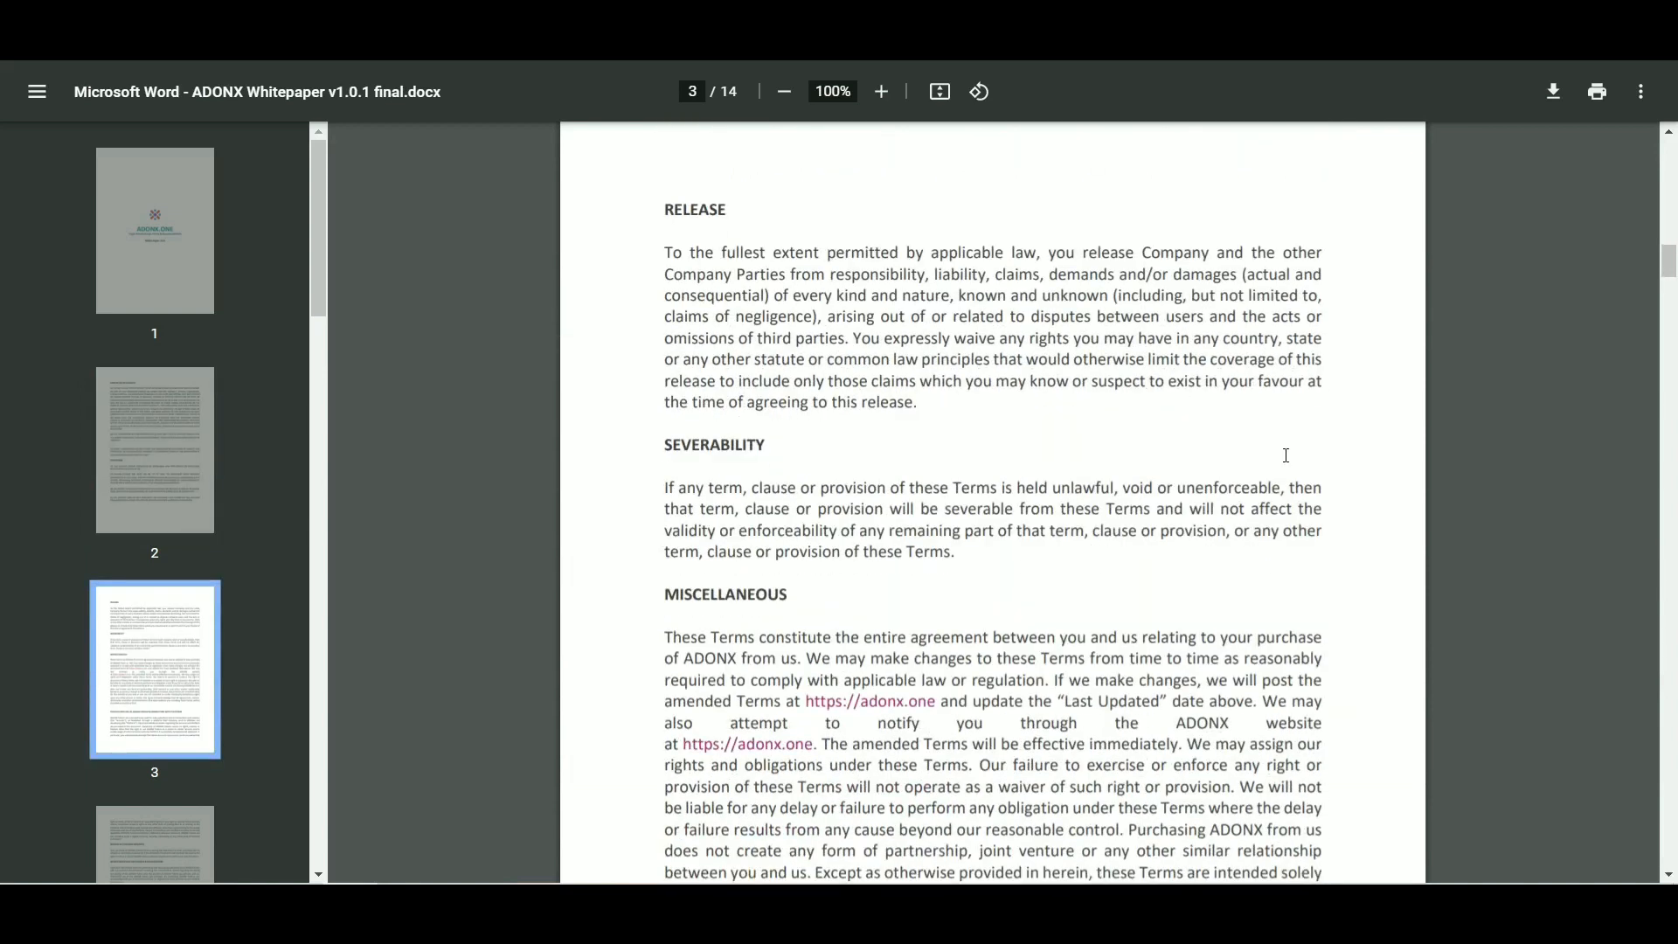
scroll("down", 3)
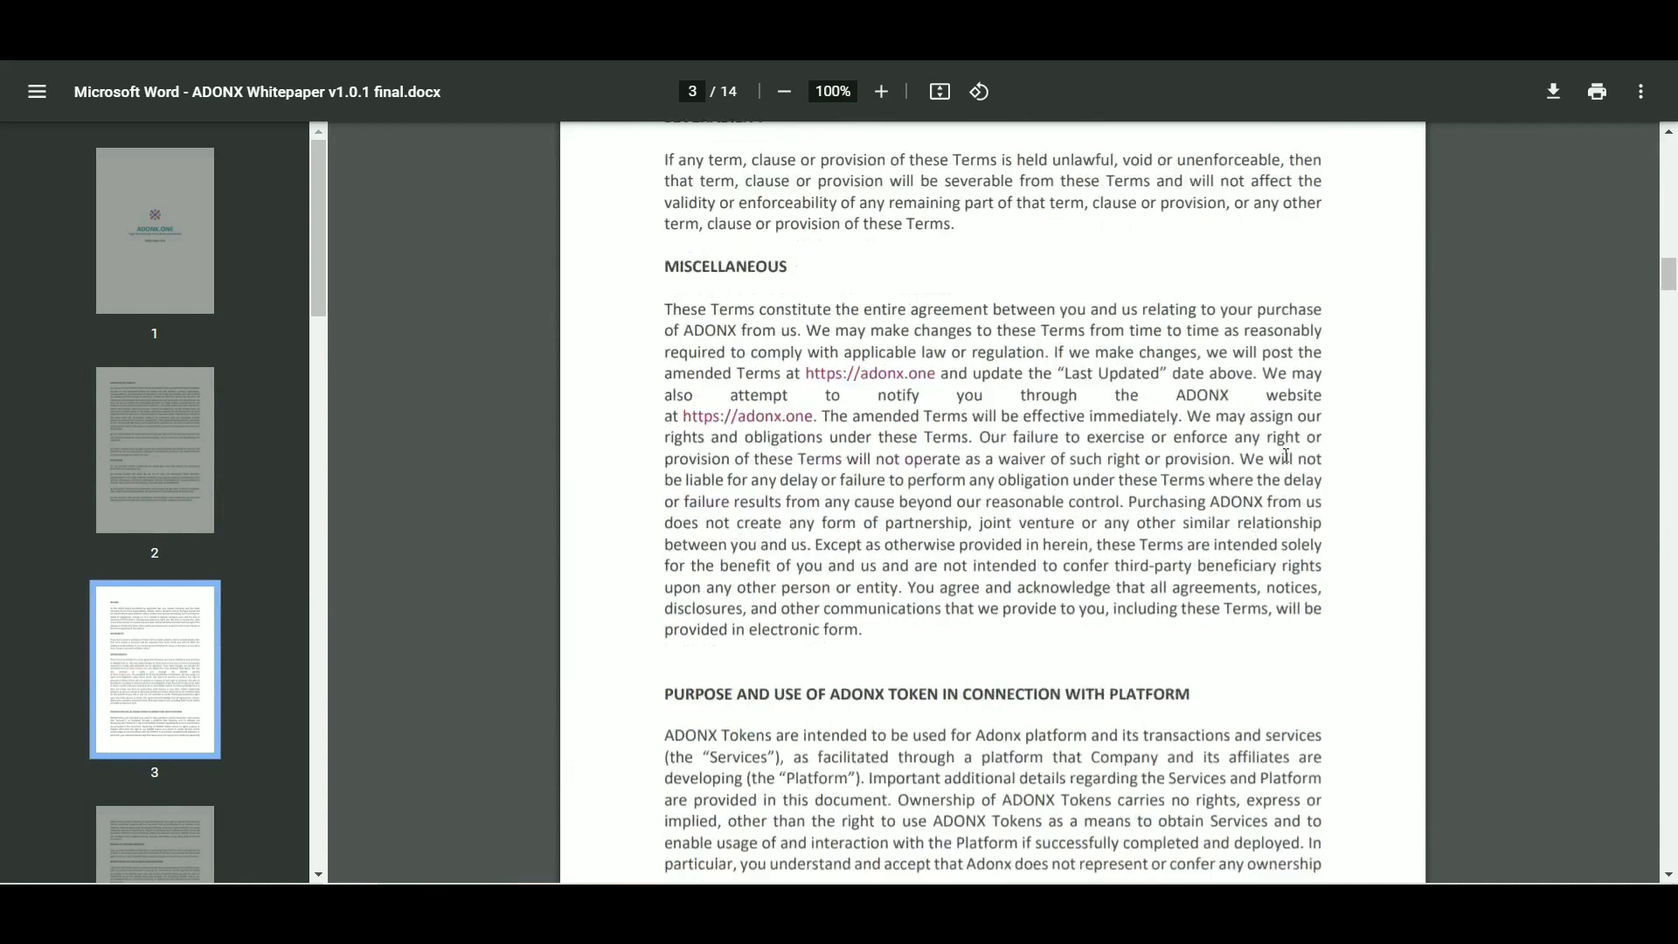
scroll("down", 3)
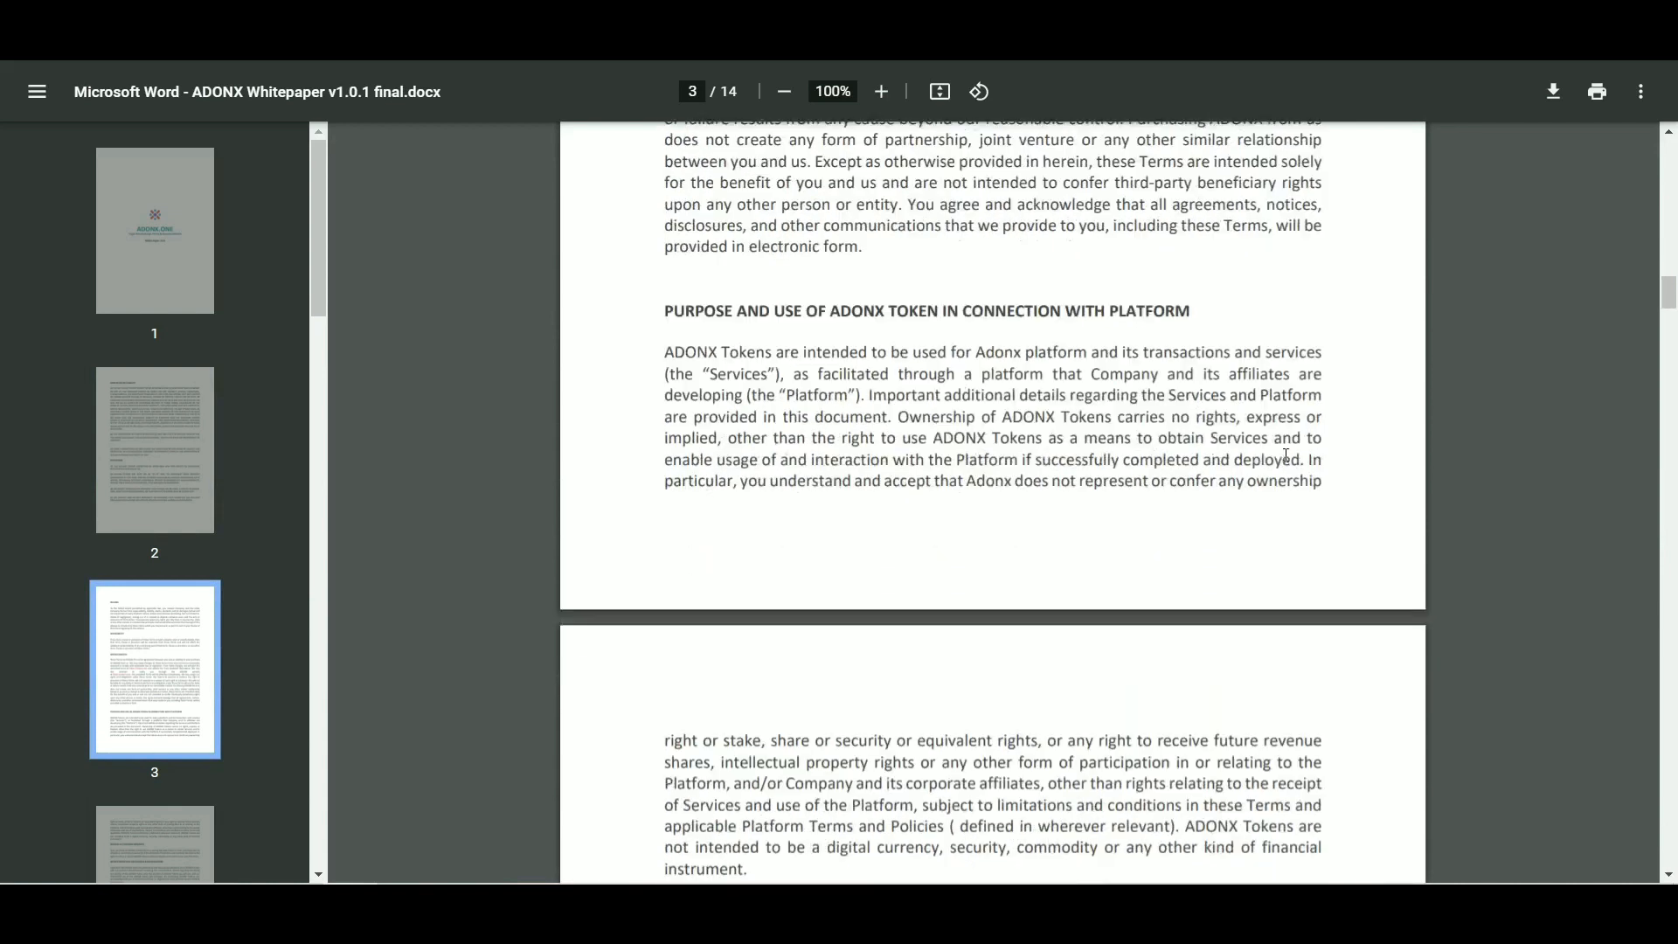
scroll("down", 3)
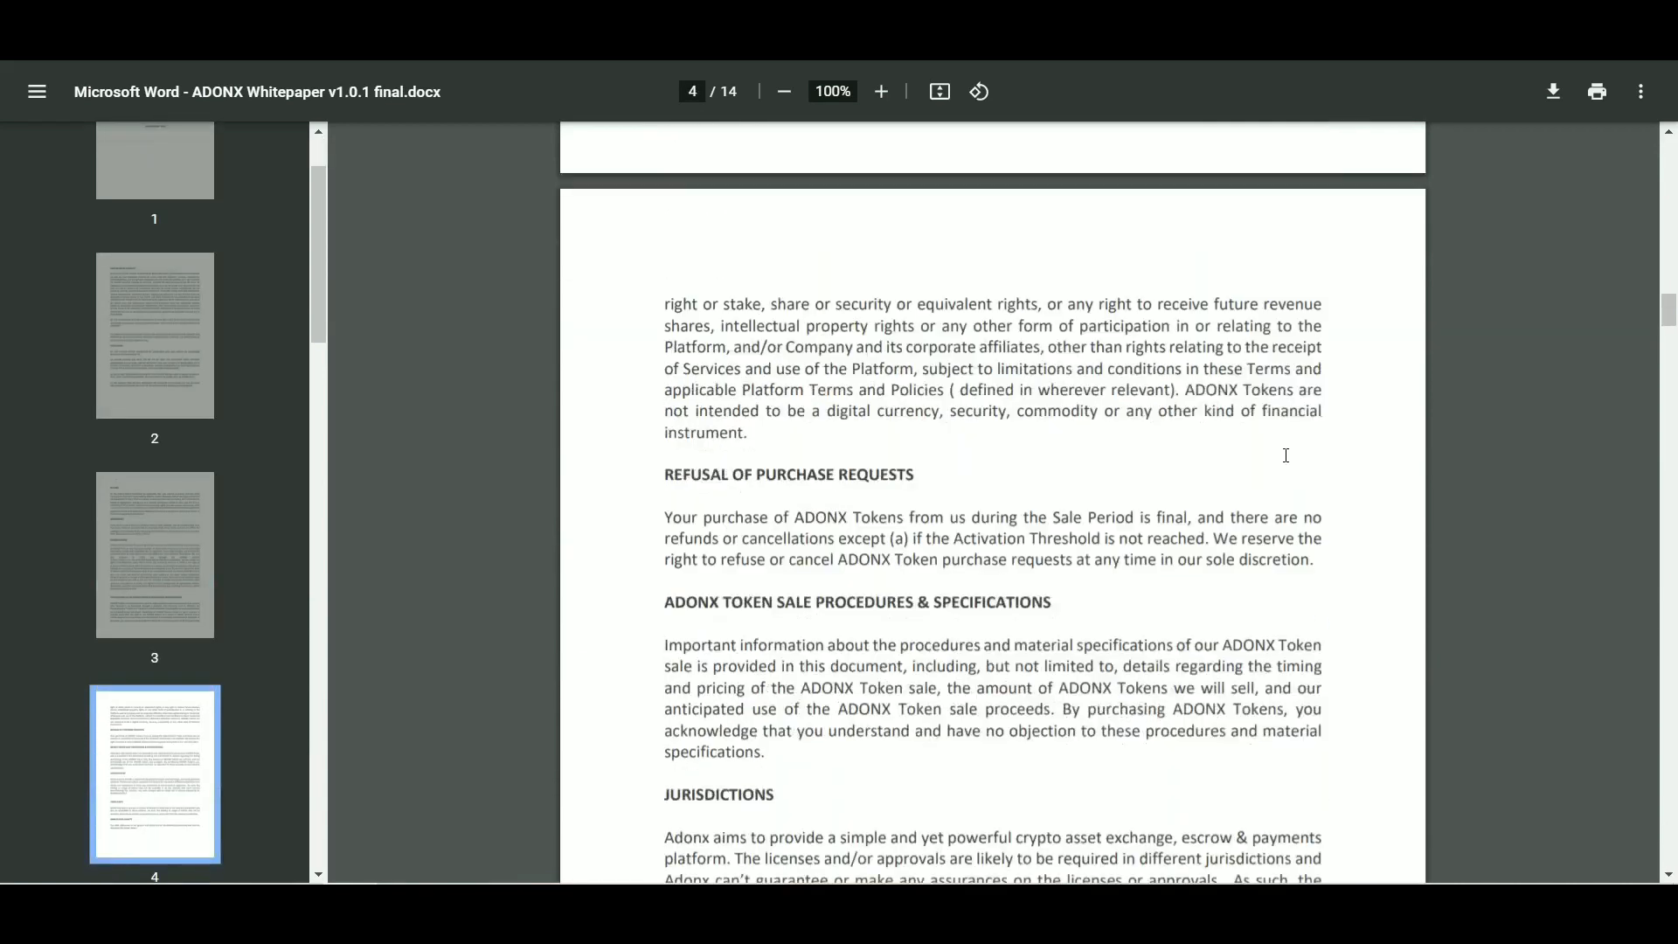
Step: Continue to the Table of Contents on page 6 and page 7's platform mission
scroll("down", 3)
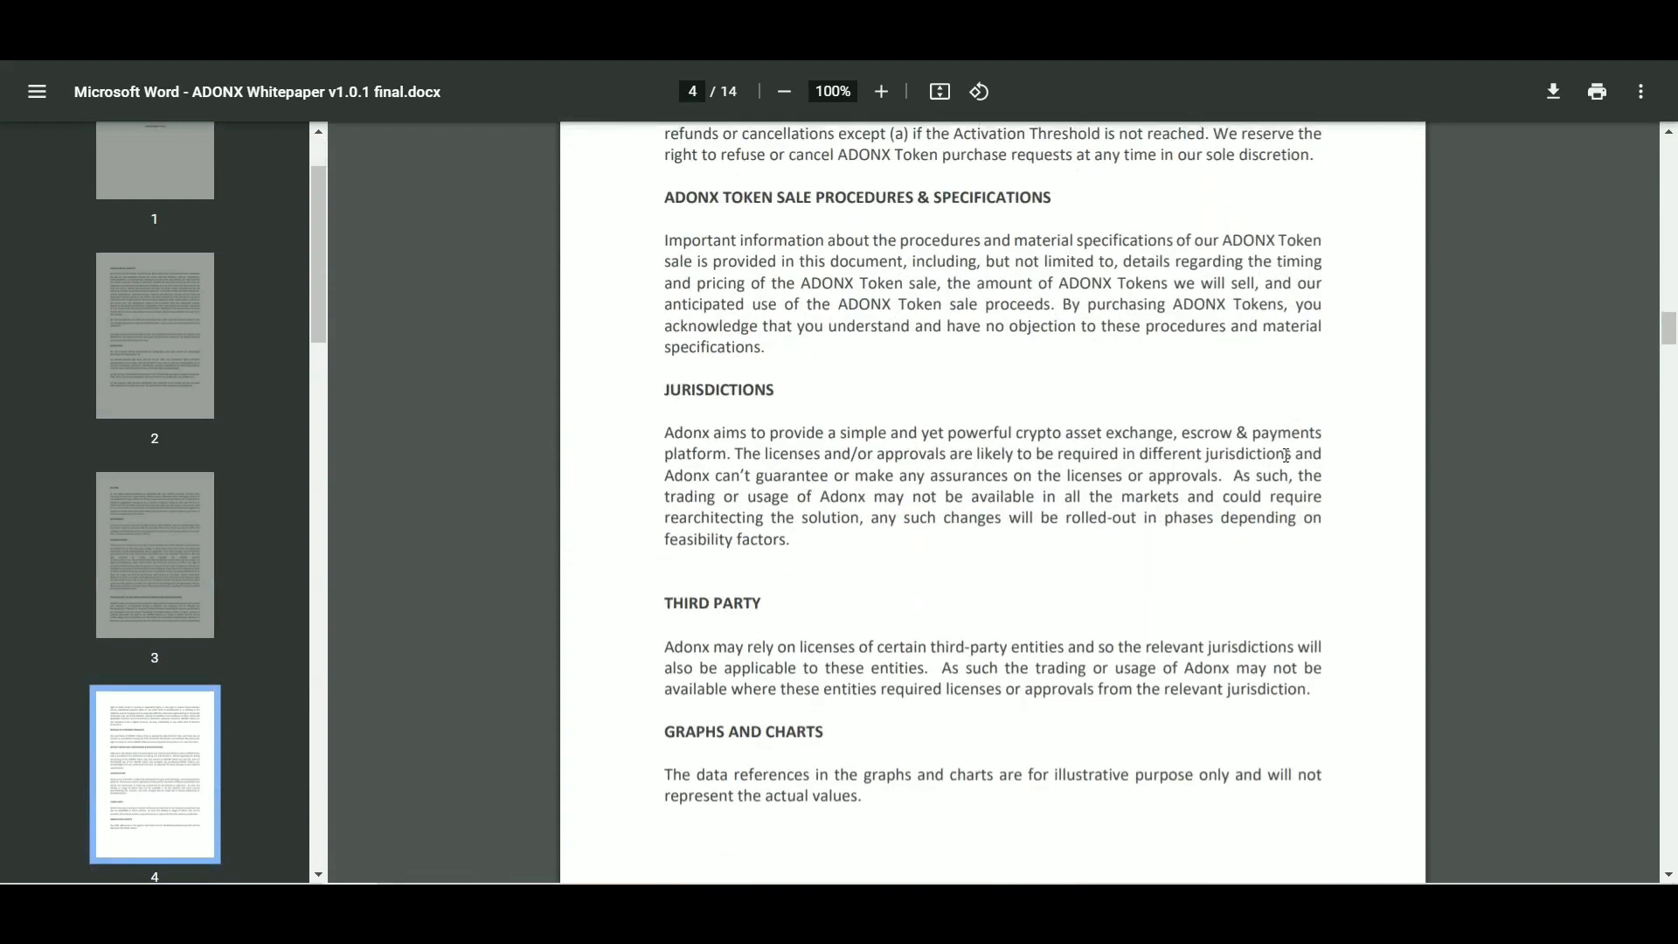
scroll("down", 3)
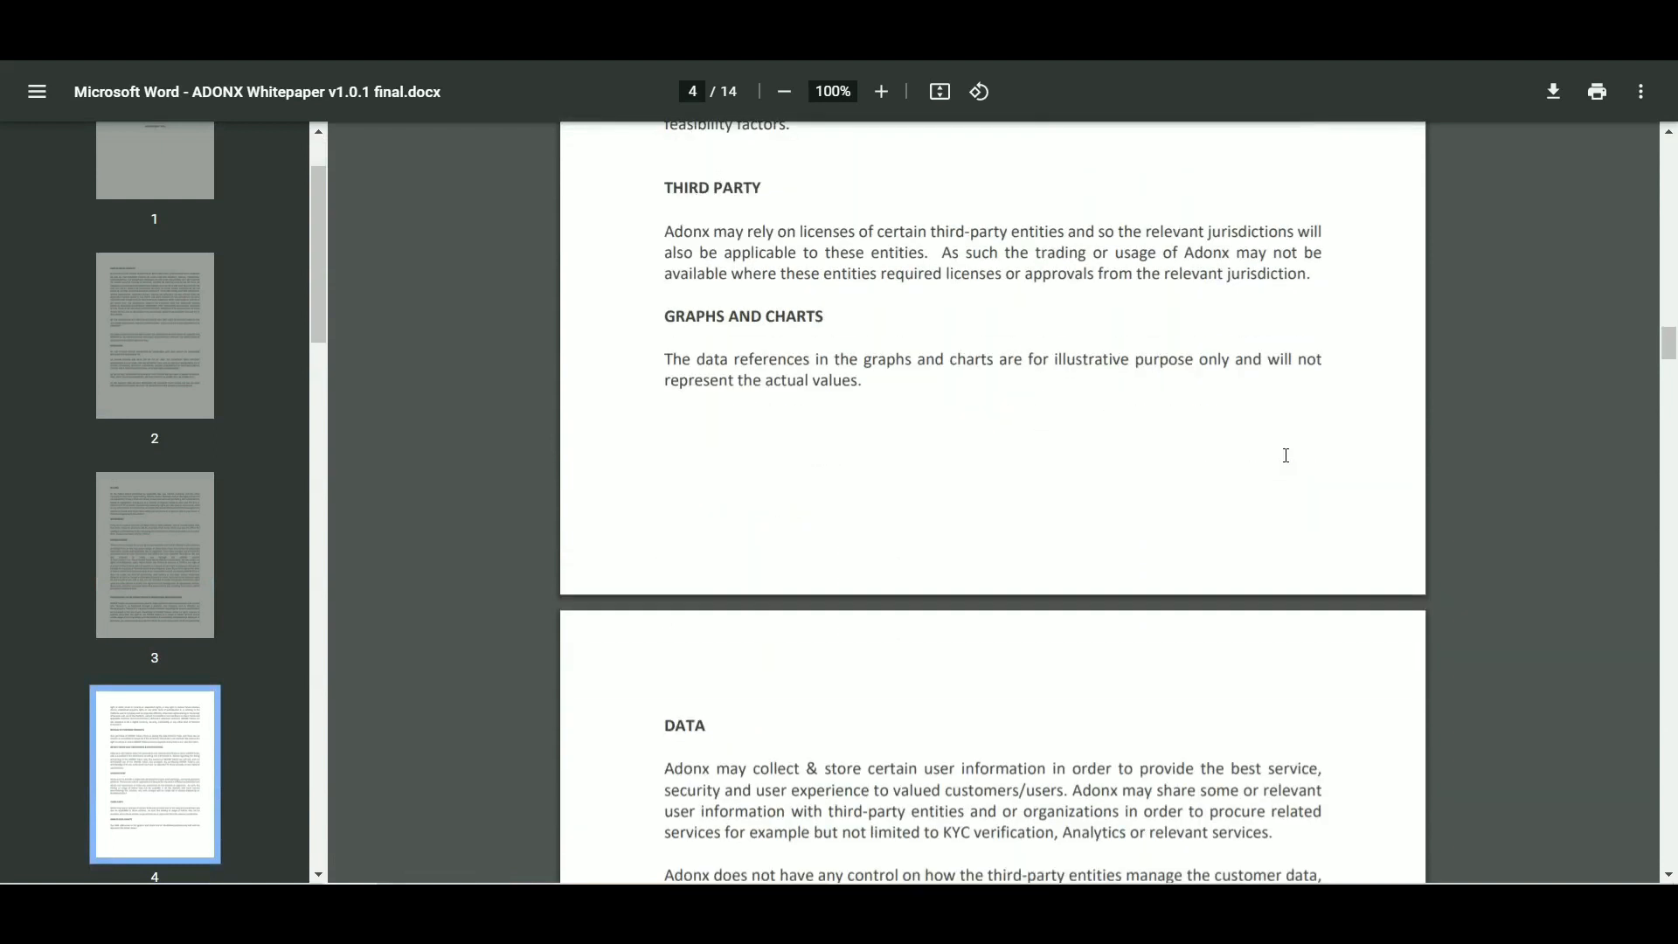
scroll("down", 3)
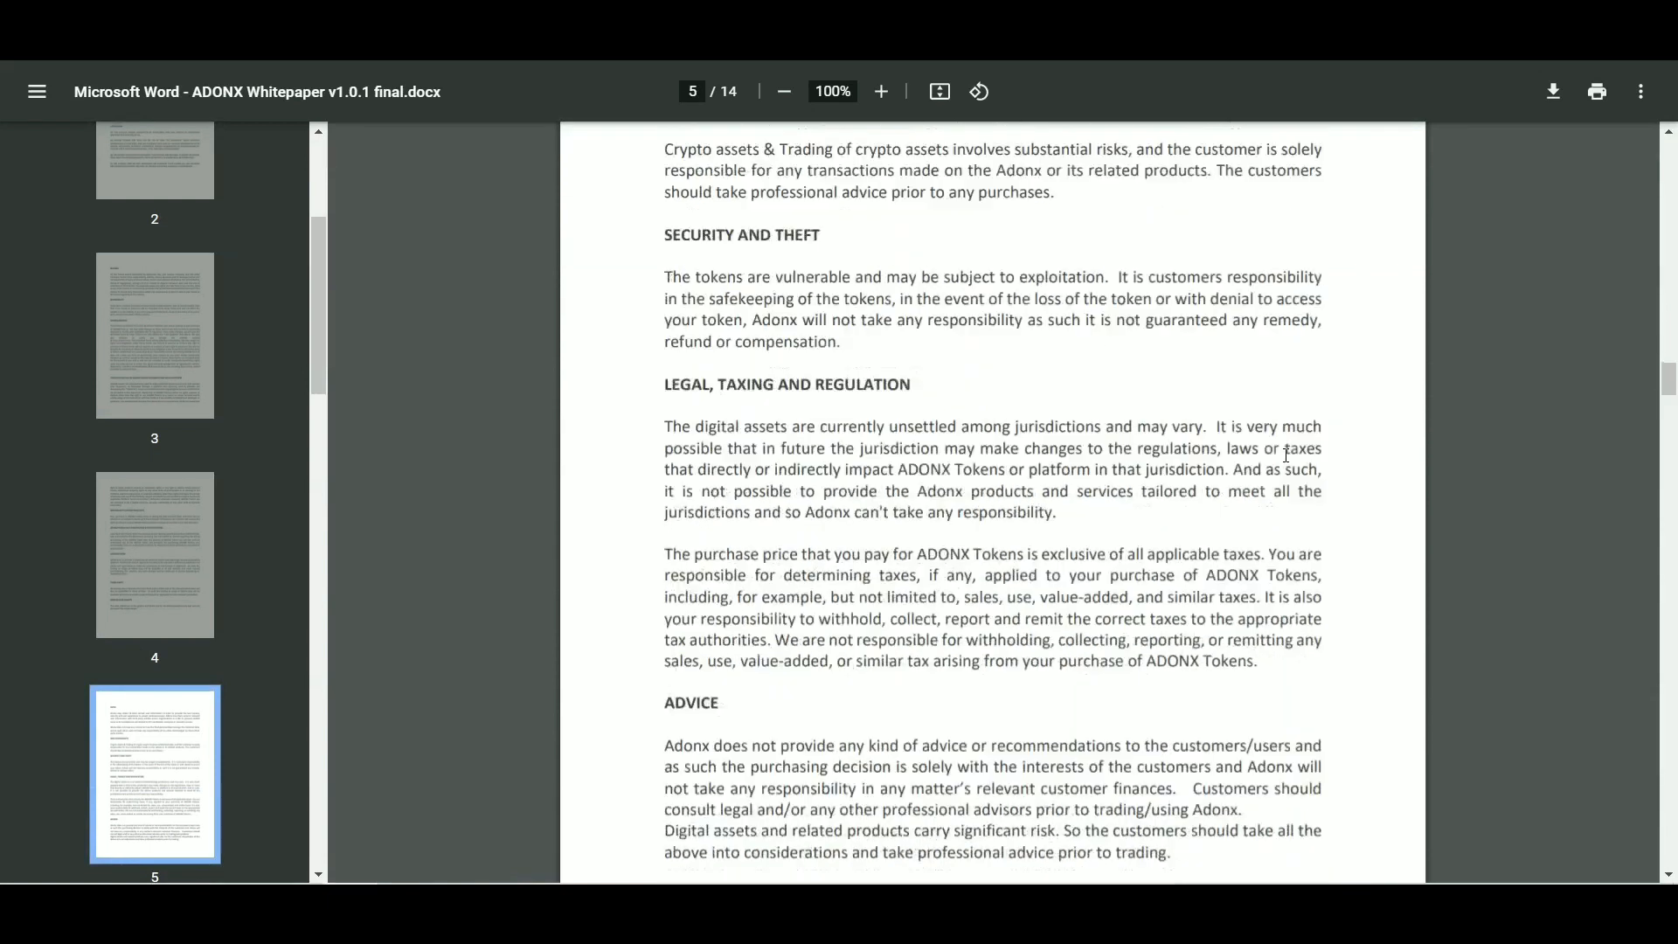
scroll("down", 3)
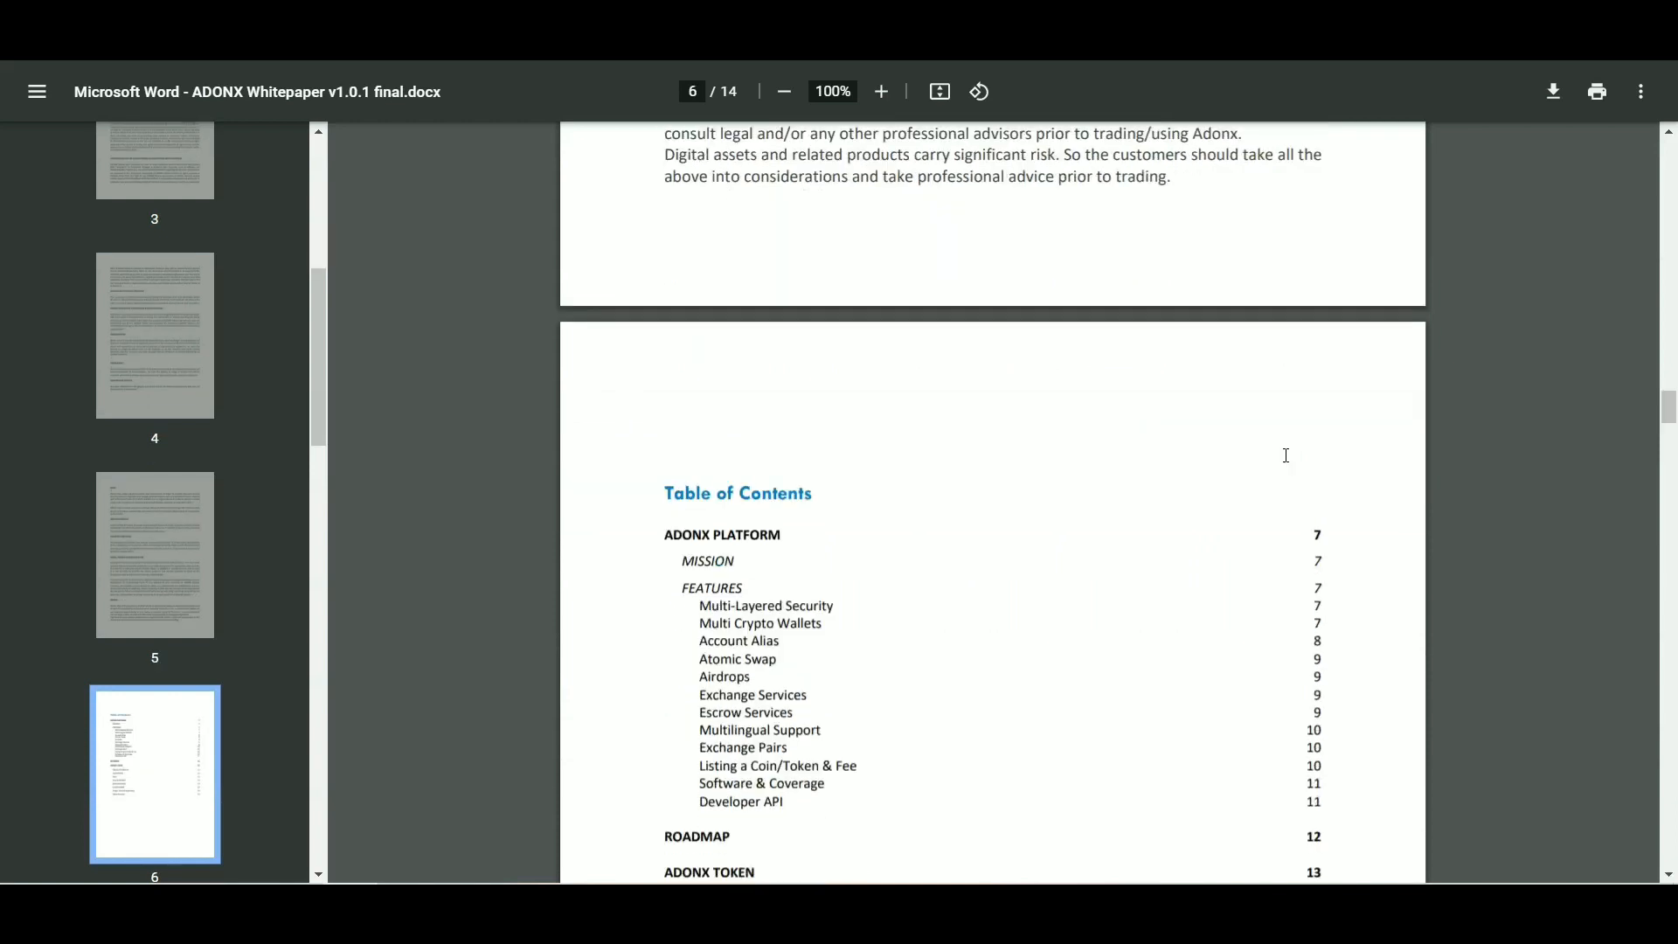
scroll("down", 3)
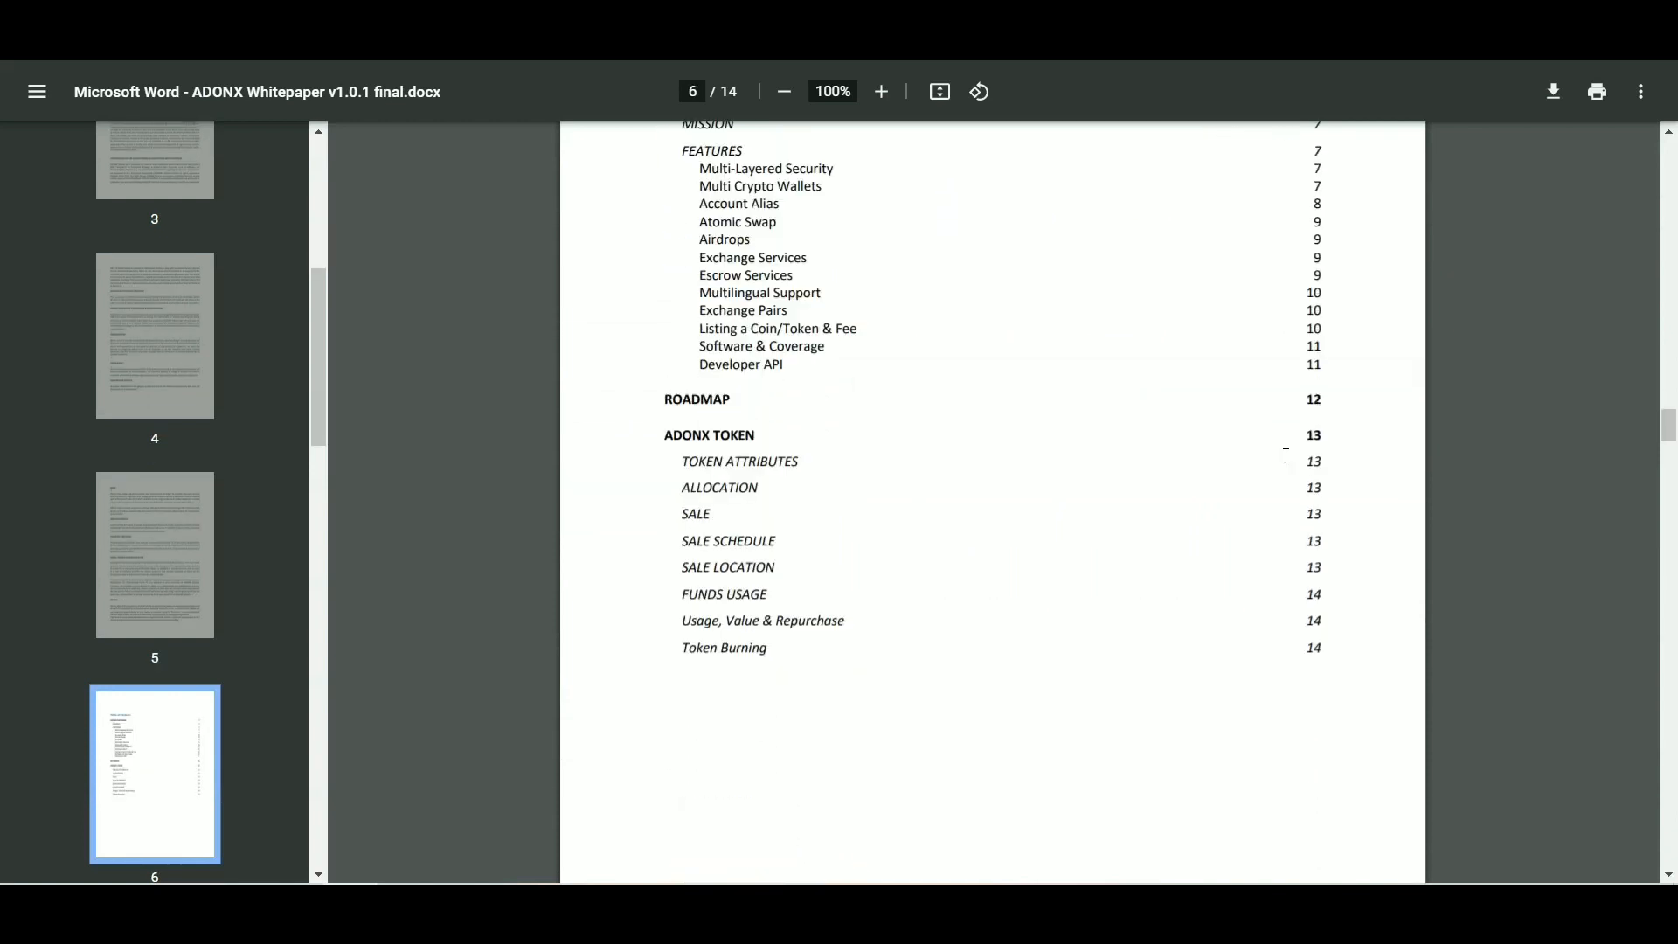
scroll("down", 3)
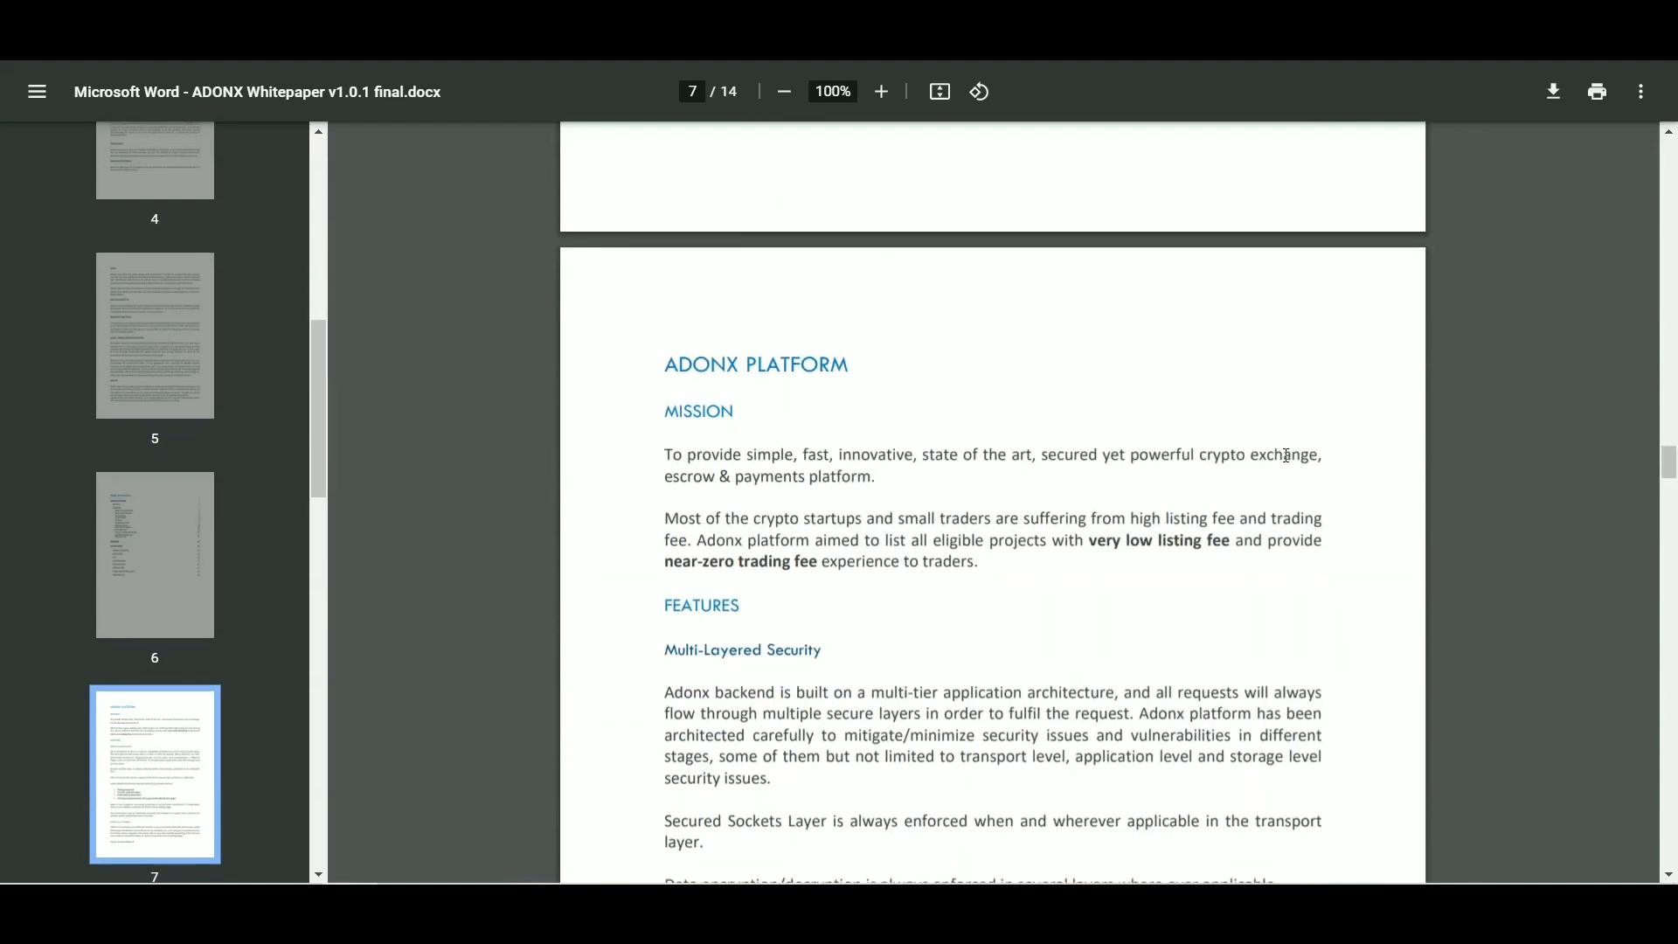
Step: Read the ADONX Platform mission, Multi-Layered Security and Account Alias features on pages 7–9
scroll("down", 3)
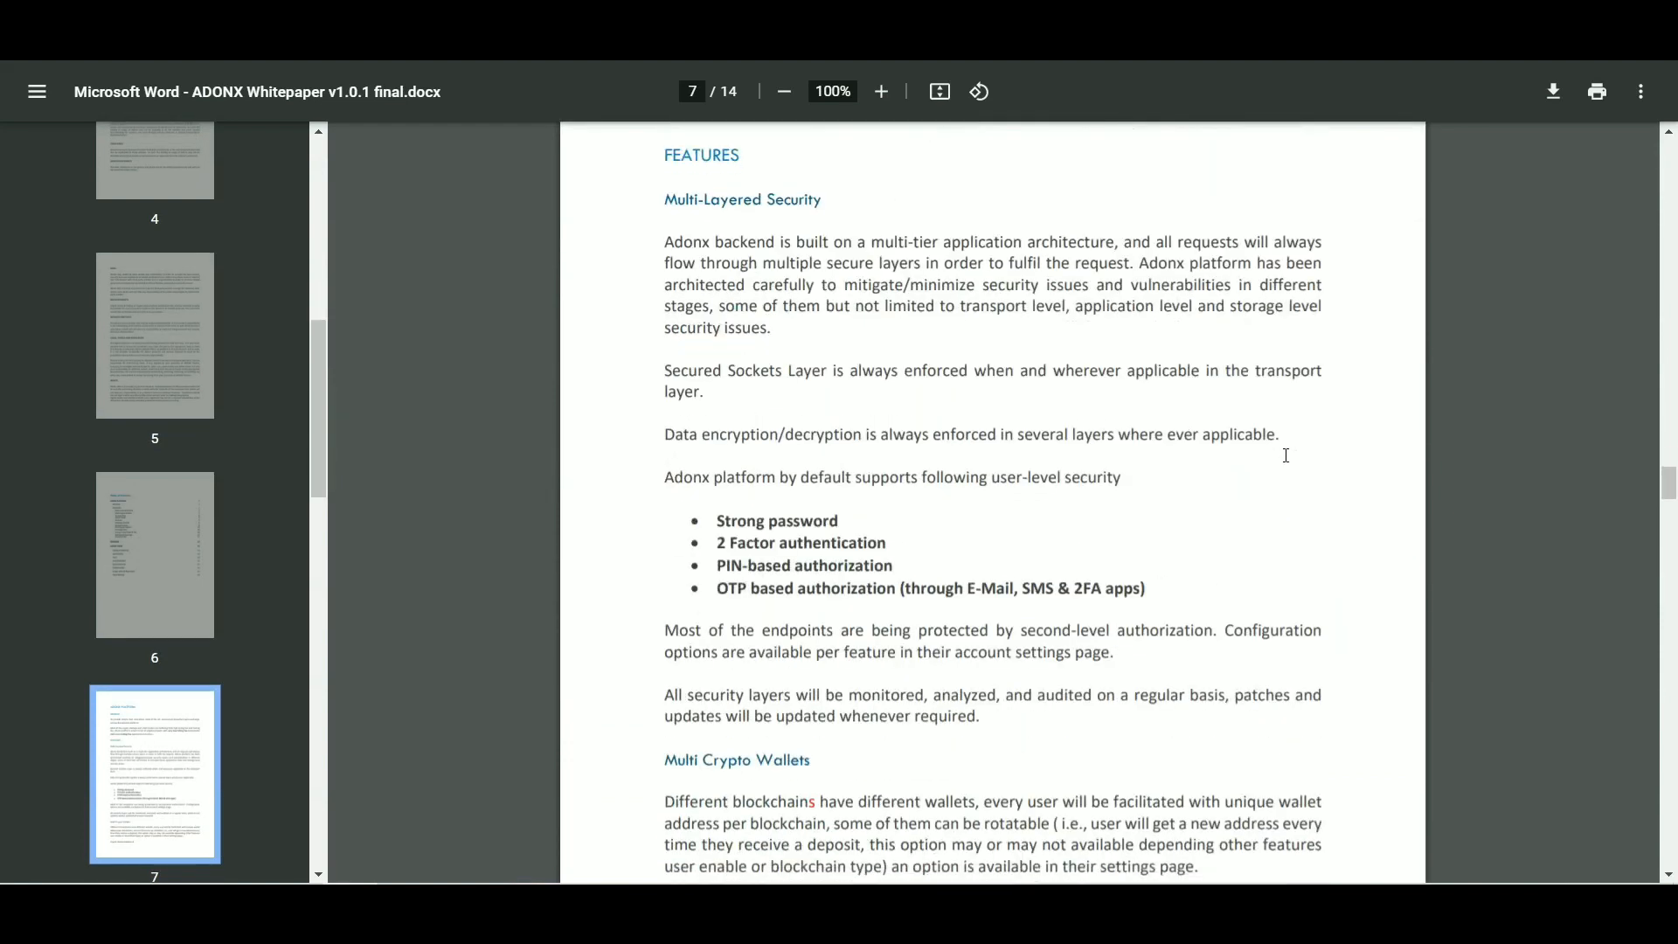
scroll("down", 3)
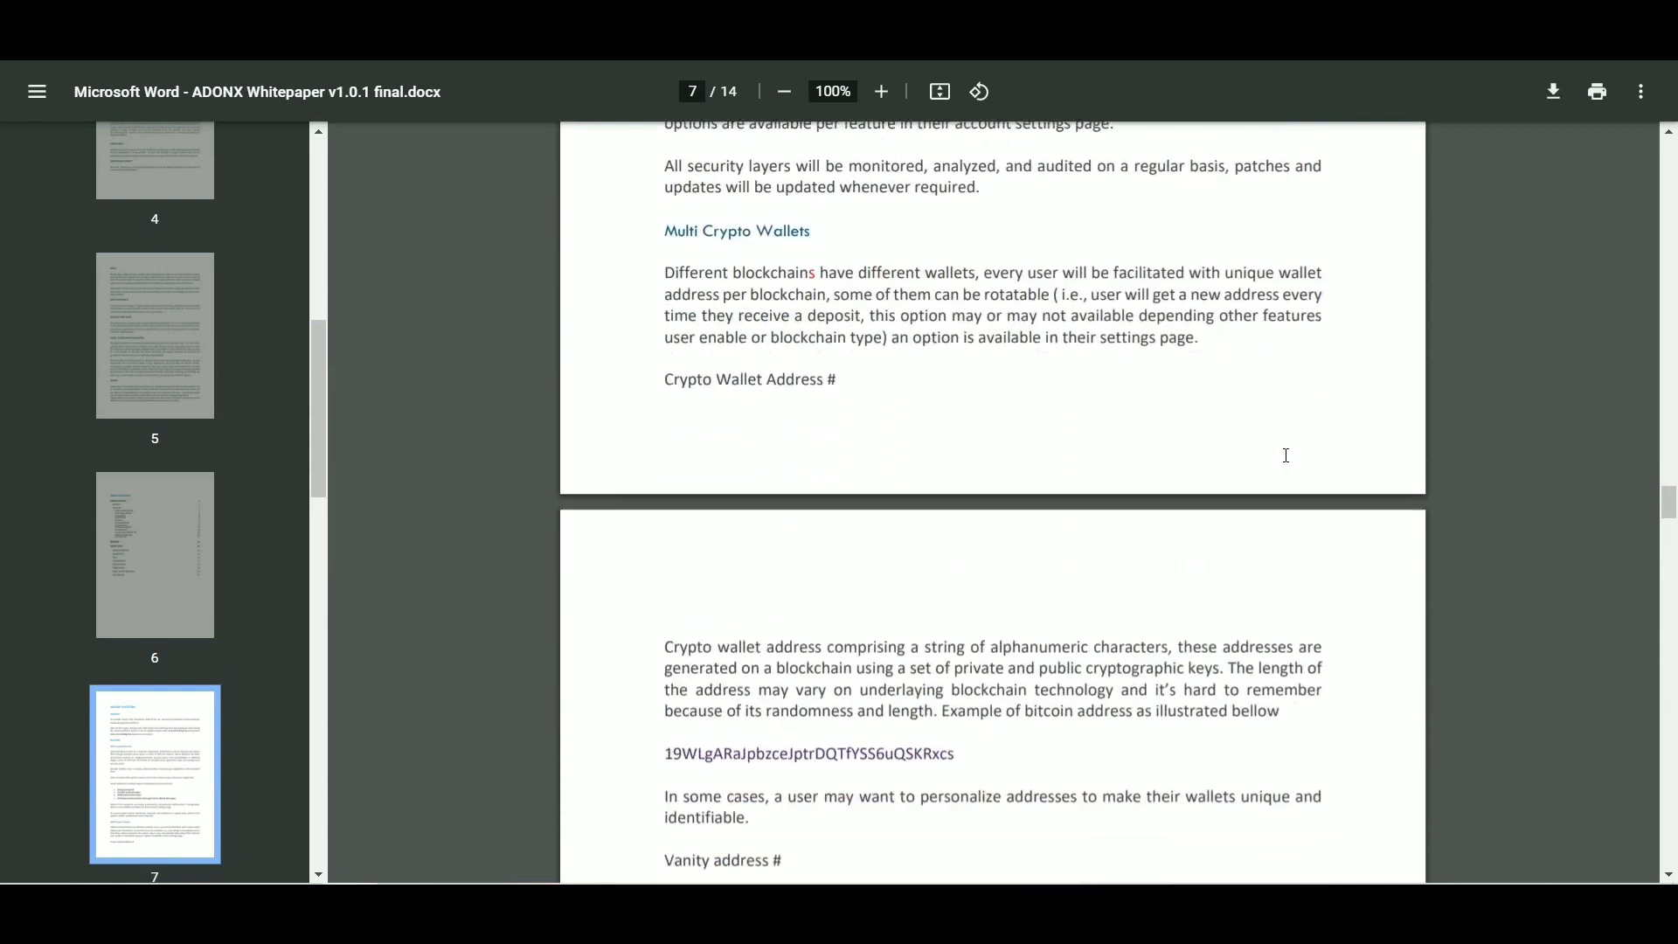
scroll("down", 3)
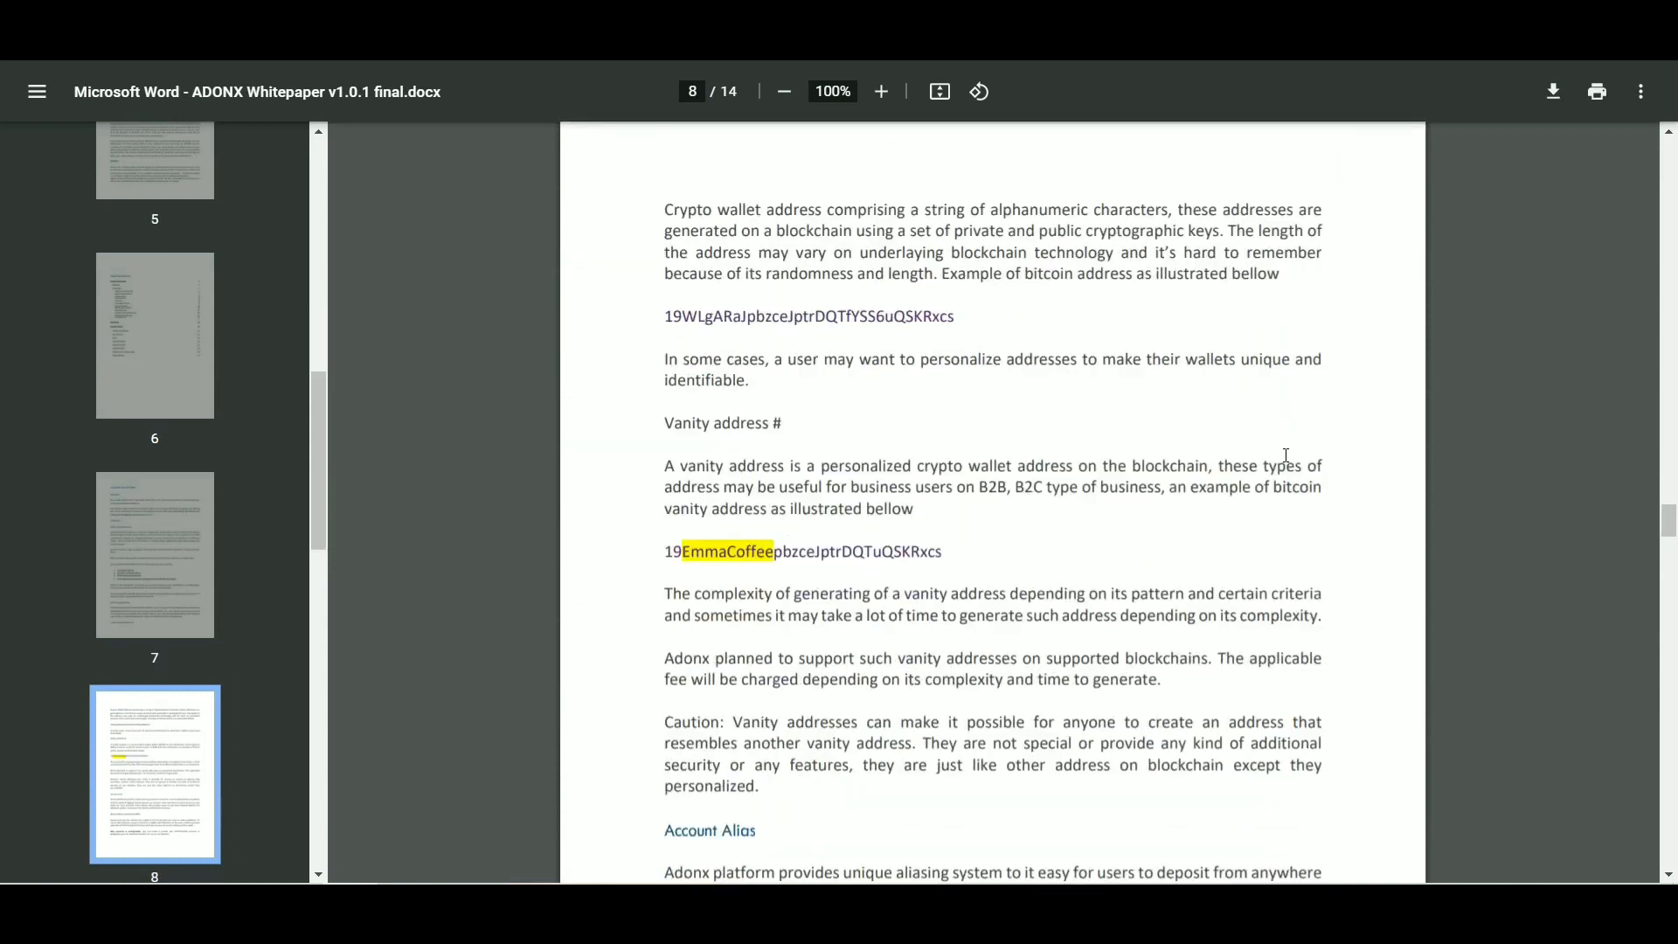
scroll("down", 3)
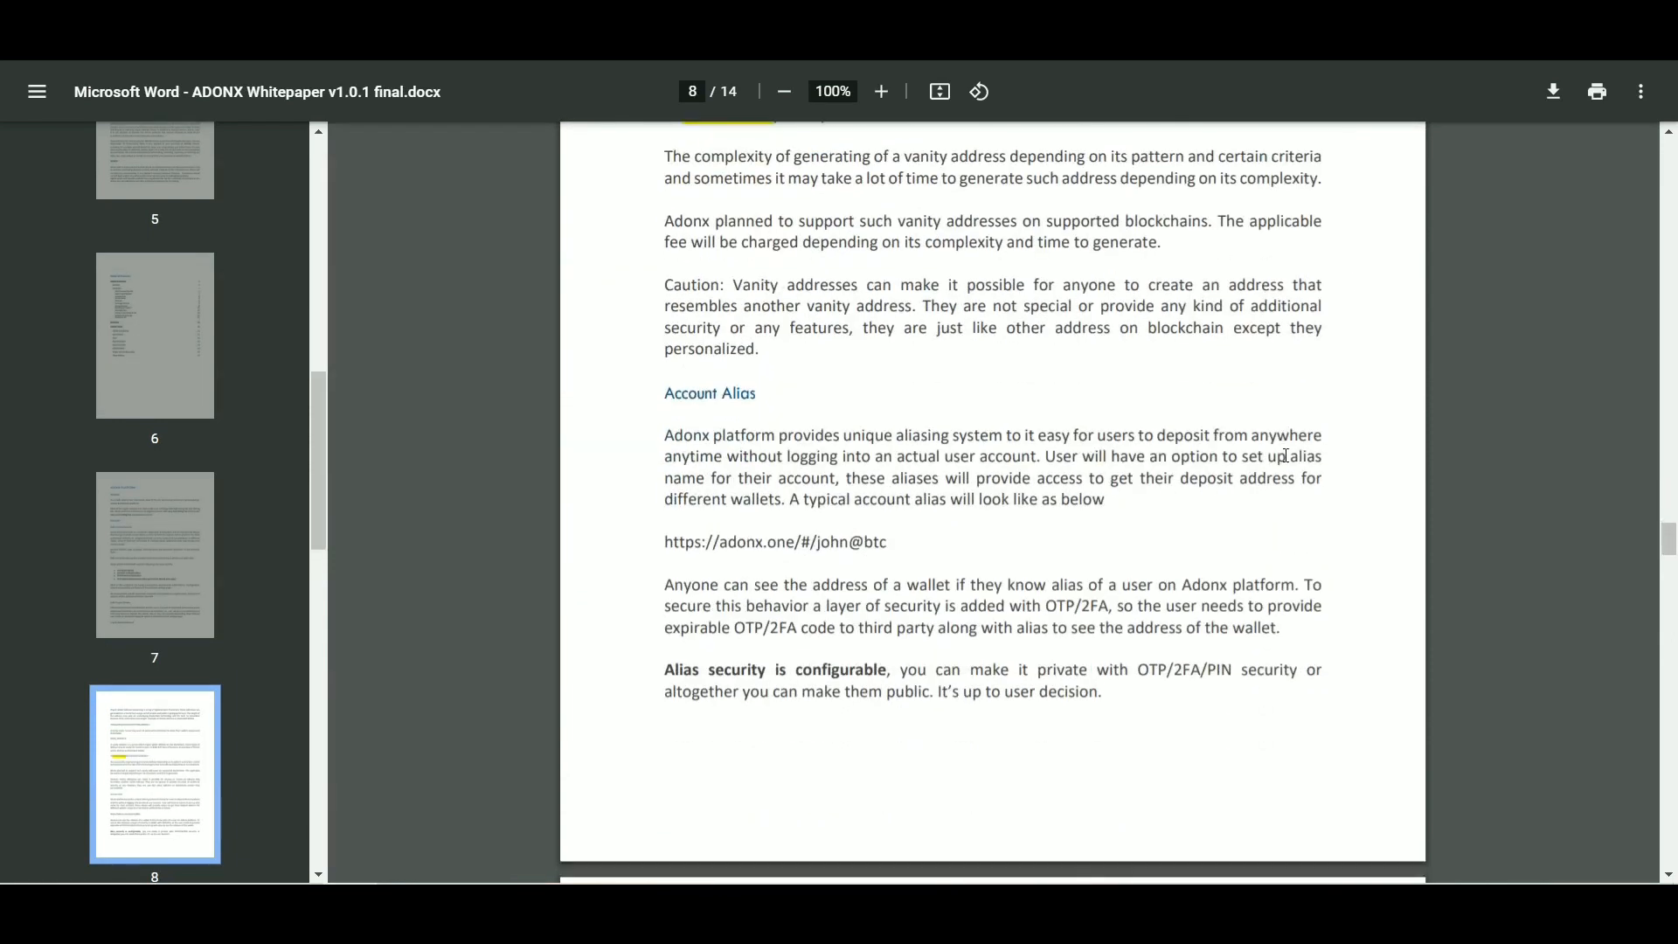
scroll("down", 3)
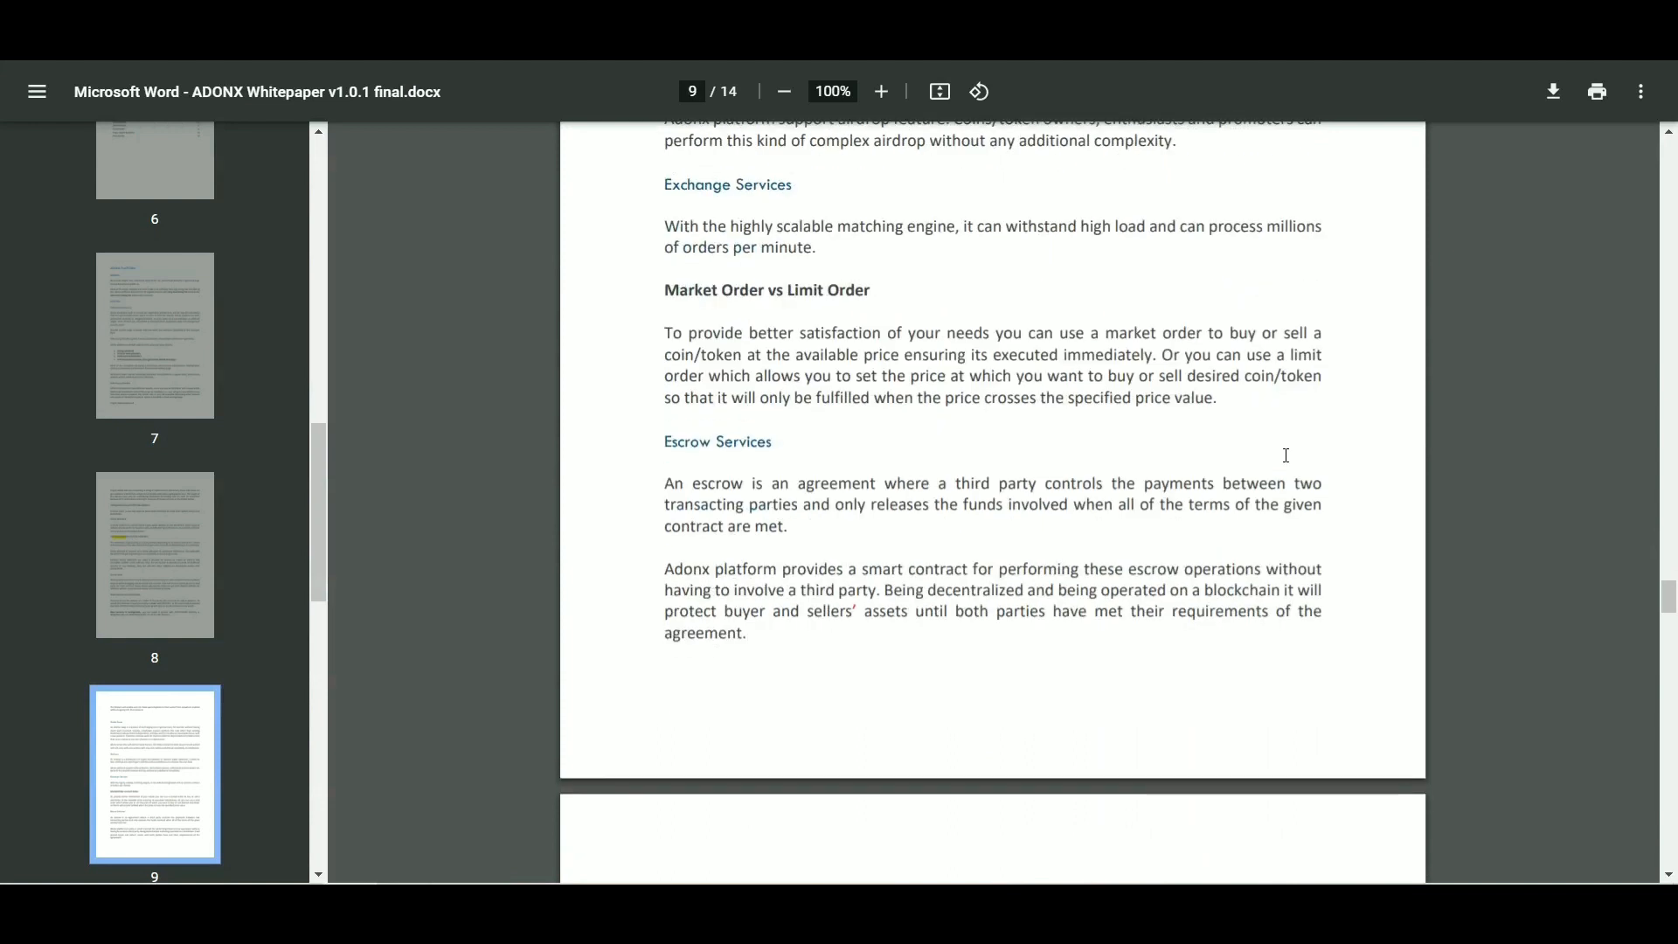
Step: Read Exchange Pairs, Software & Coverage and Developer API sections through page 11
scroll("down", 3)
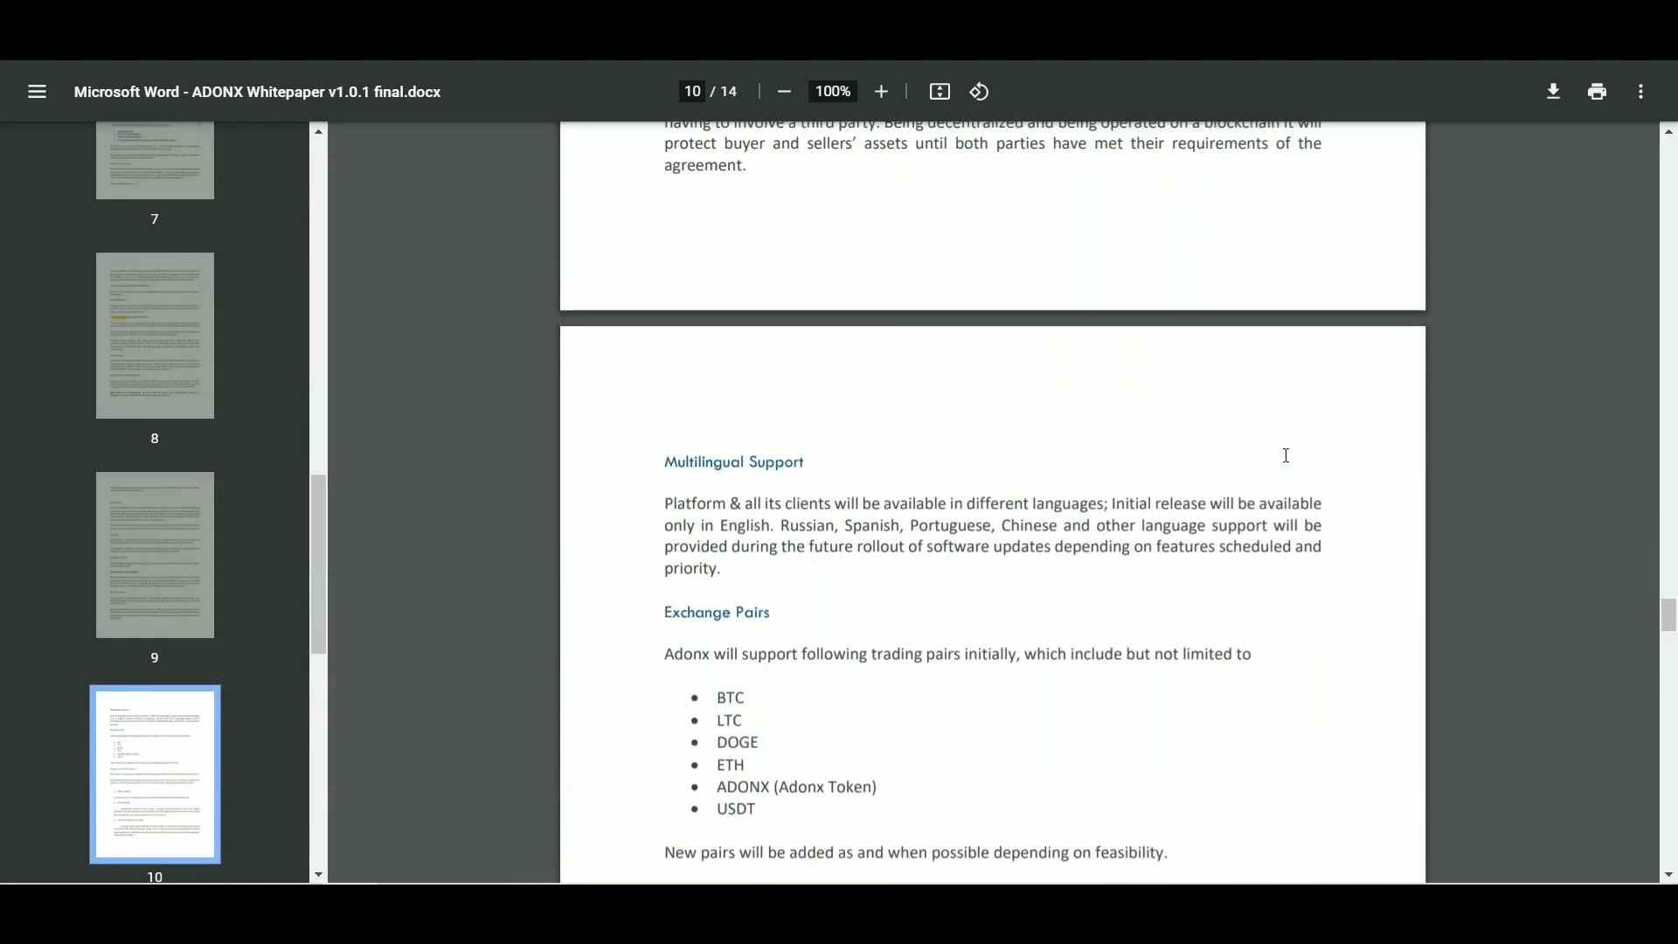
scroll("down", 3)
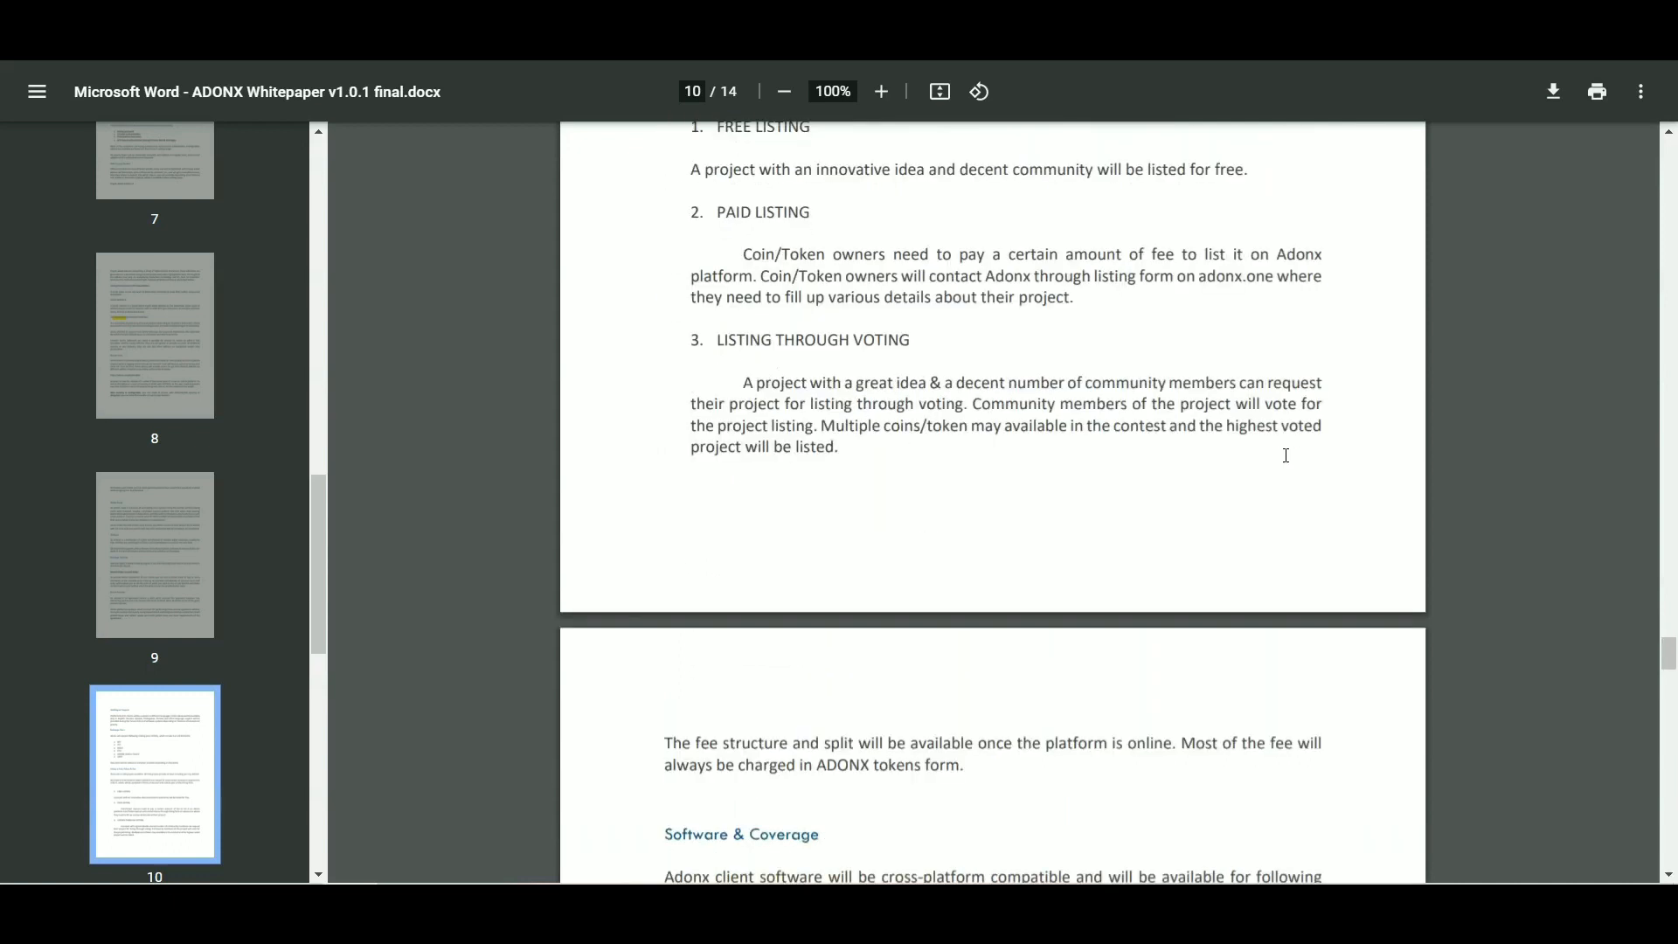
scroll("down", 3)
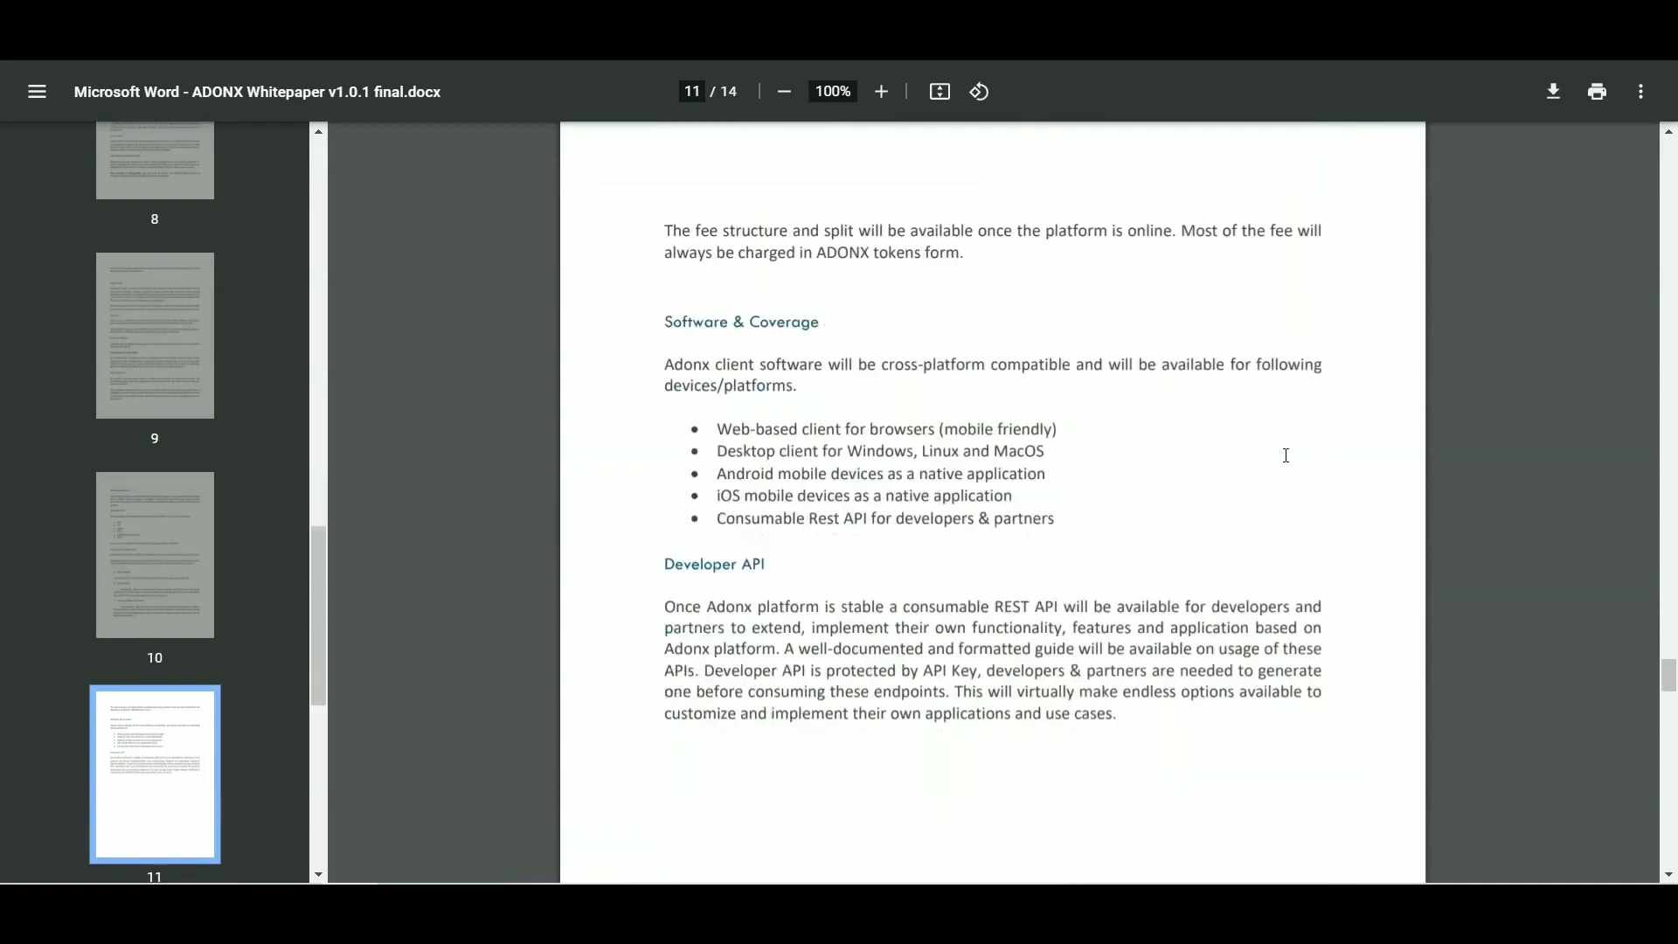
scroll("down", 3)
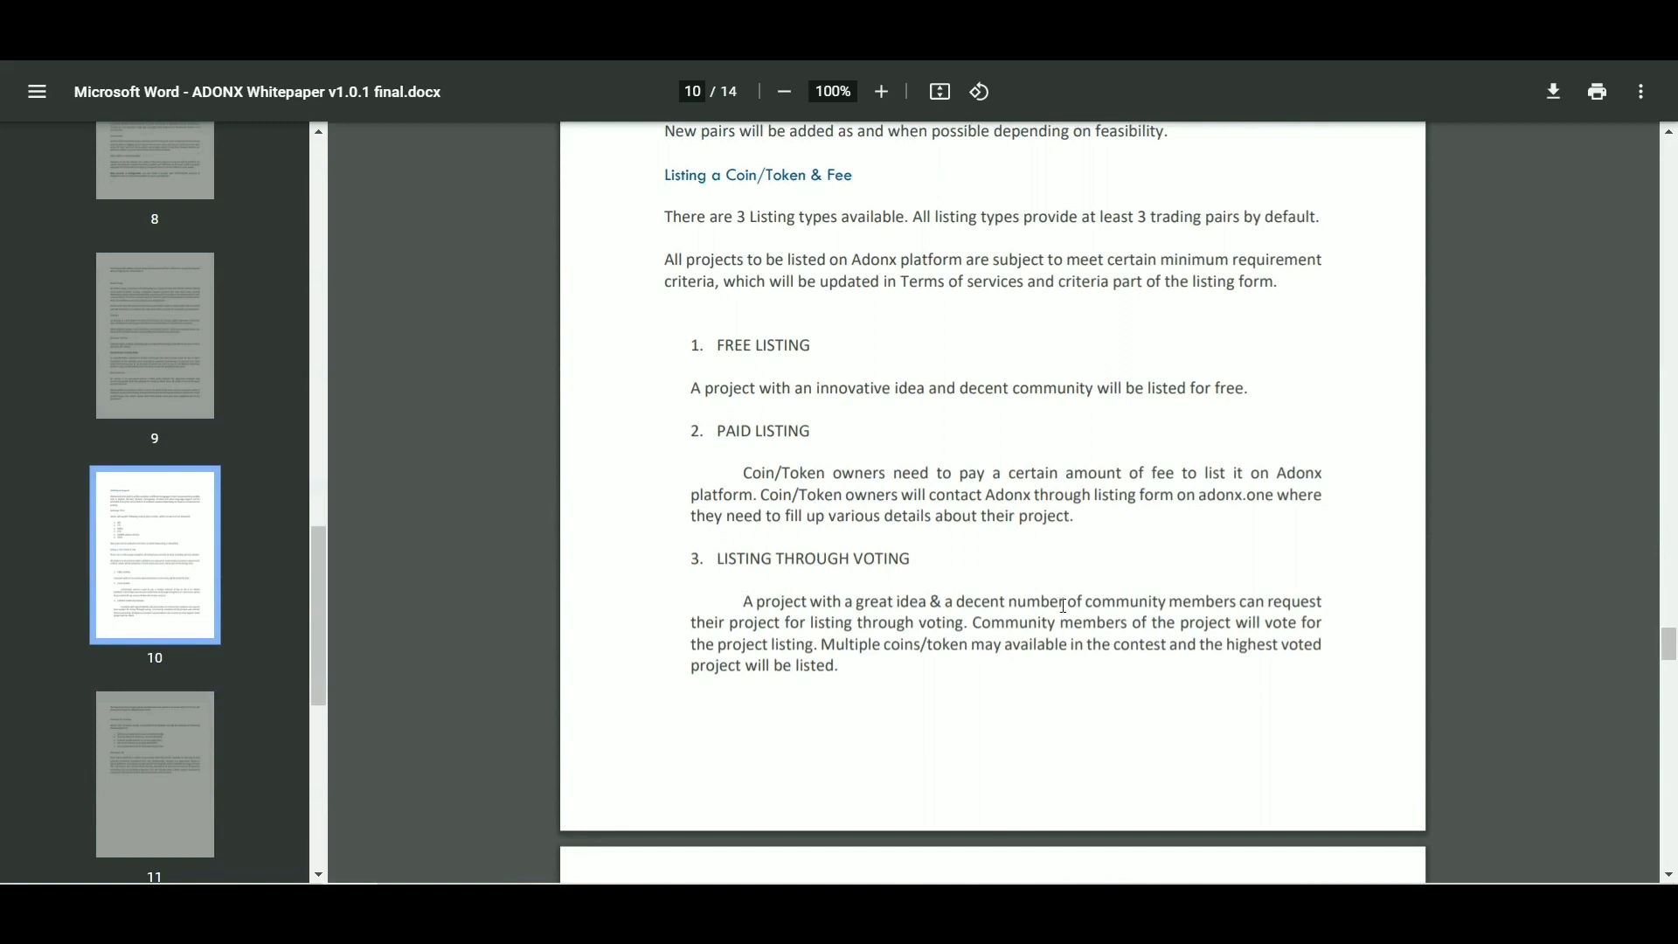
mouse_move(1155, 617)
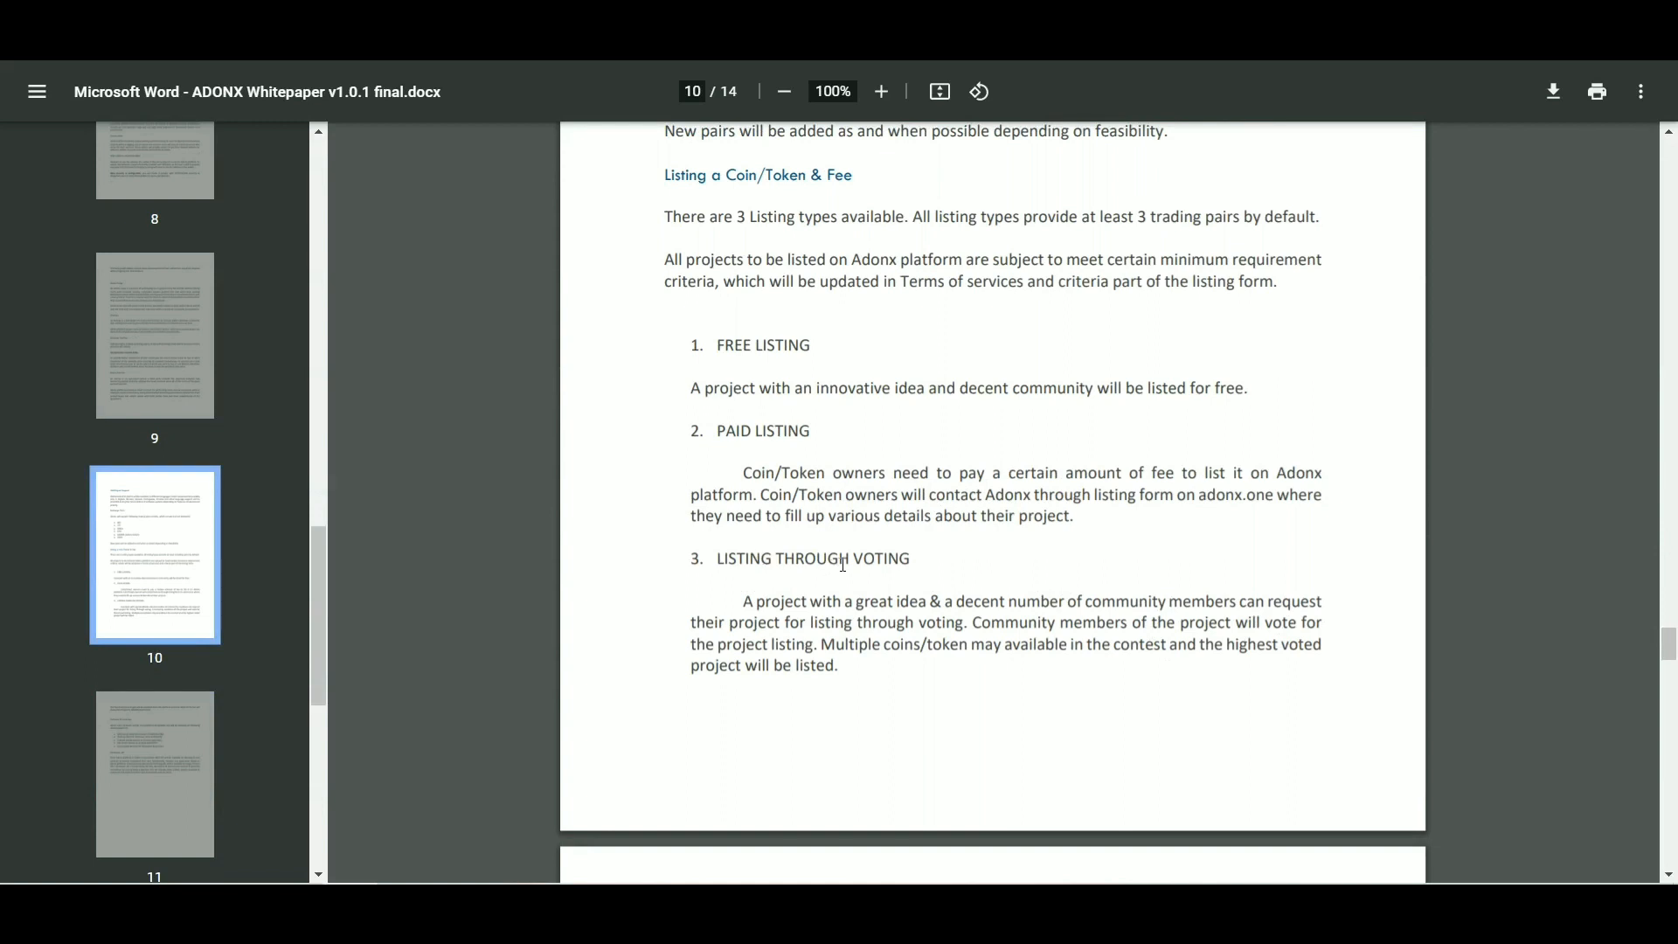
mouse_move(1134, 598)
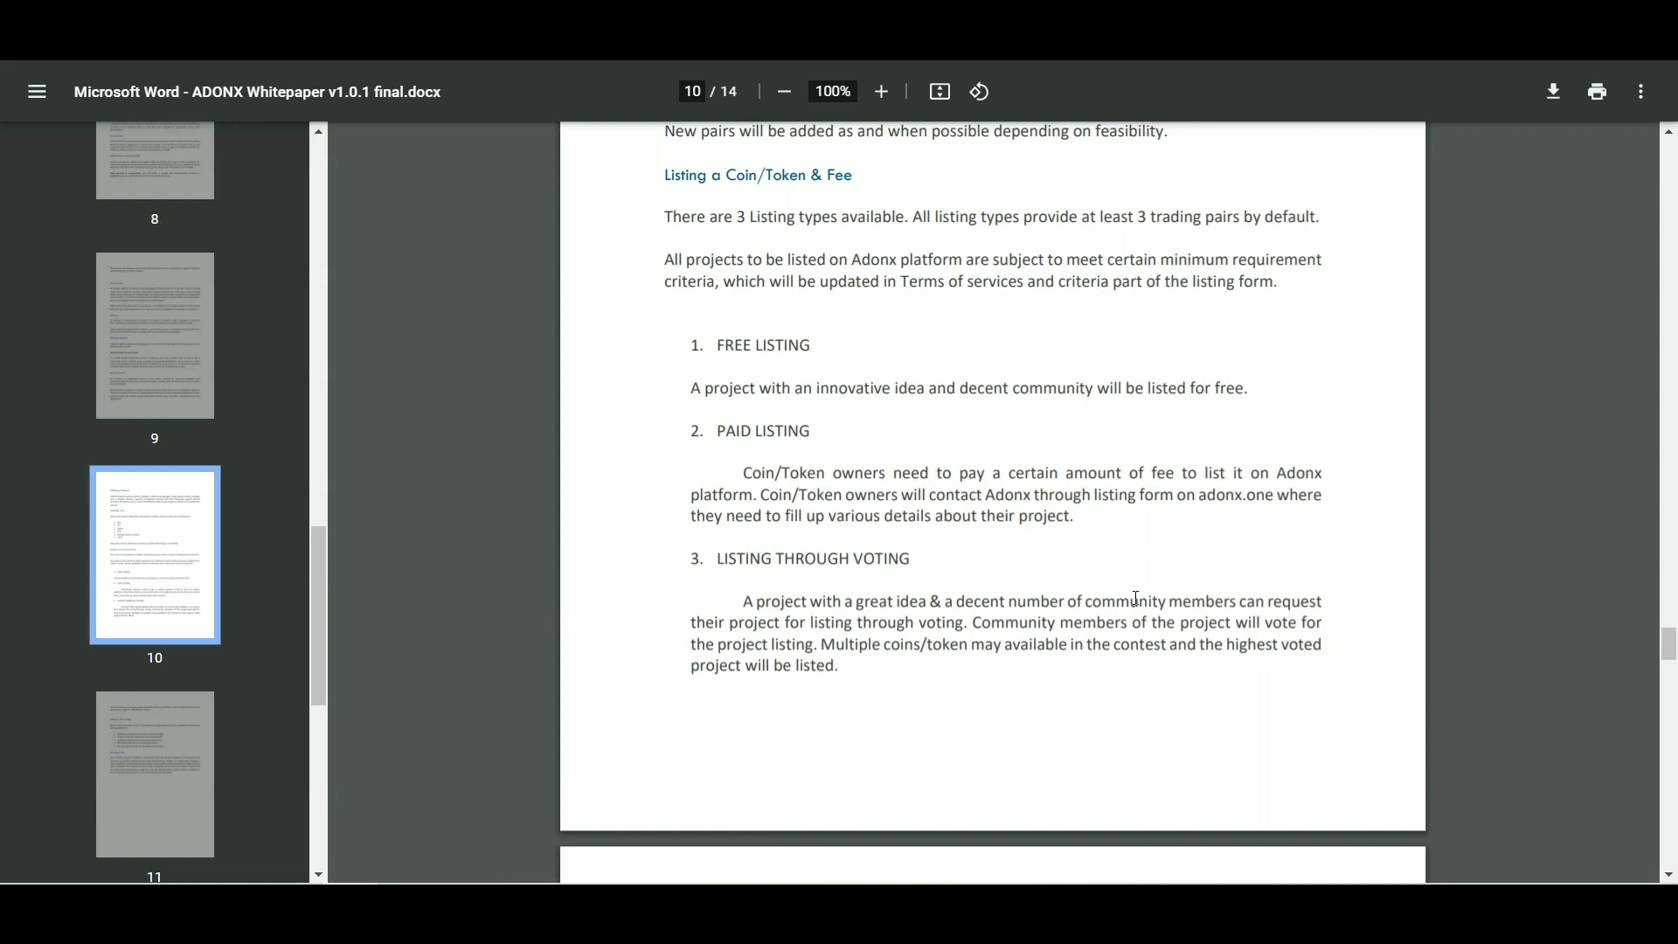
mouse_move(836, 647)
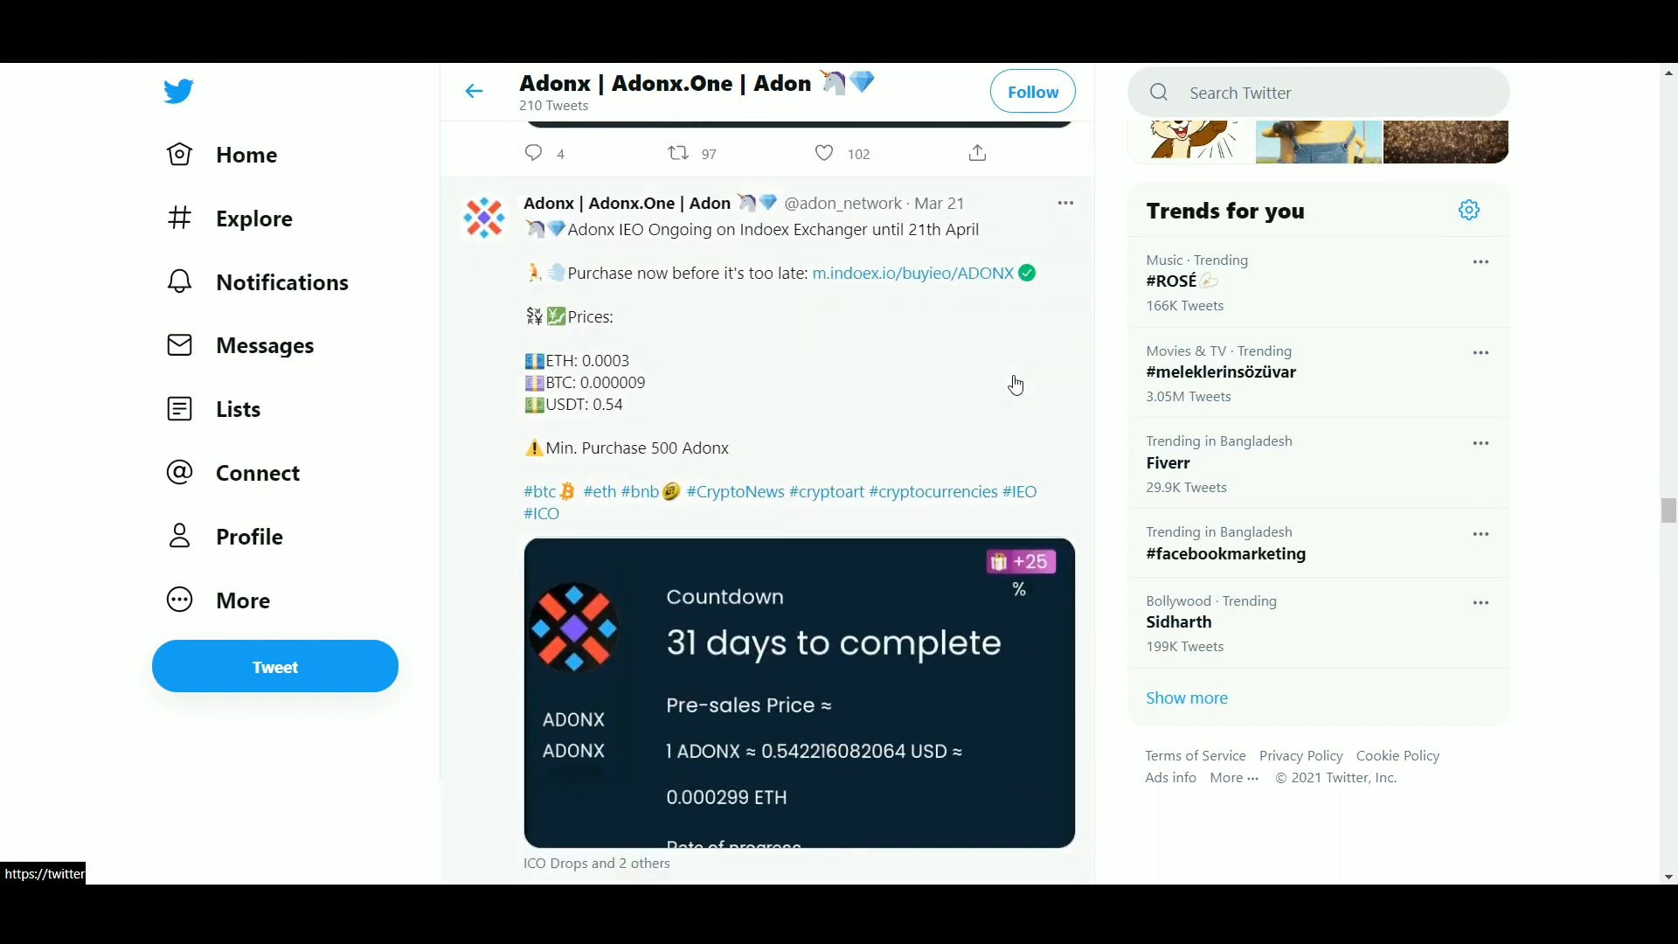
Step: Browse older tweets from the IEO price announcements down to the March 14 Q&A posts
scroll("down", 3)
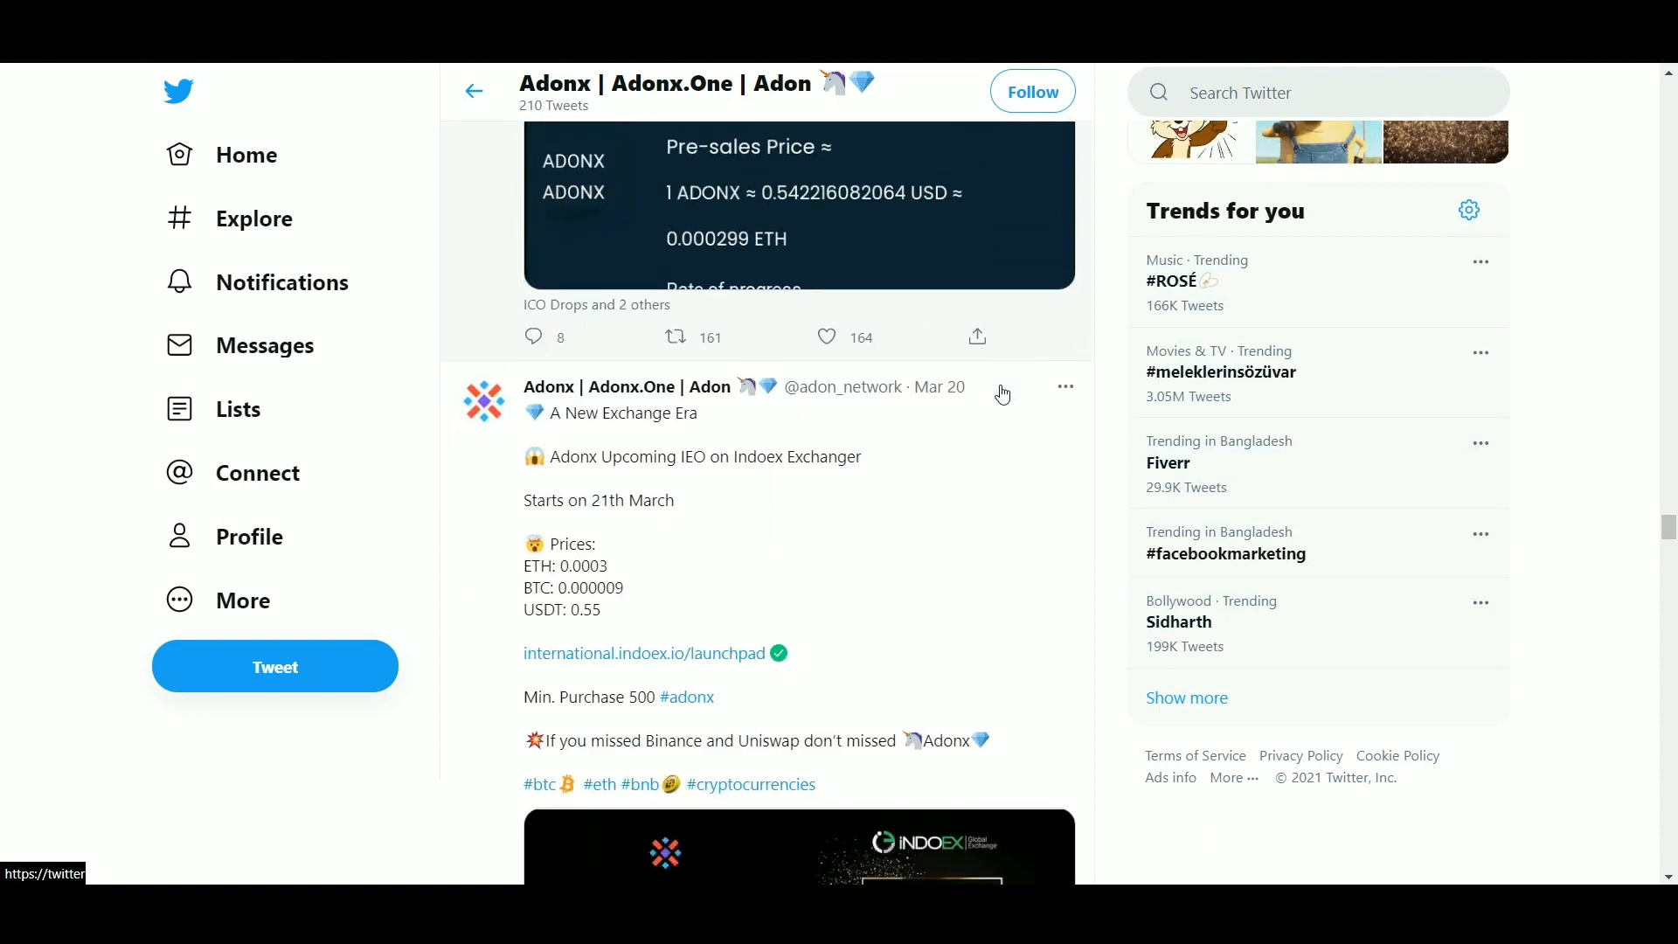
scroll("down", 3)
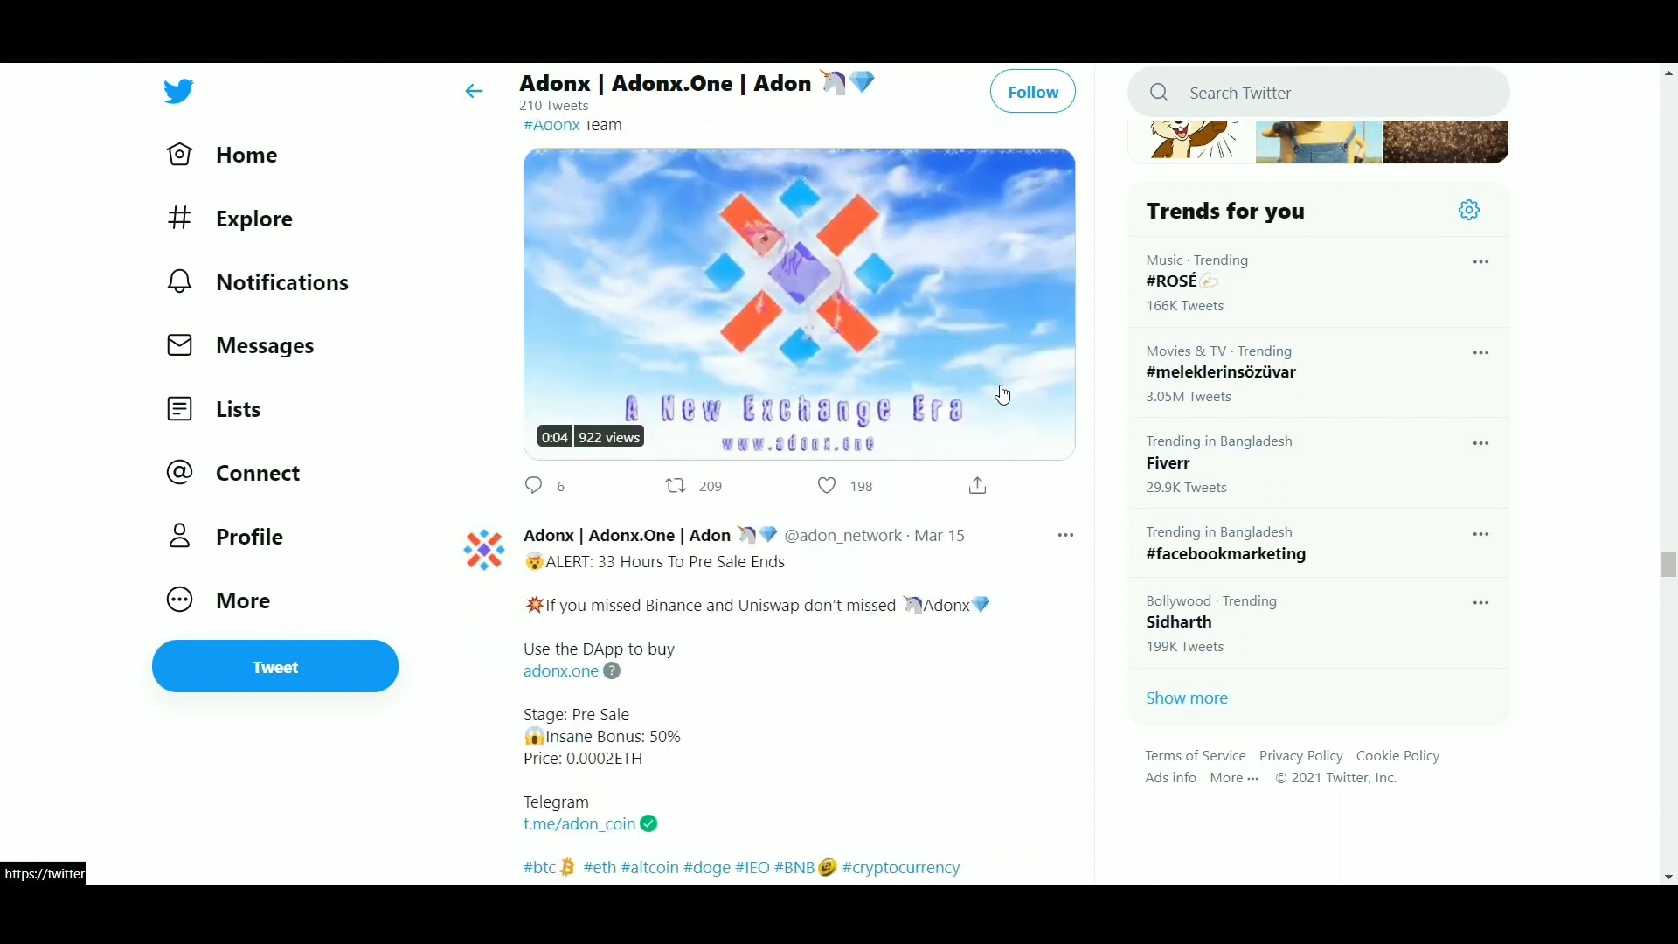
scroll("down", 3)
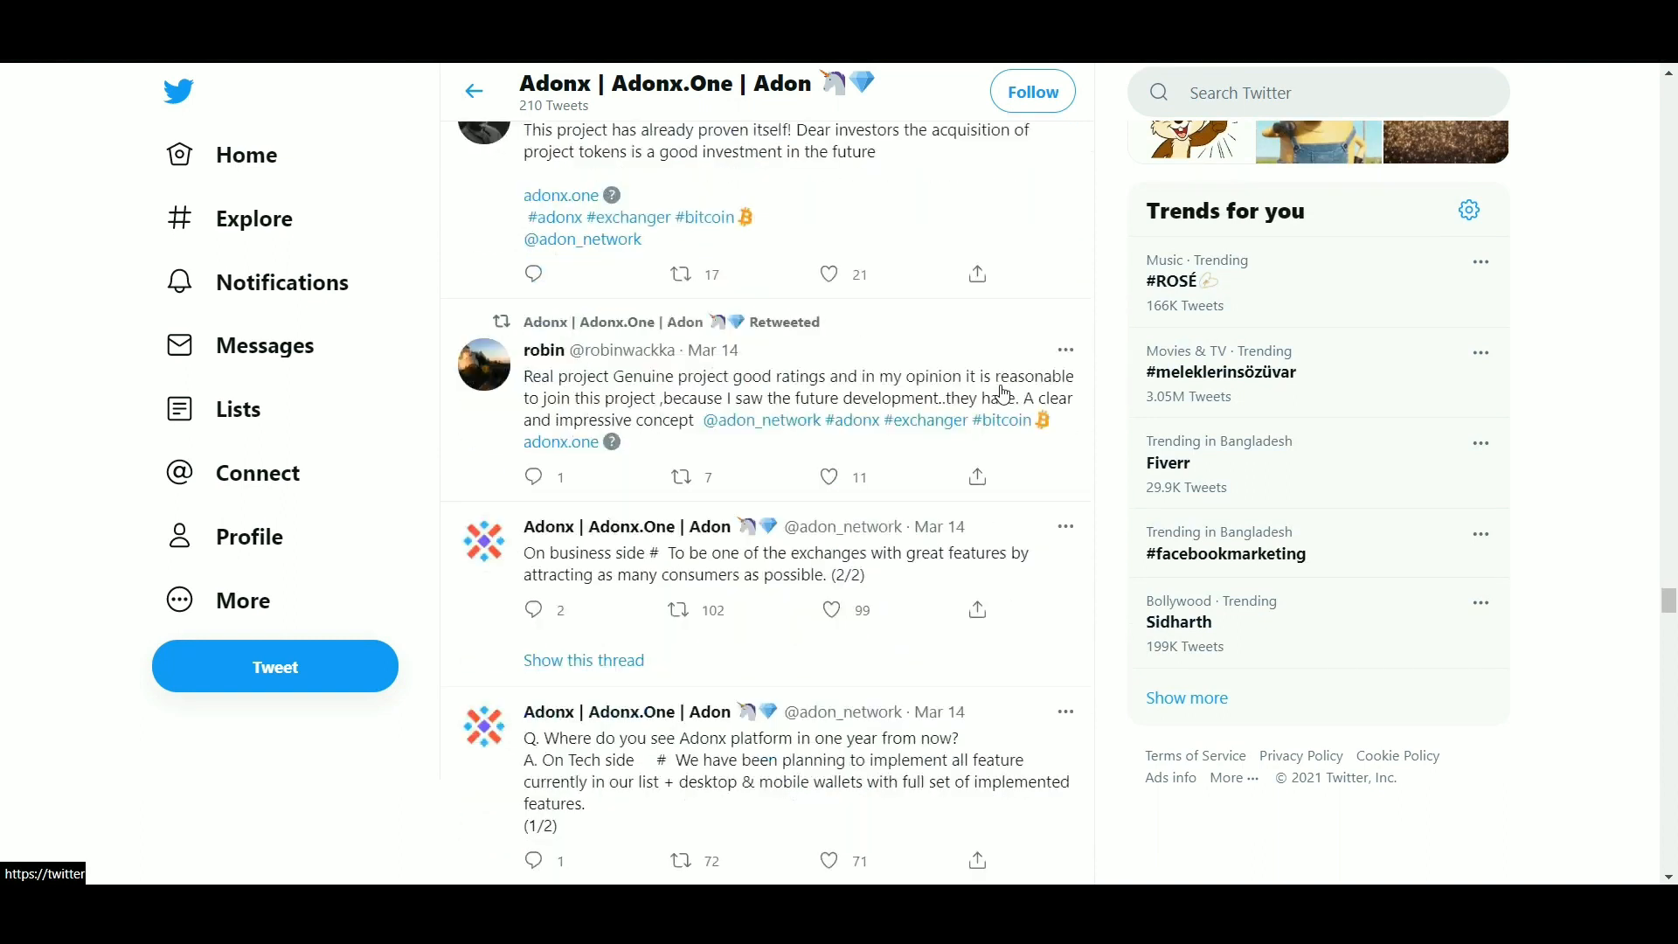
scroll("down", 3)
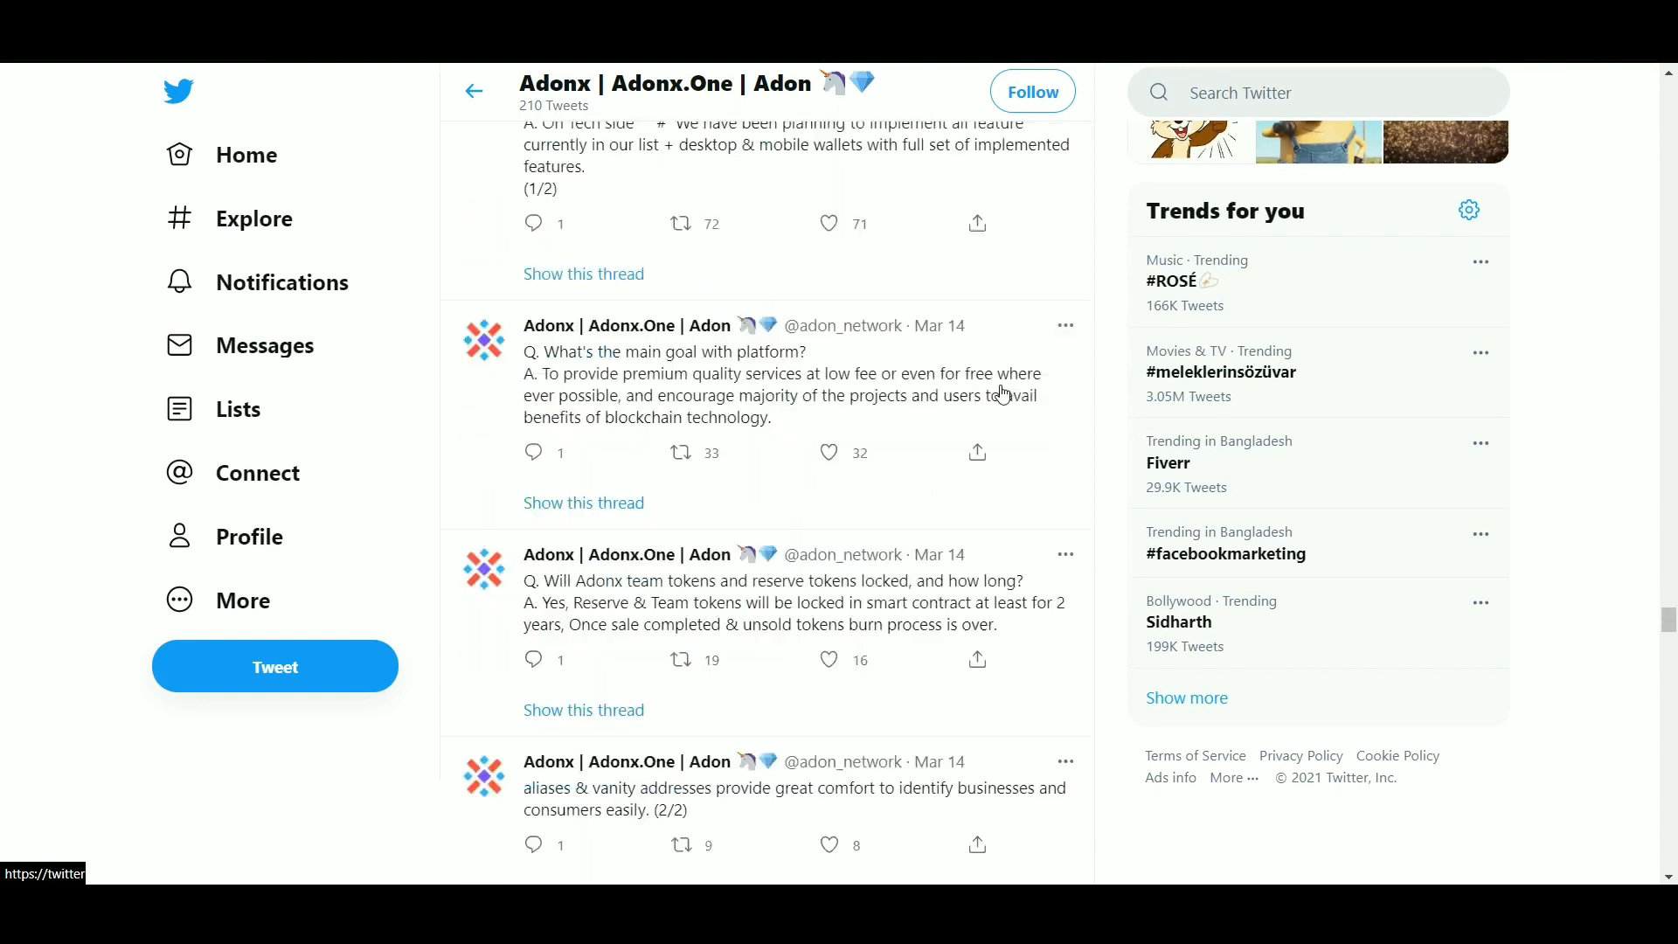
scroll("down", 3)
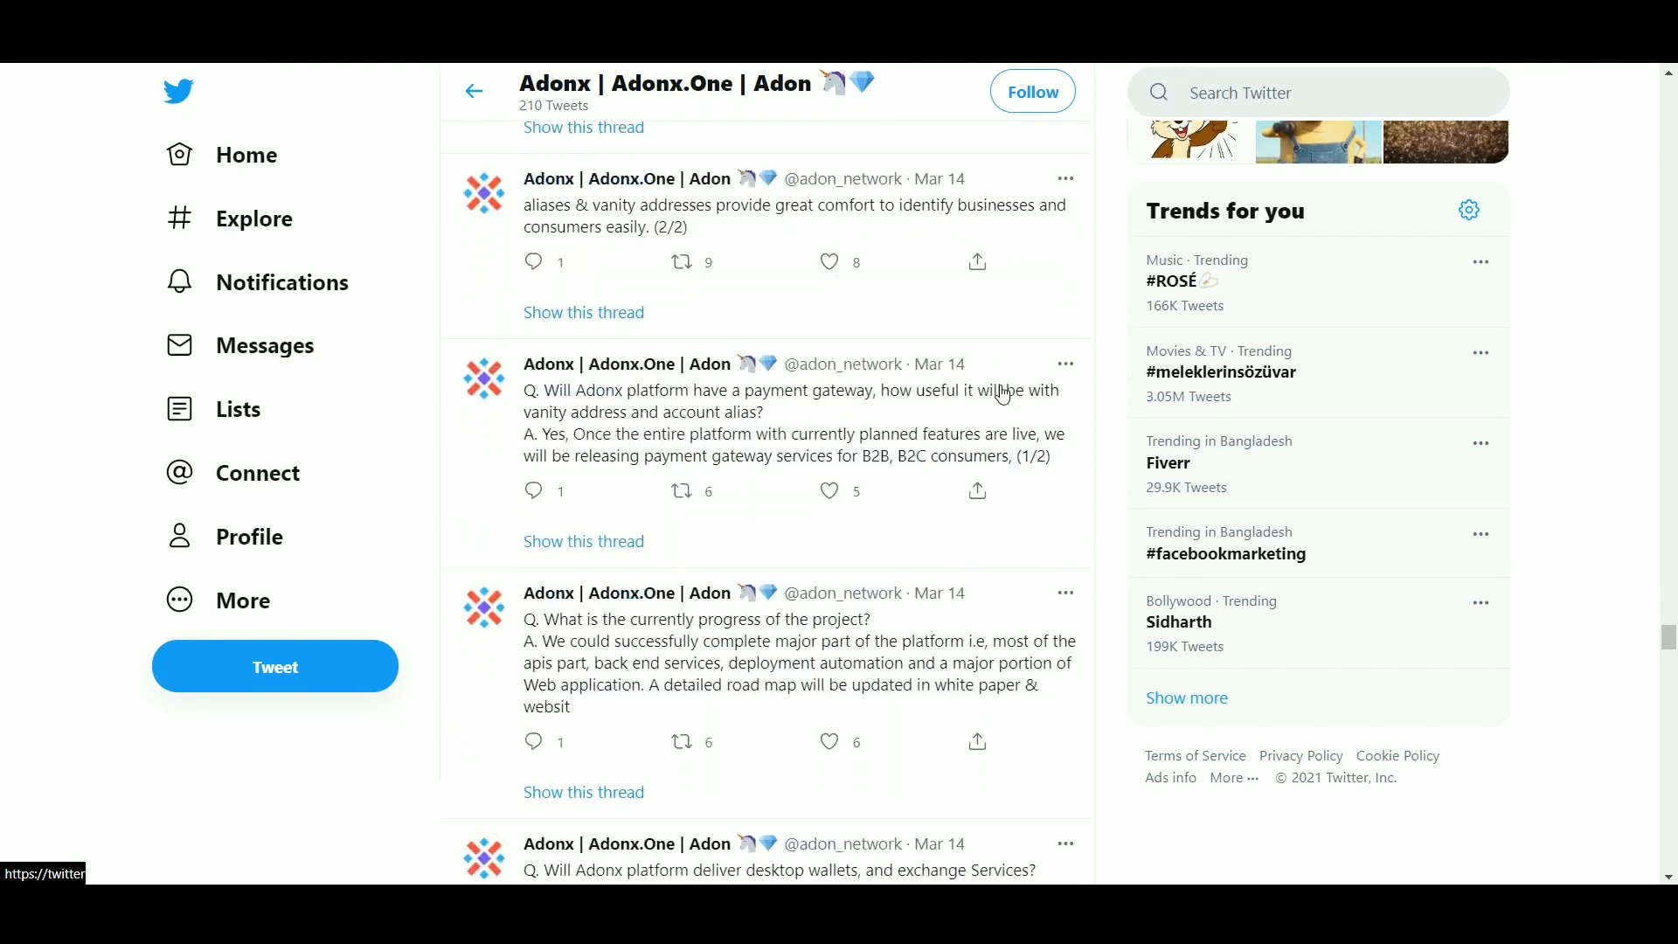